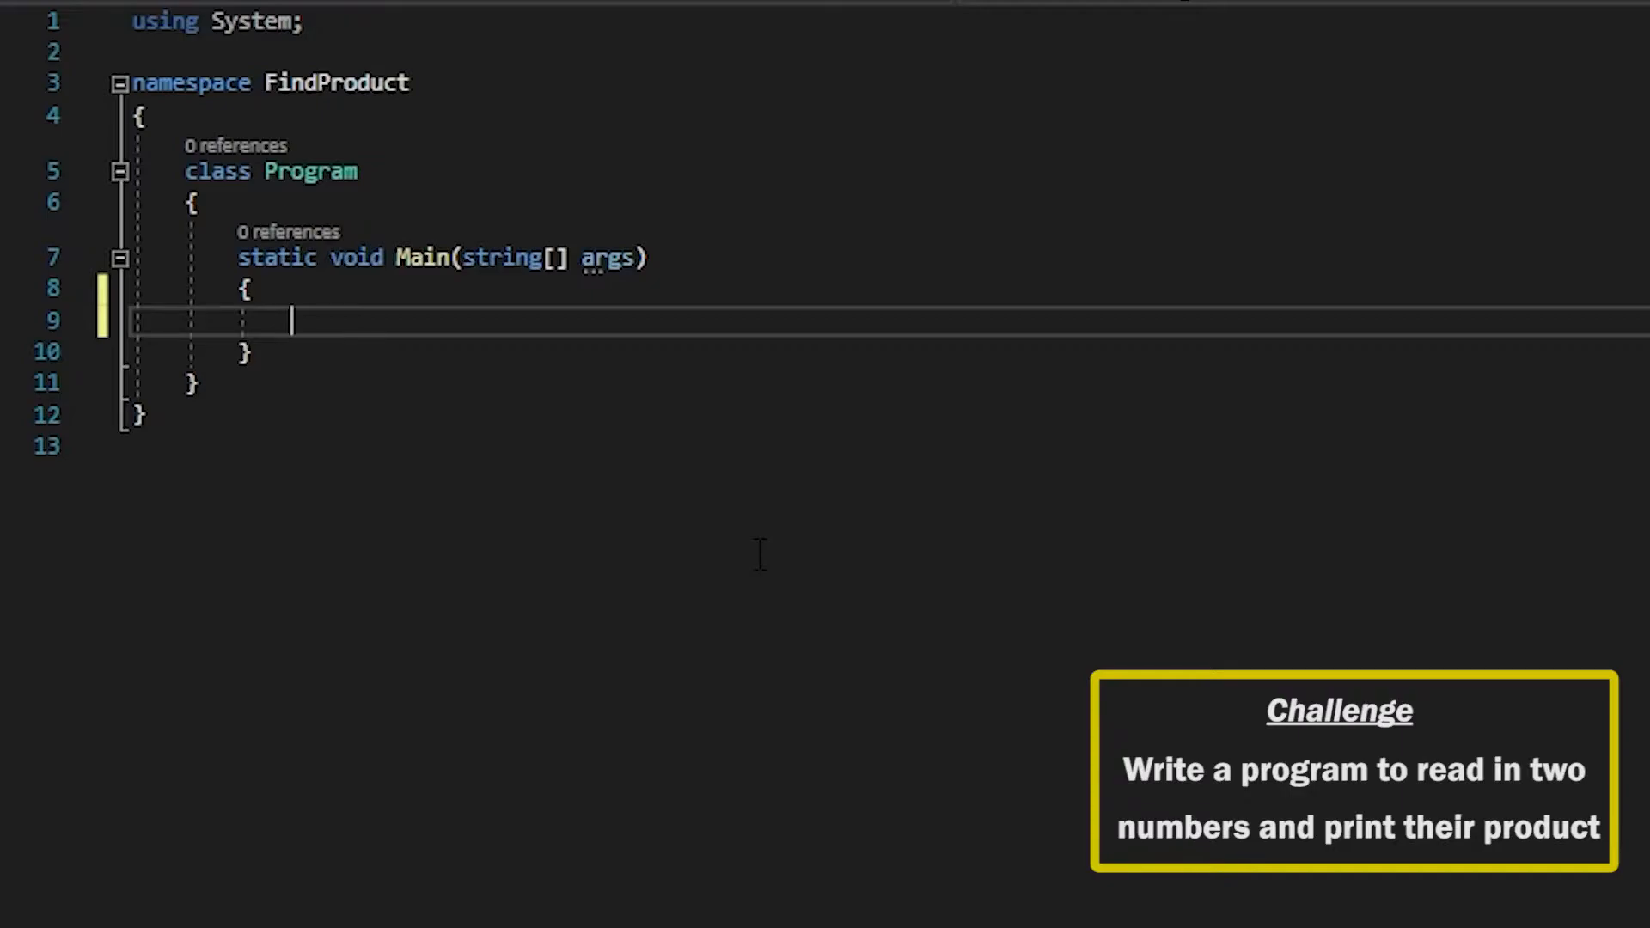
- Prompt "Enter number" and read the reply into string stringX
type("Console.WriteLine();")
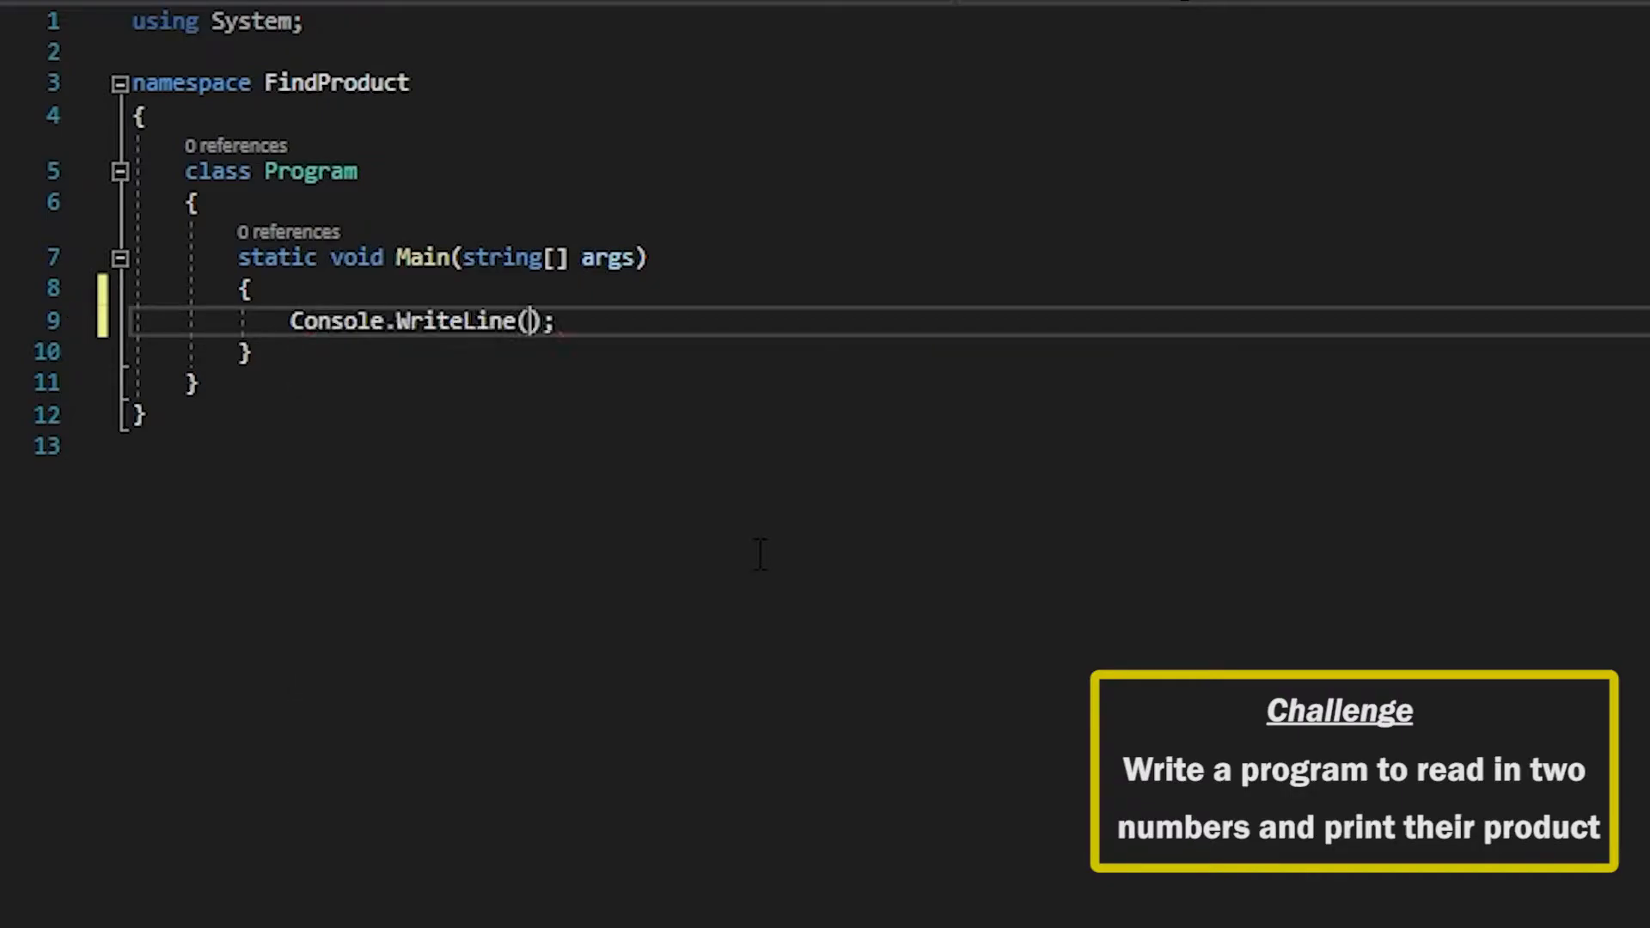
type("\"Enter\"")
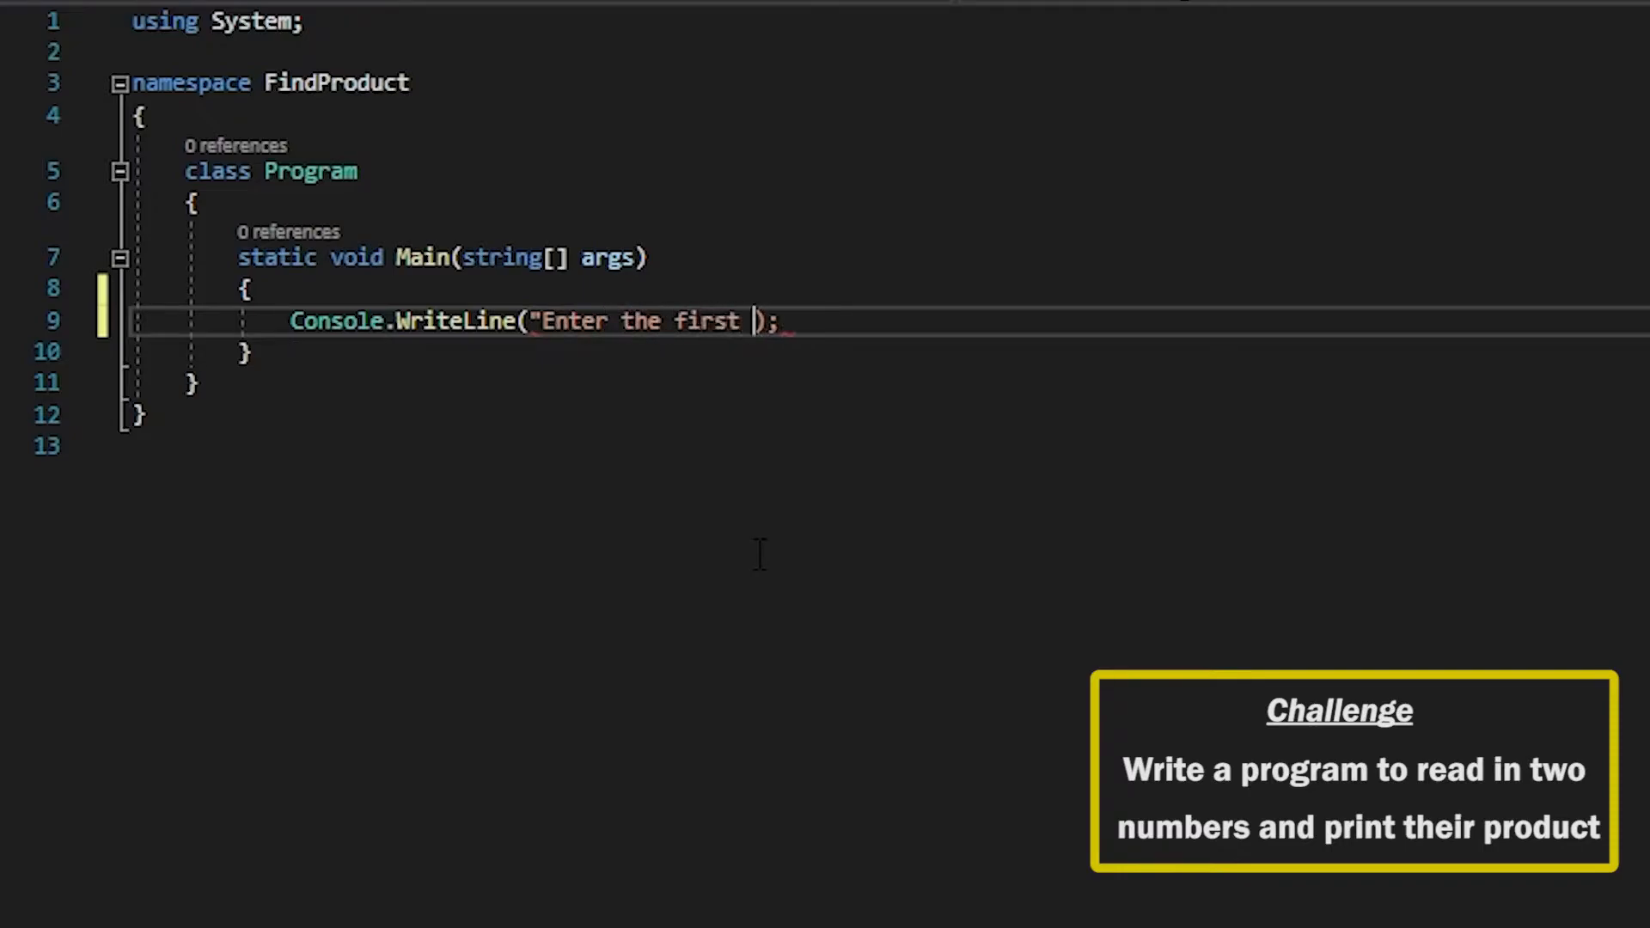
type("number\"")
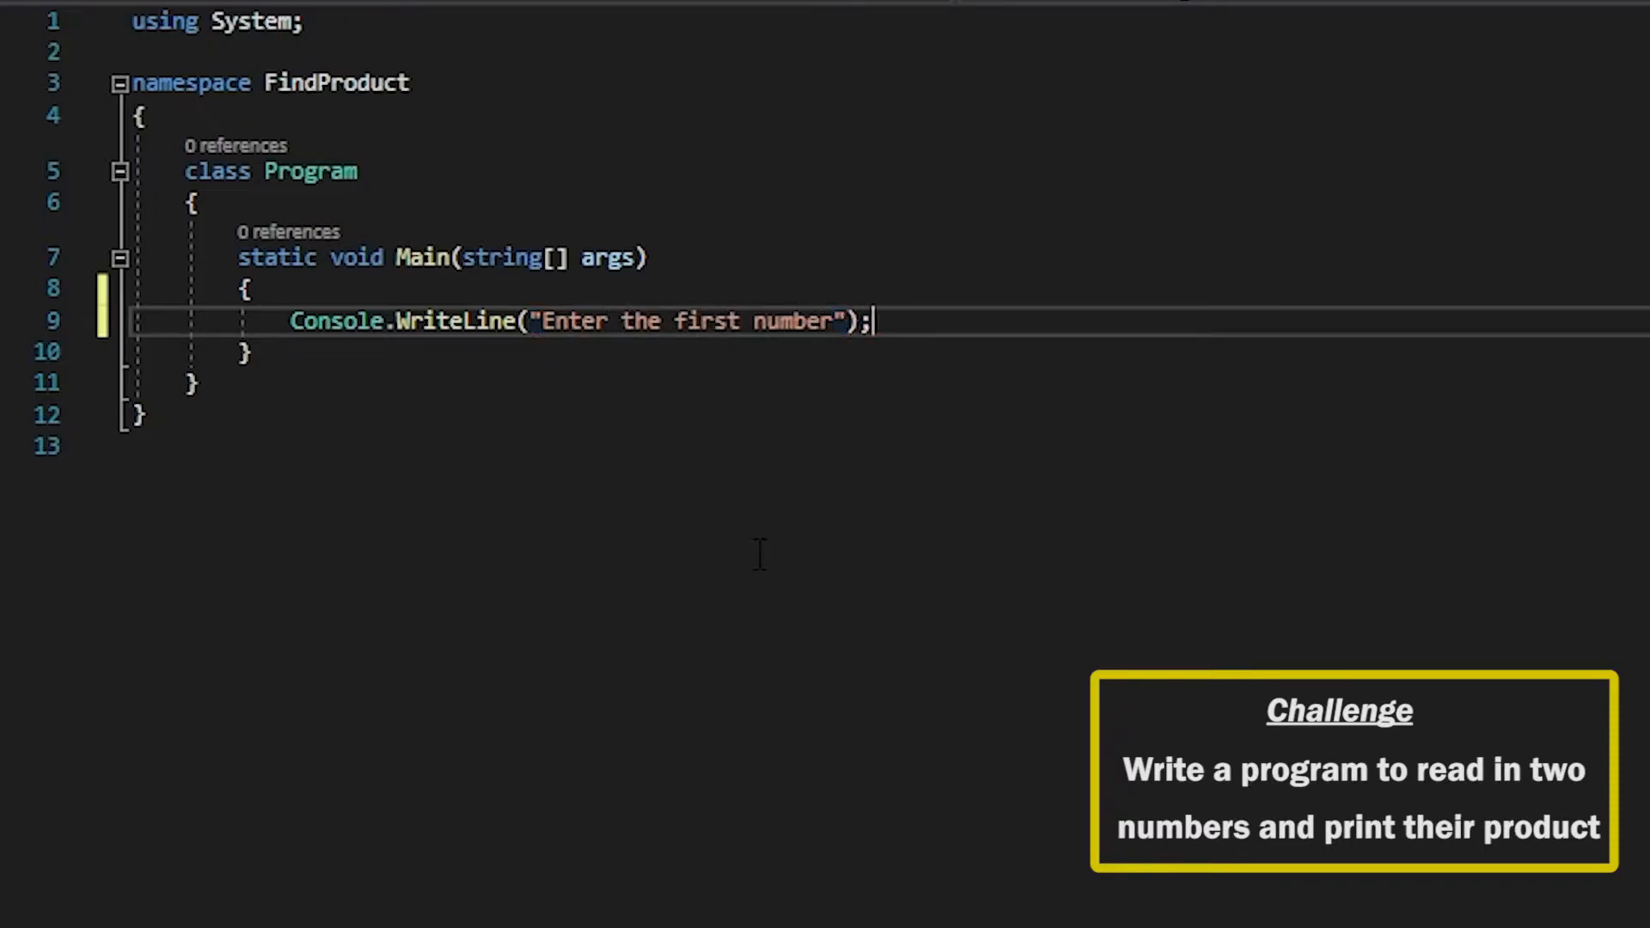
type("string string")
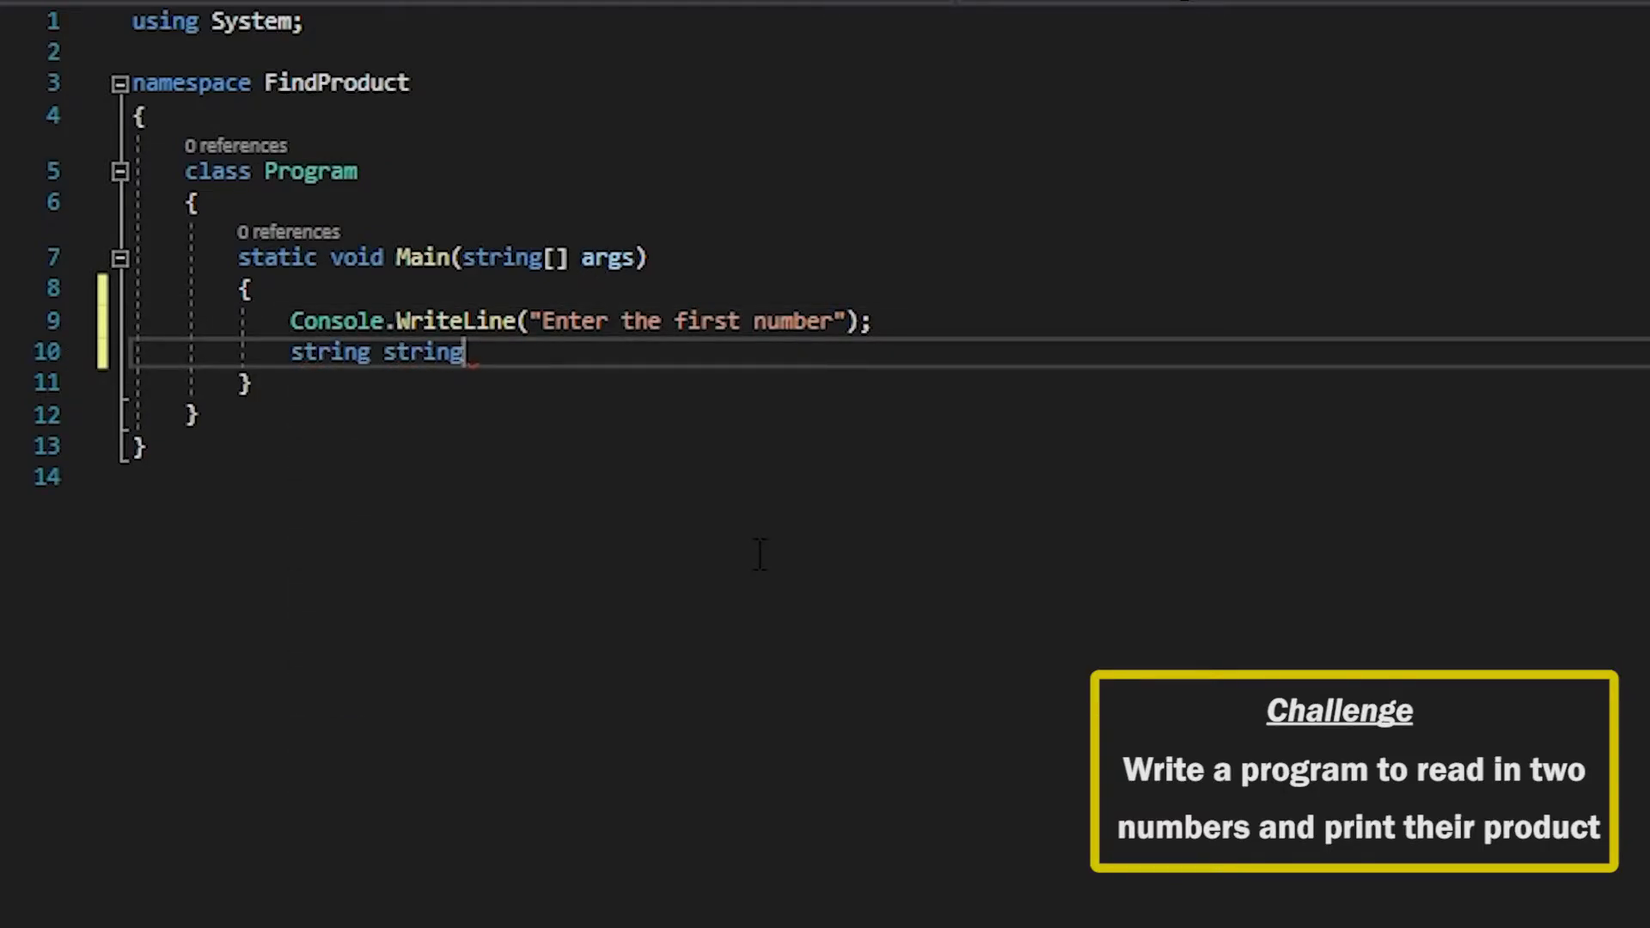
type("X =")
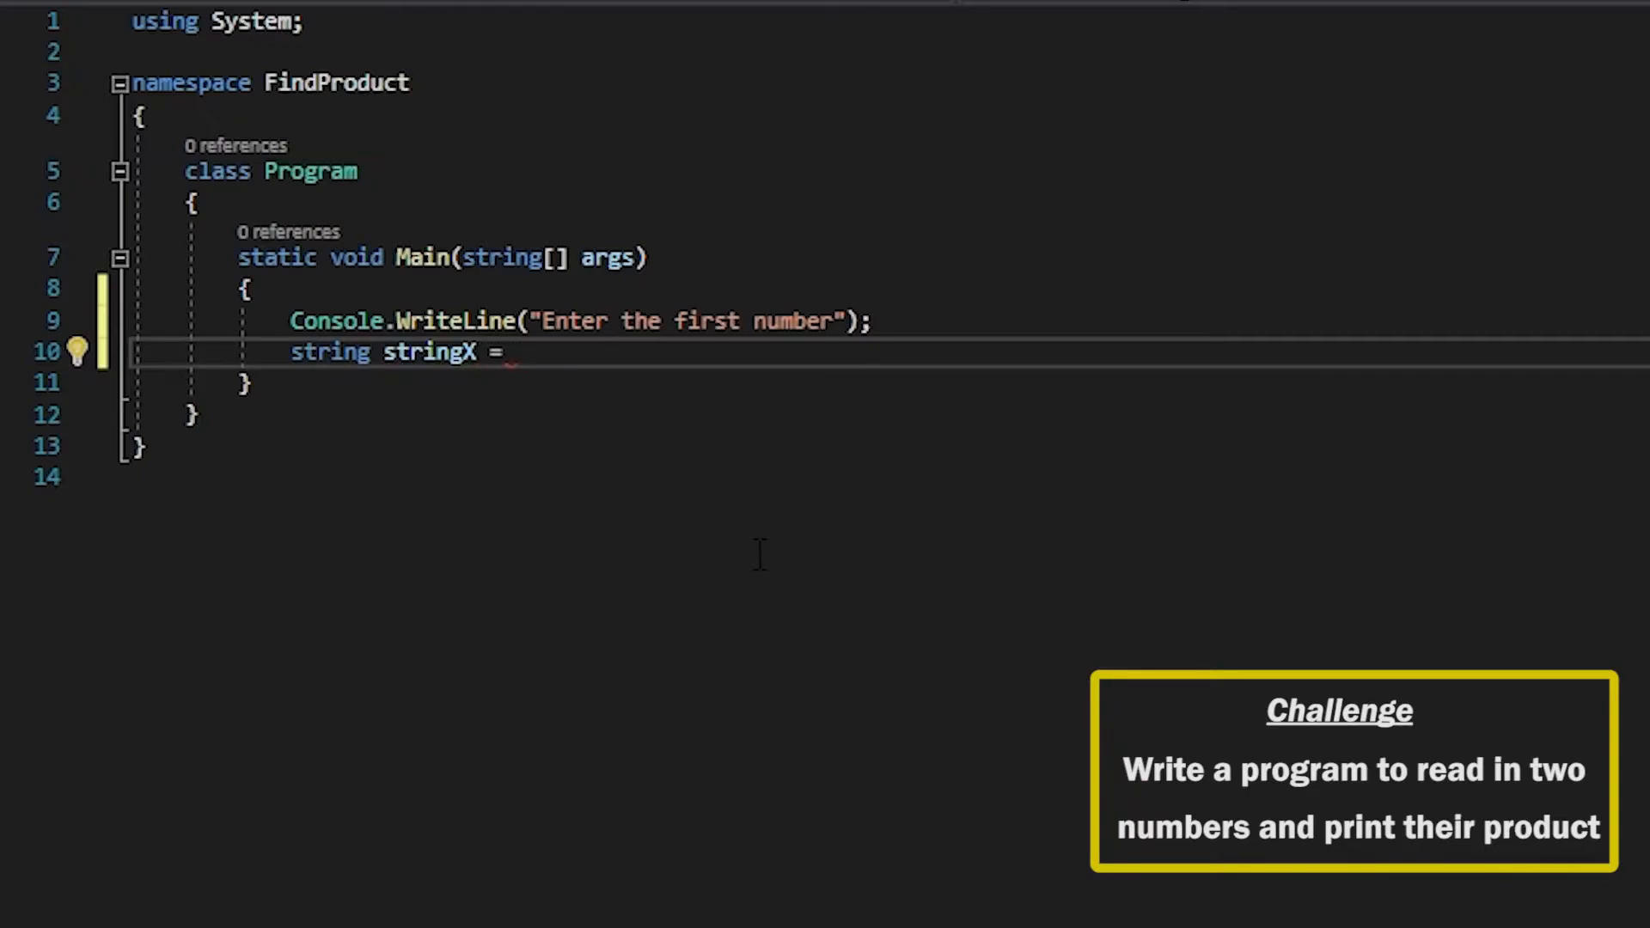
type("Console.")
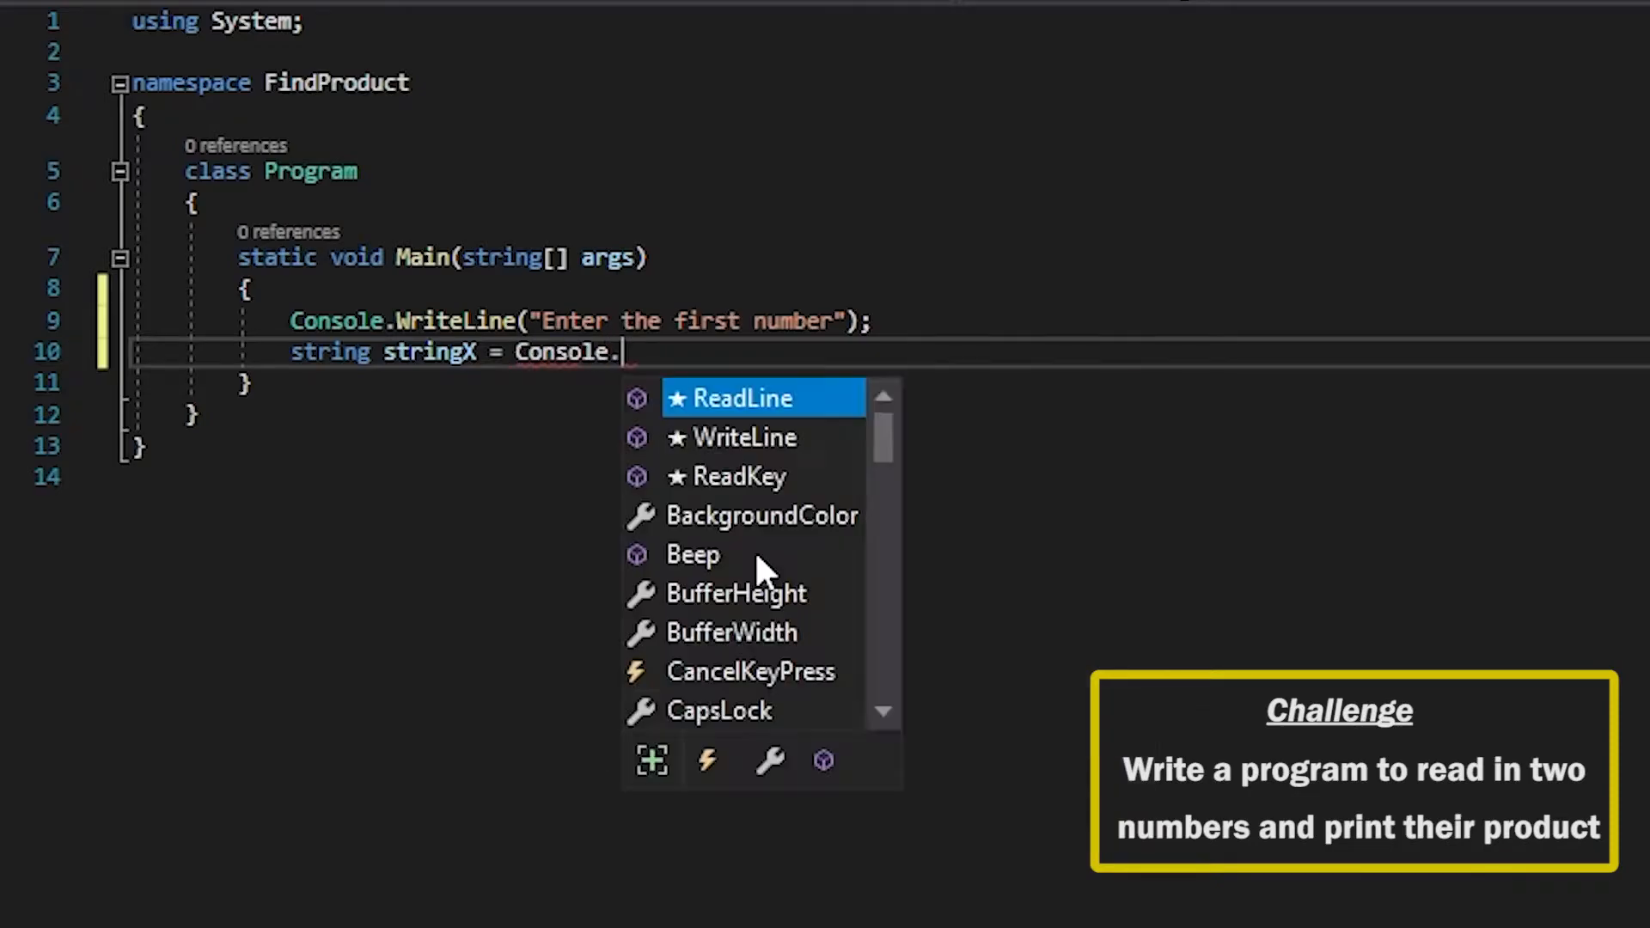
type("ReadLine();")
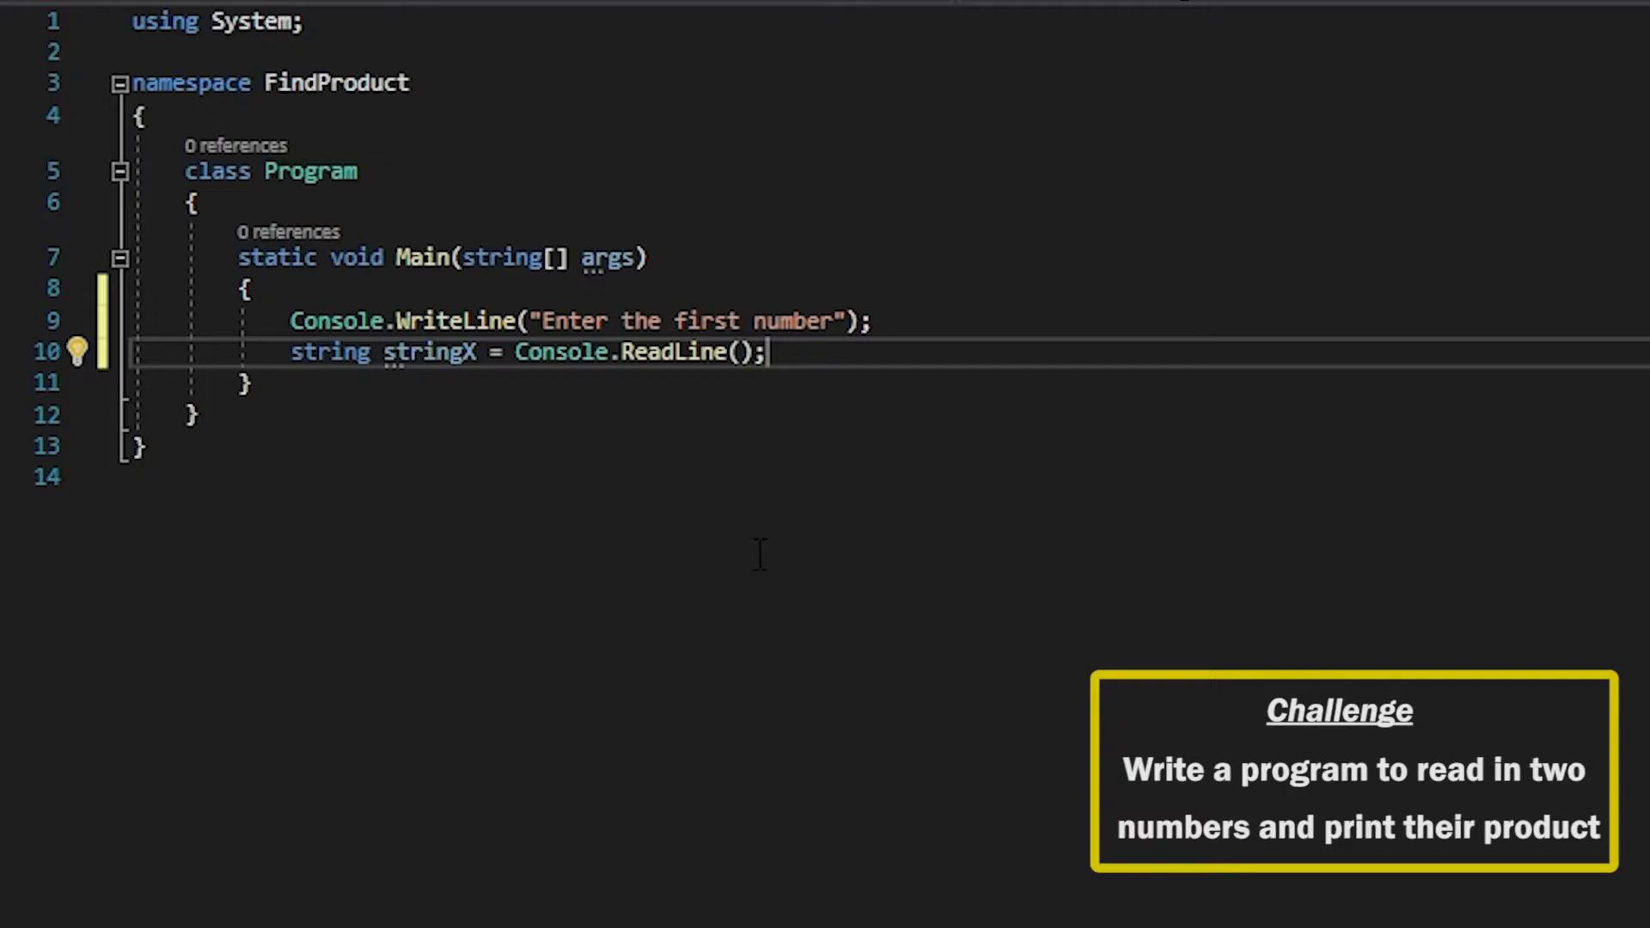
- Use the cw snippet to prompt "Enter the second number" and read it into stringY
type("c")
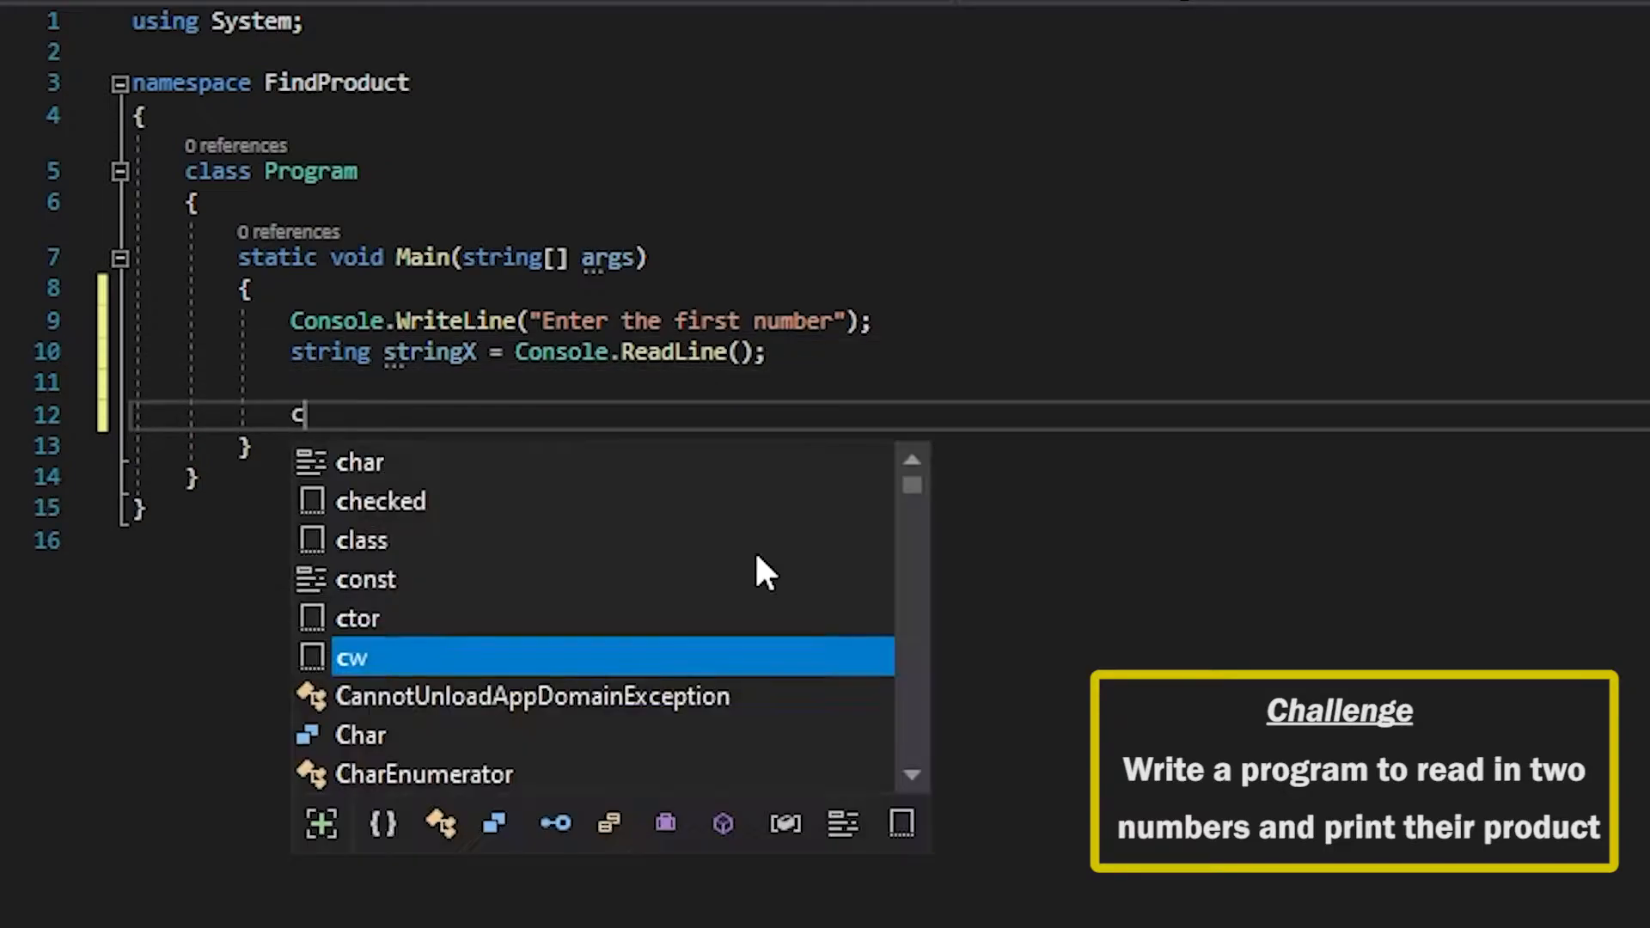
key("tab")
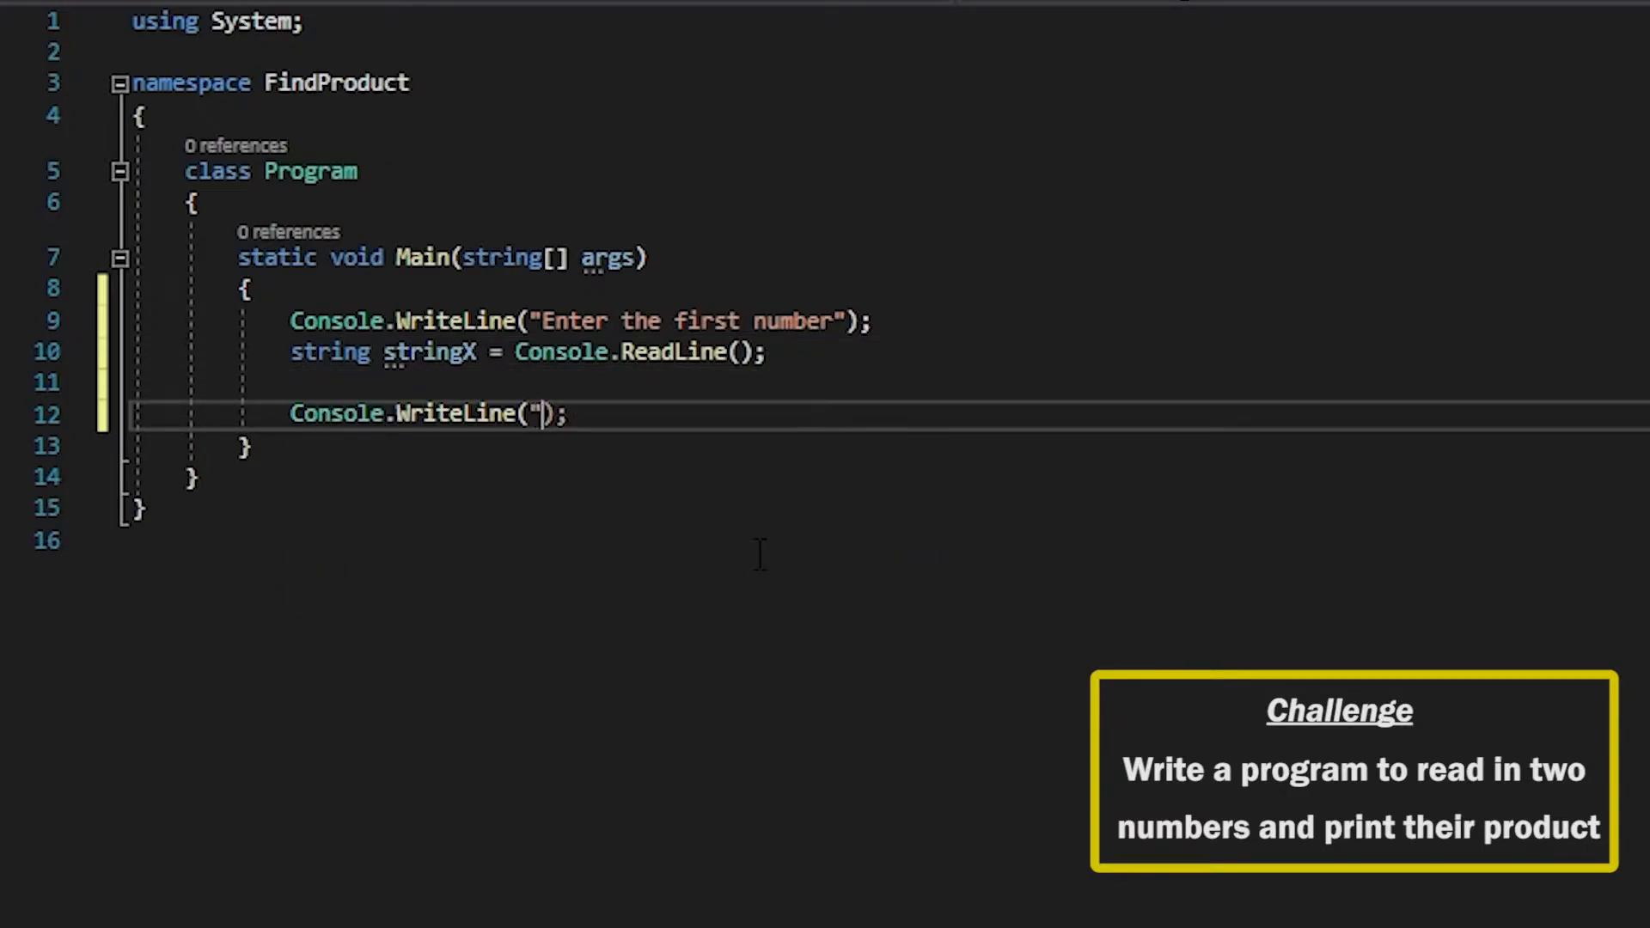
type("Enter")
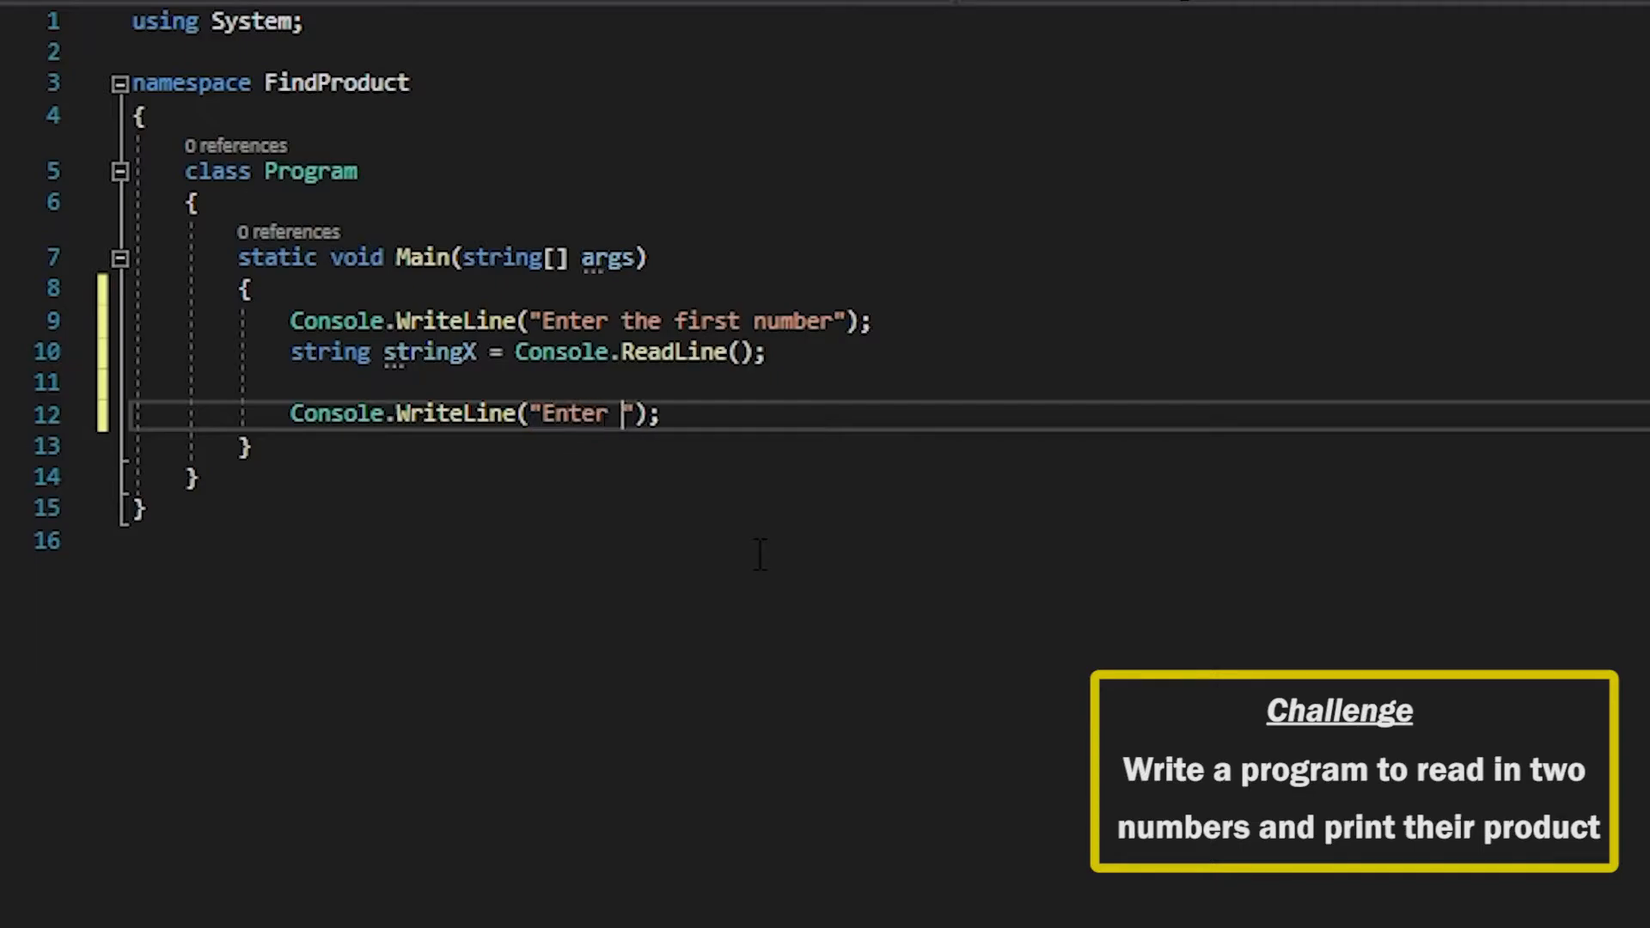
type("the second num")
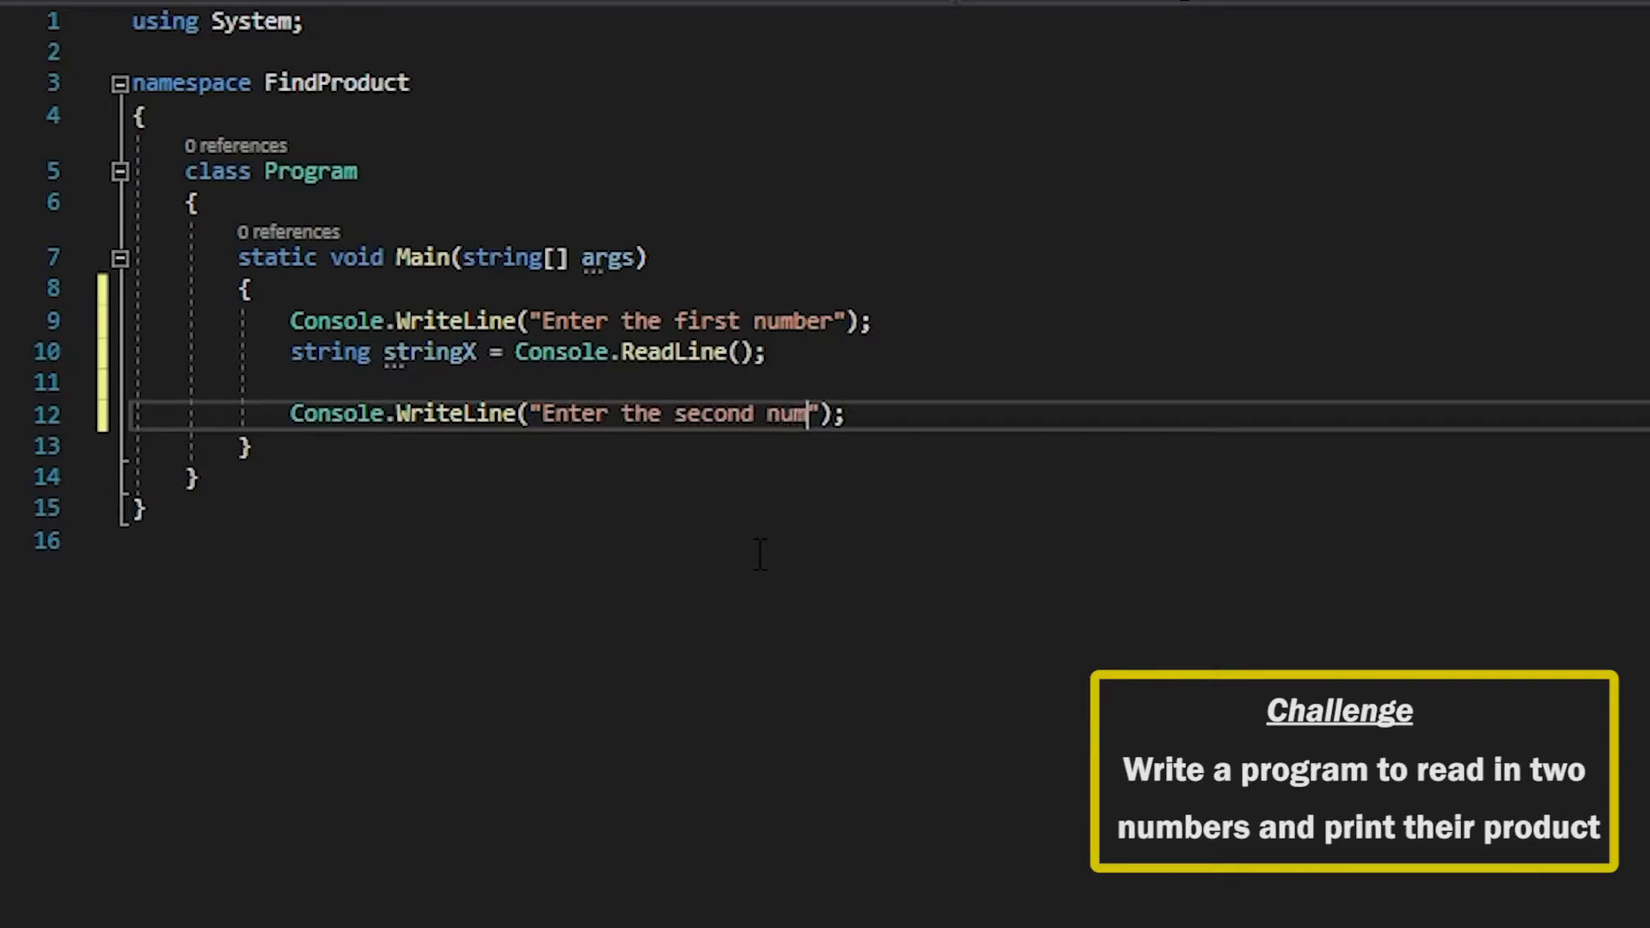
type("ber")
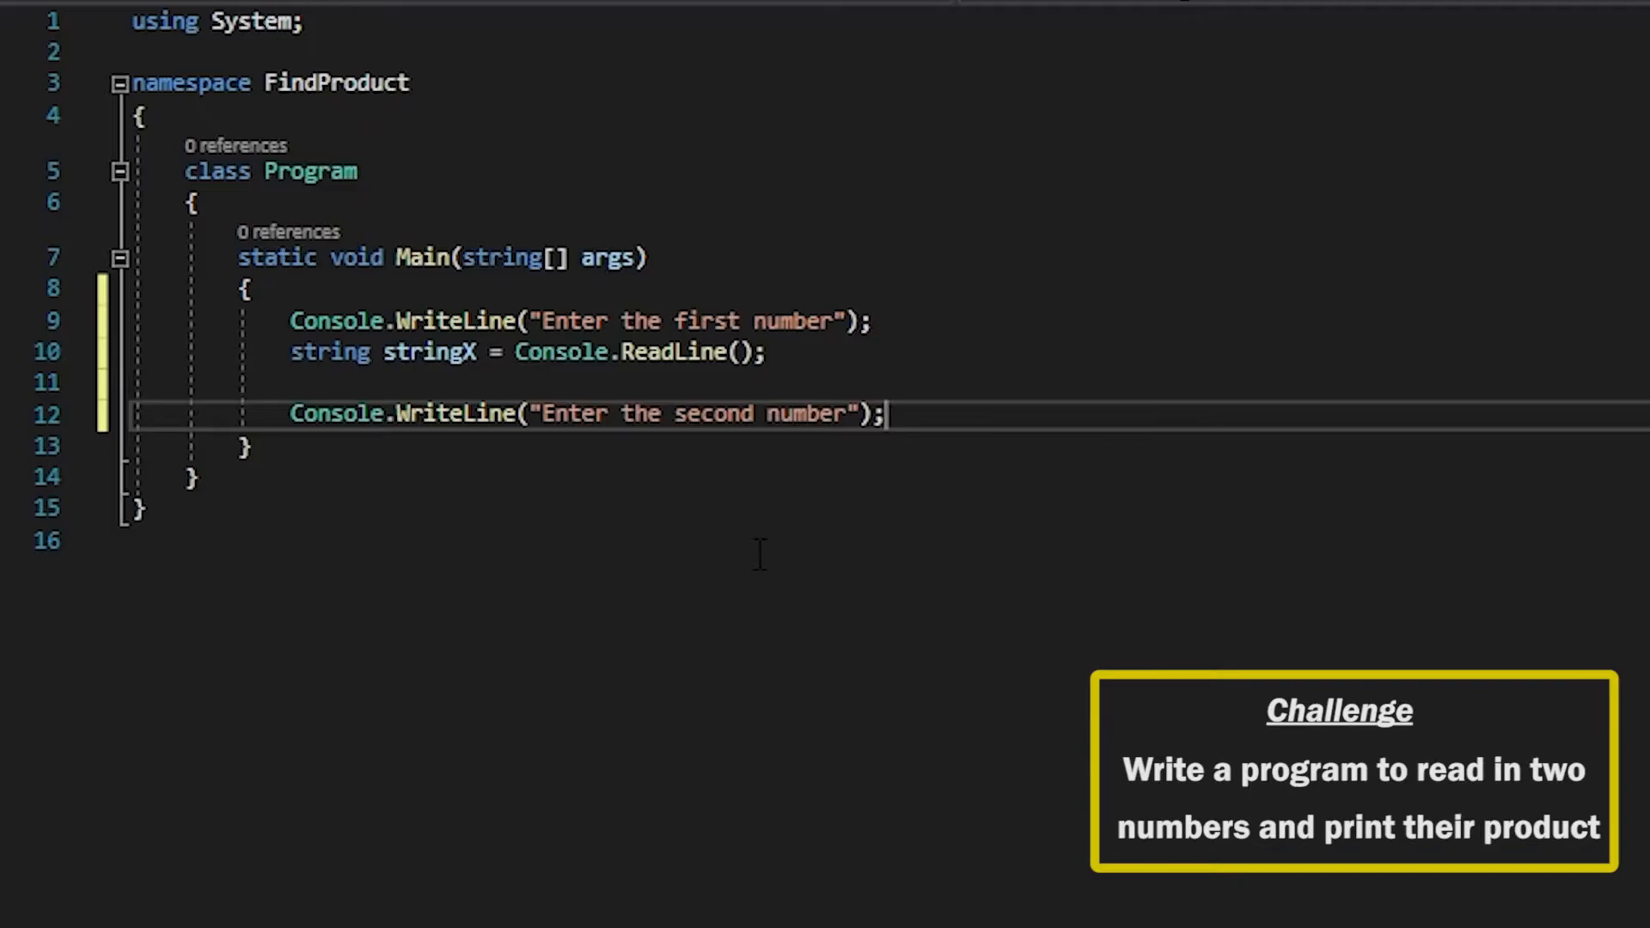
type("string string")
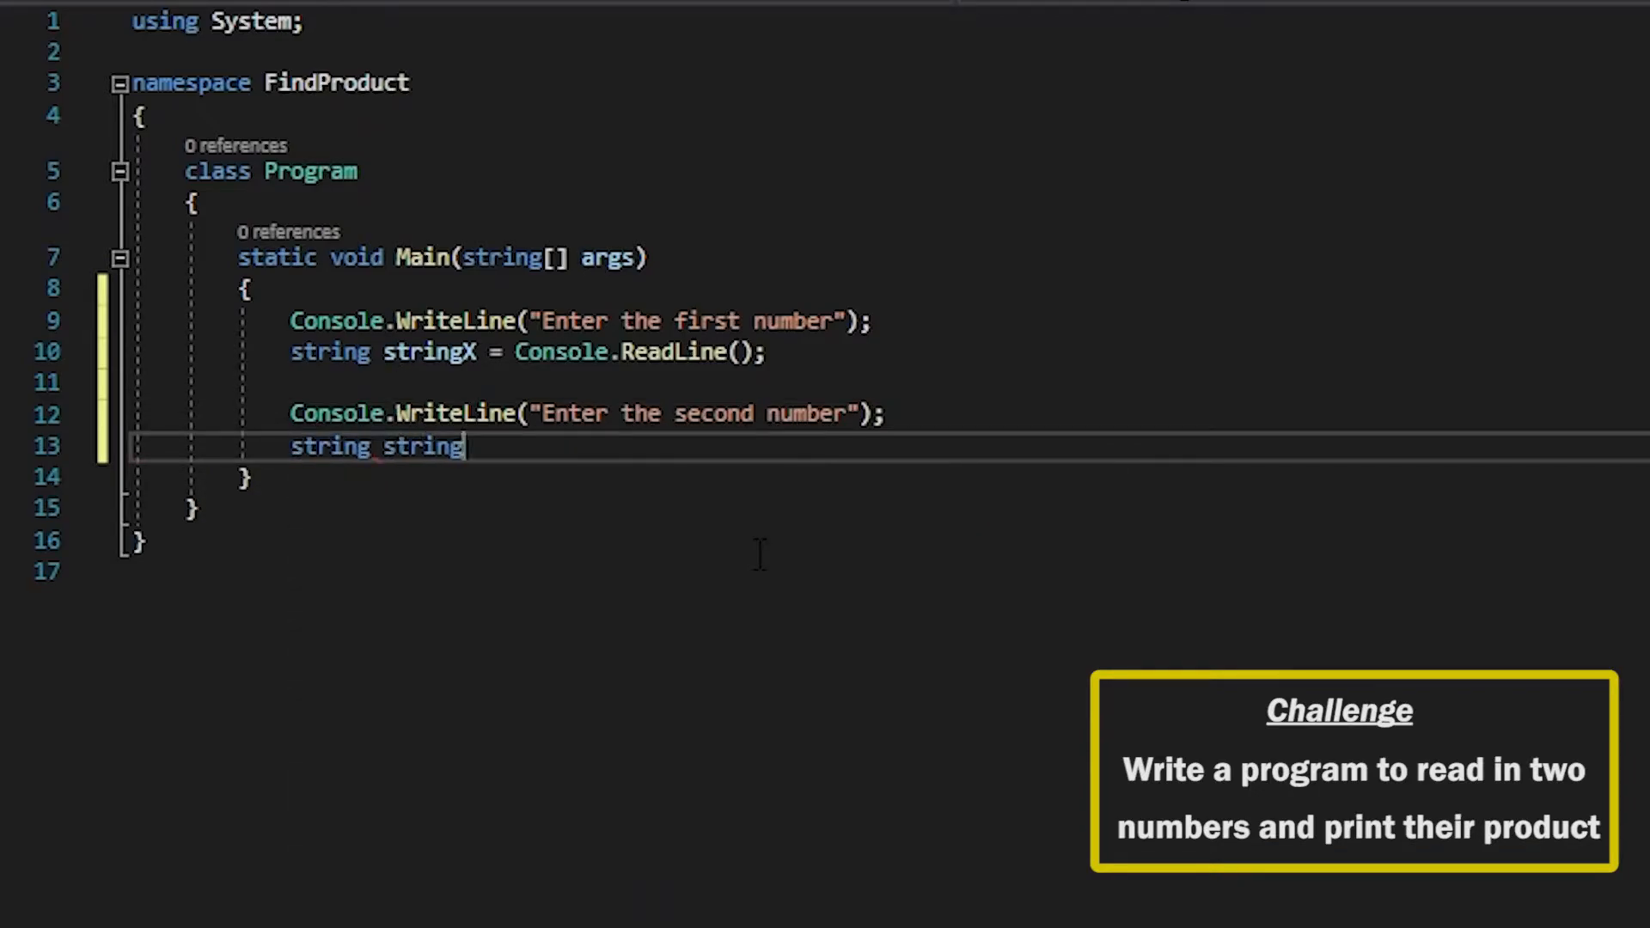
type("Y = Console.ReadLine(")
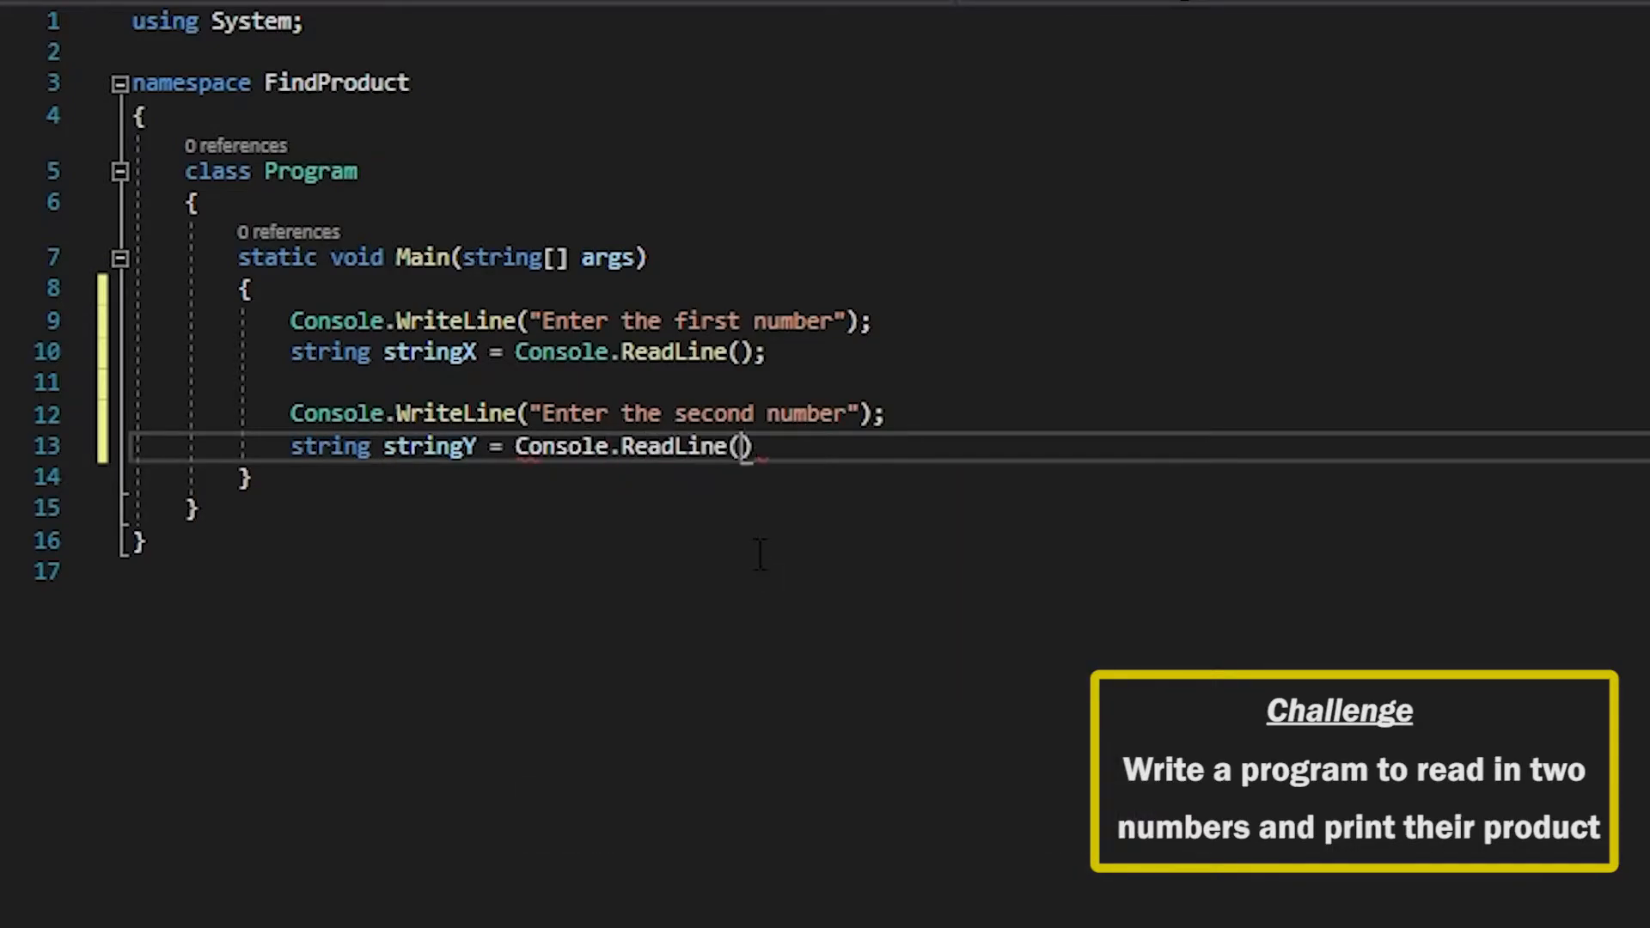
type(";")
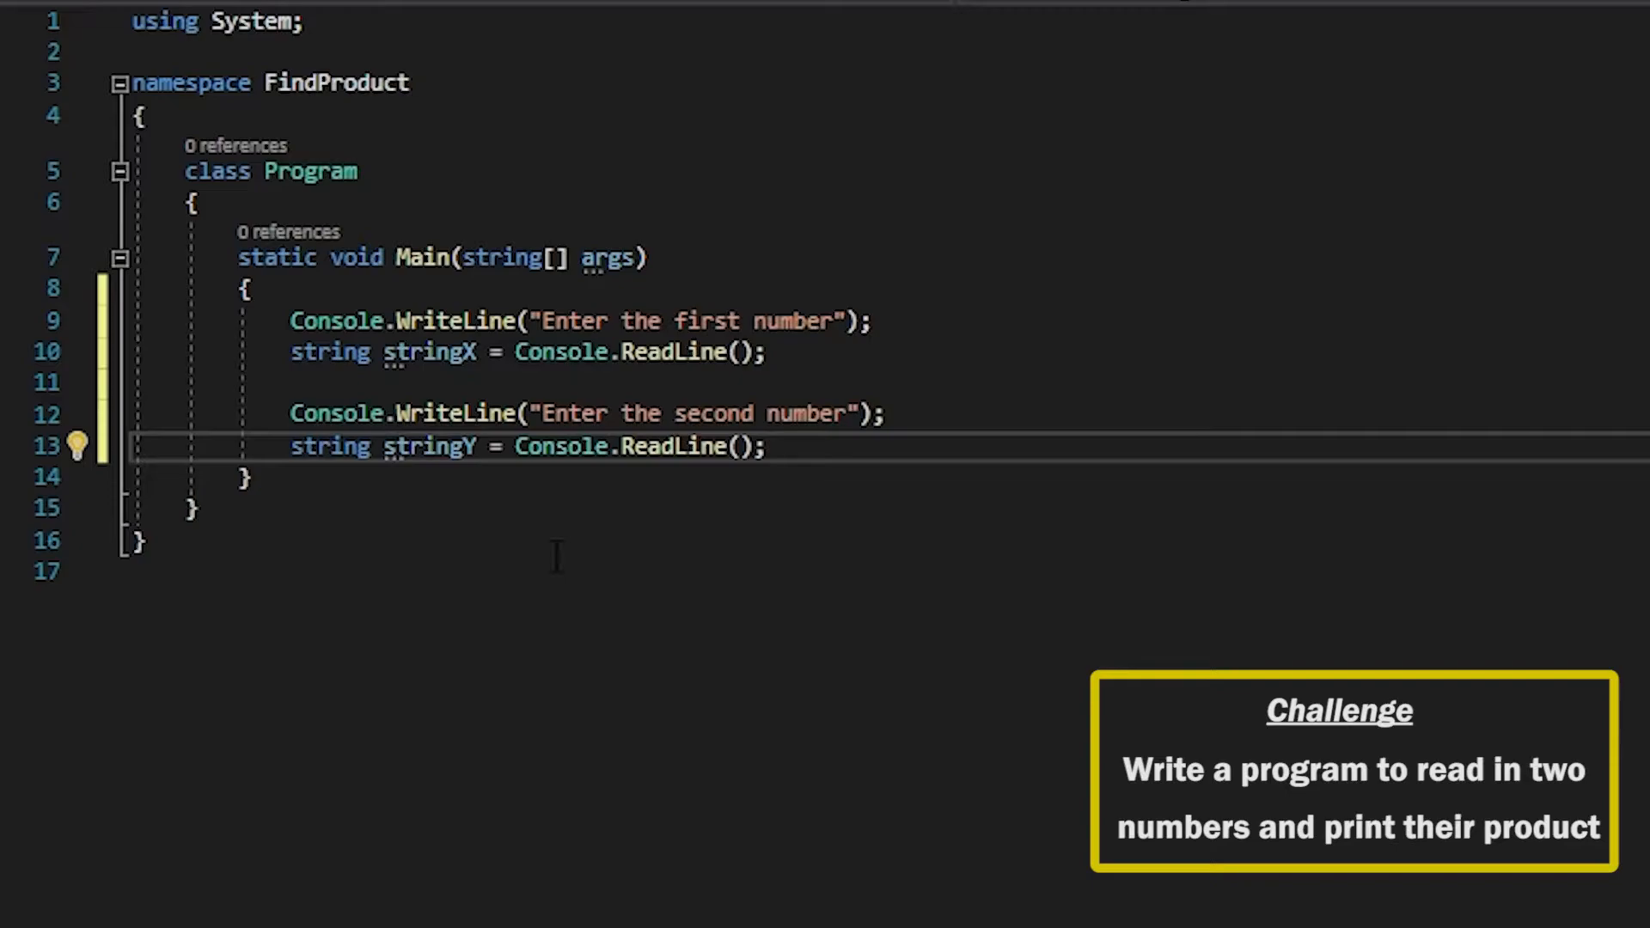
key("Enter")
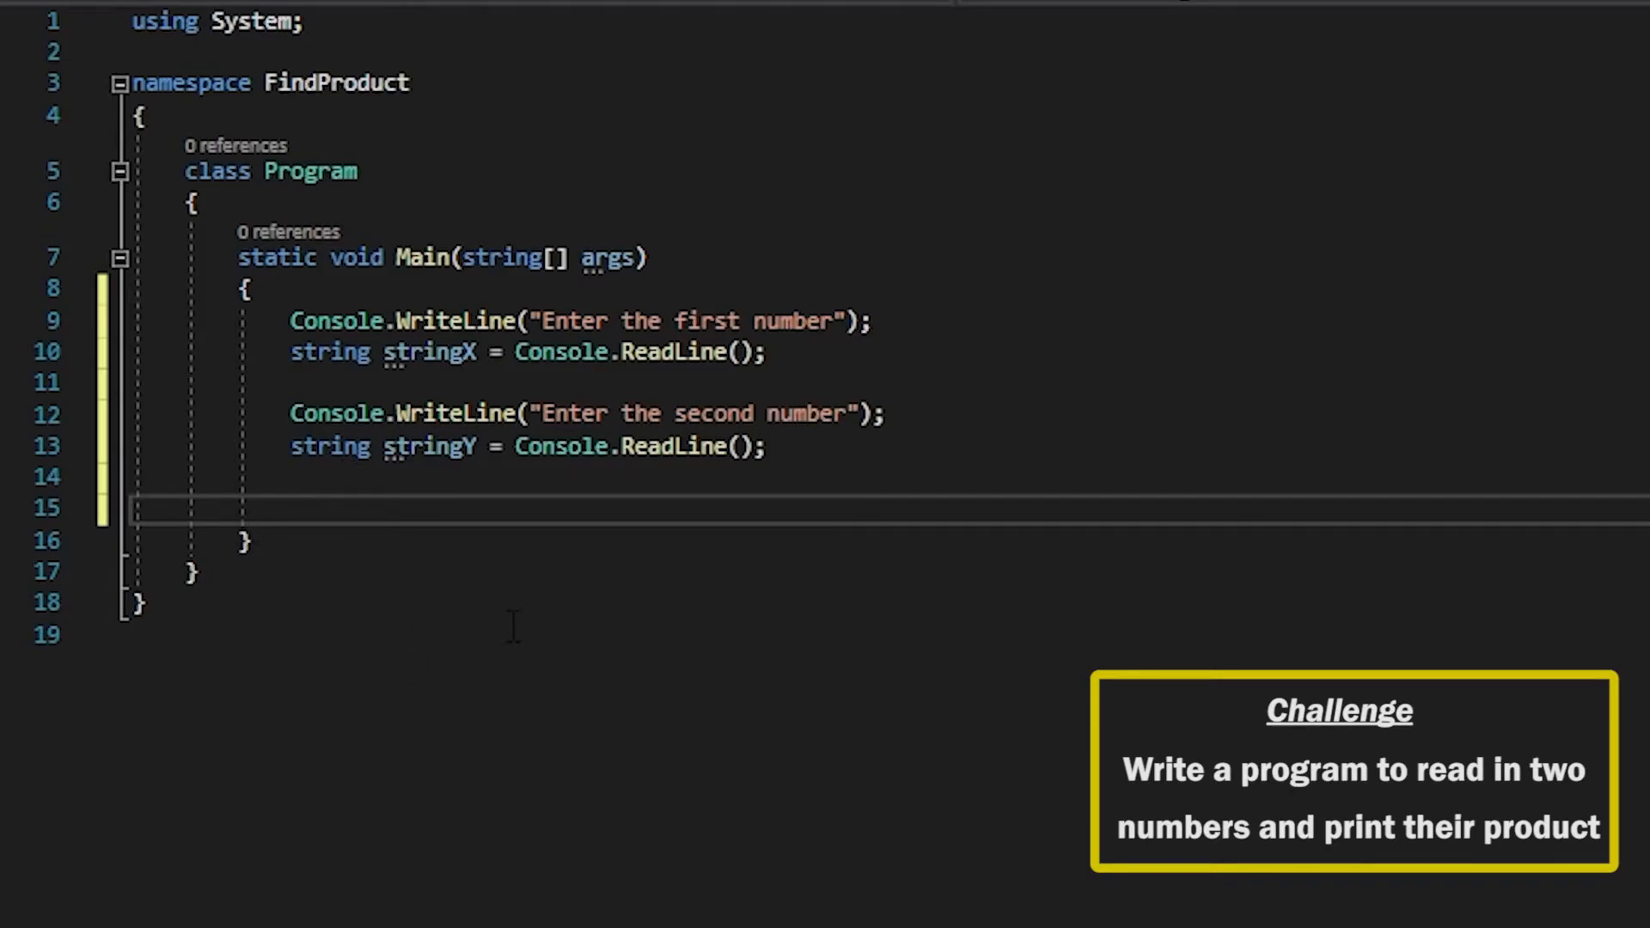
mouse_move(611, 674)
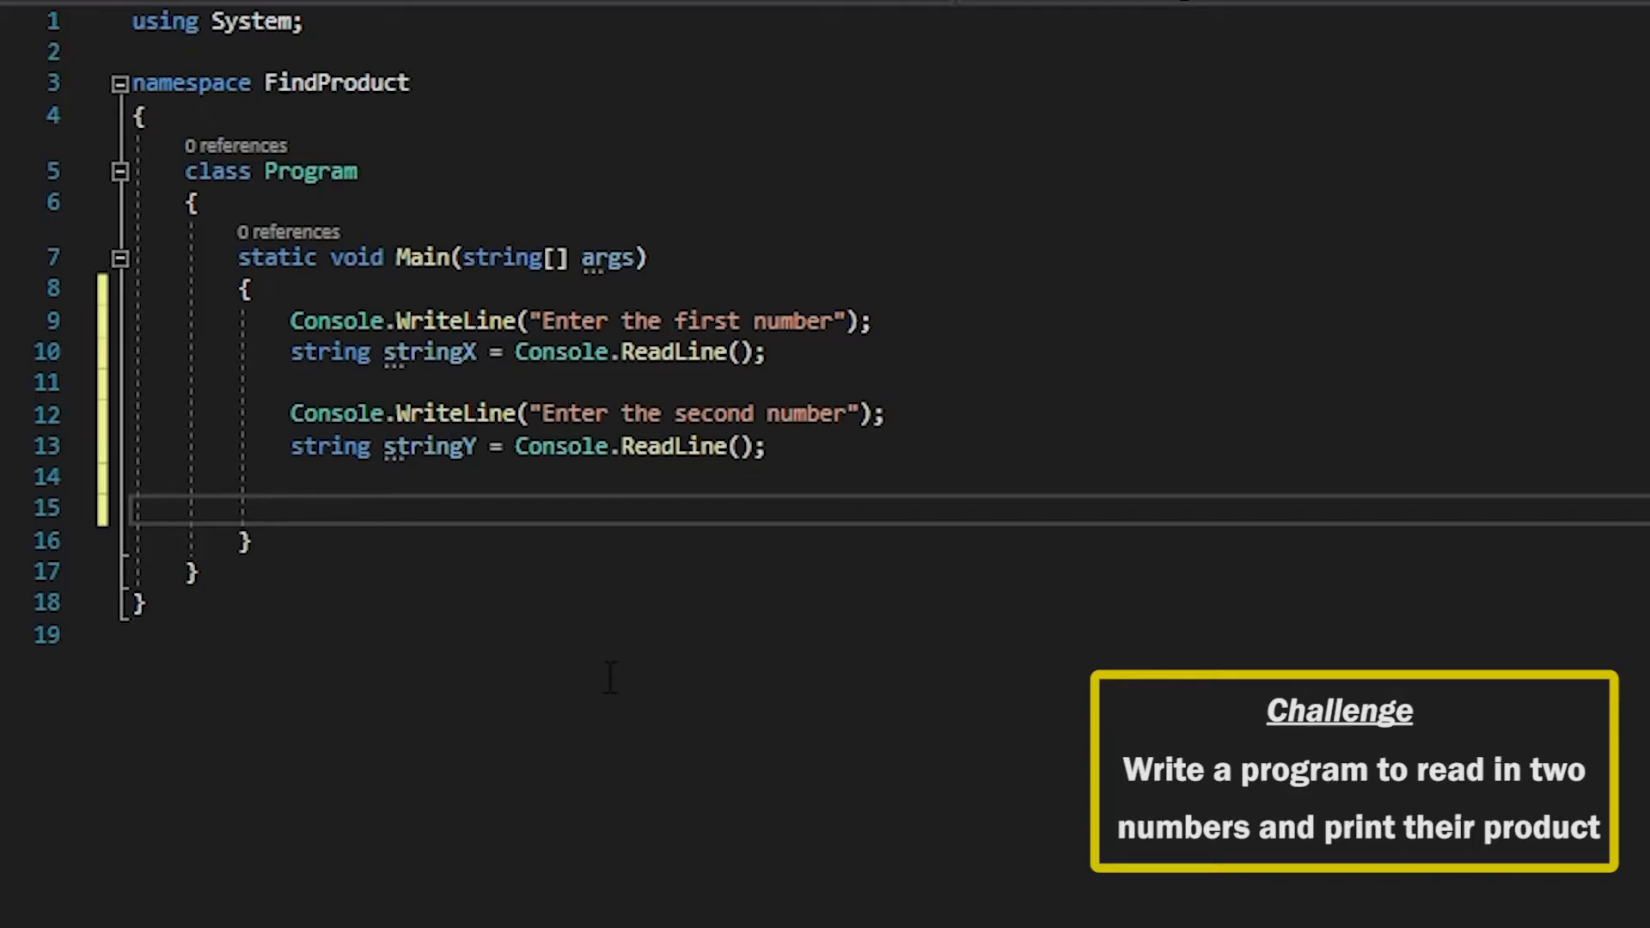
- Add int x = Convert.ToInt32(stringX); and int y = Convert.ToInt32(stringY);
type("int")
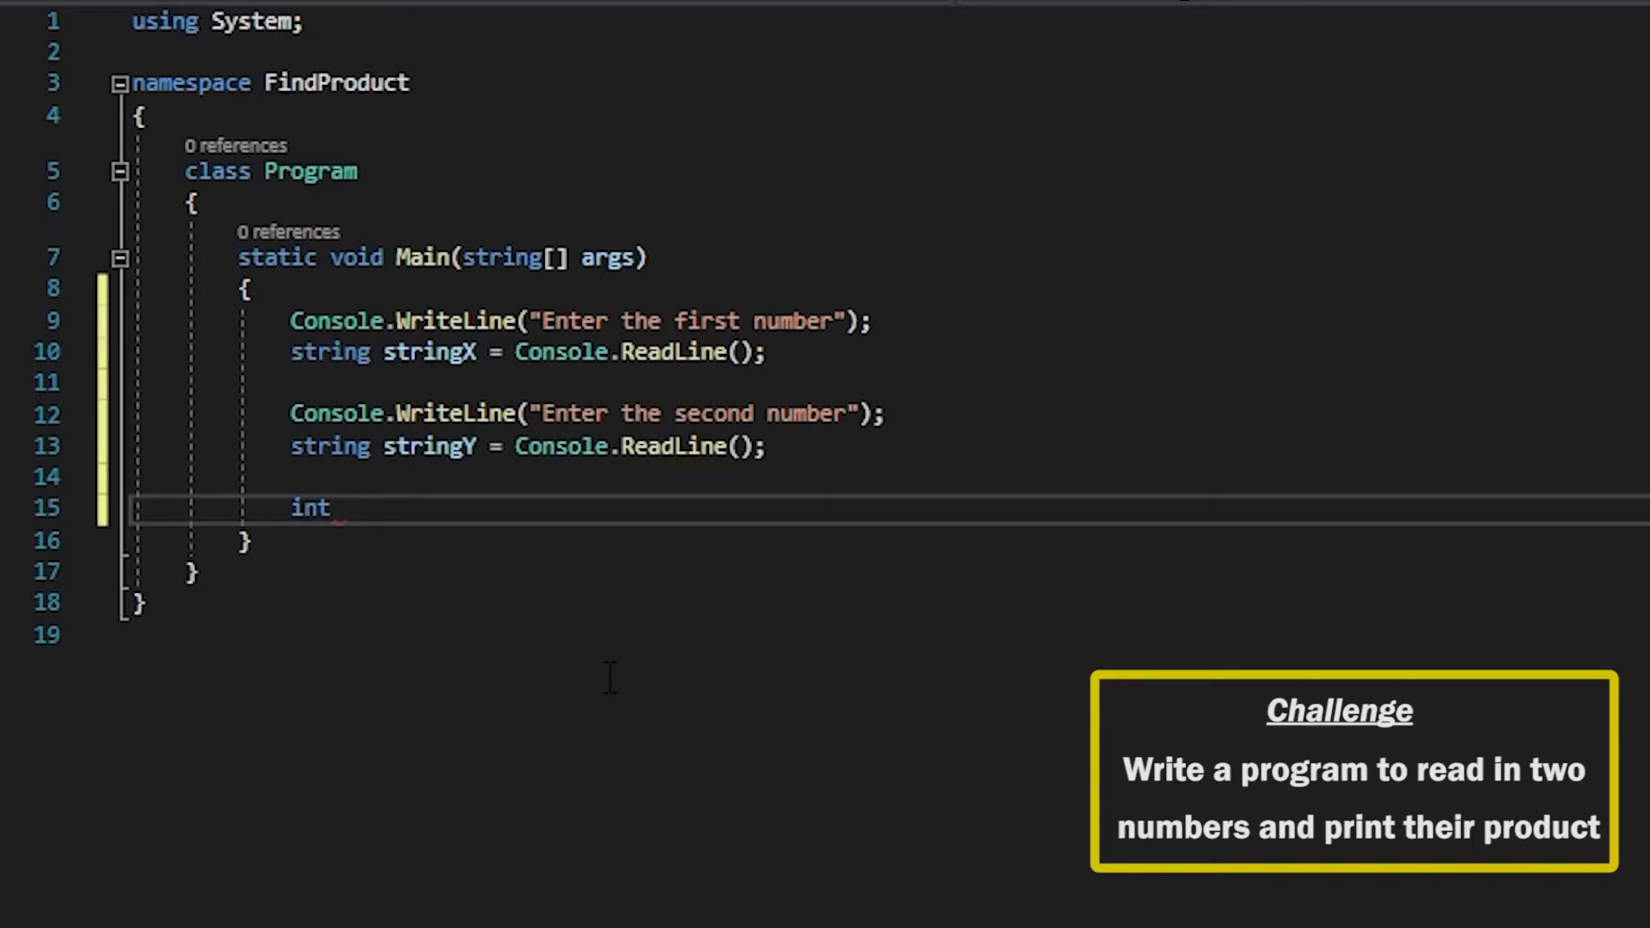
type("x =")
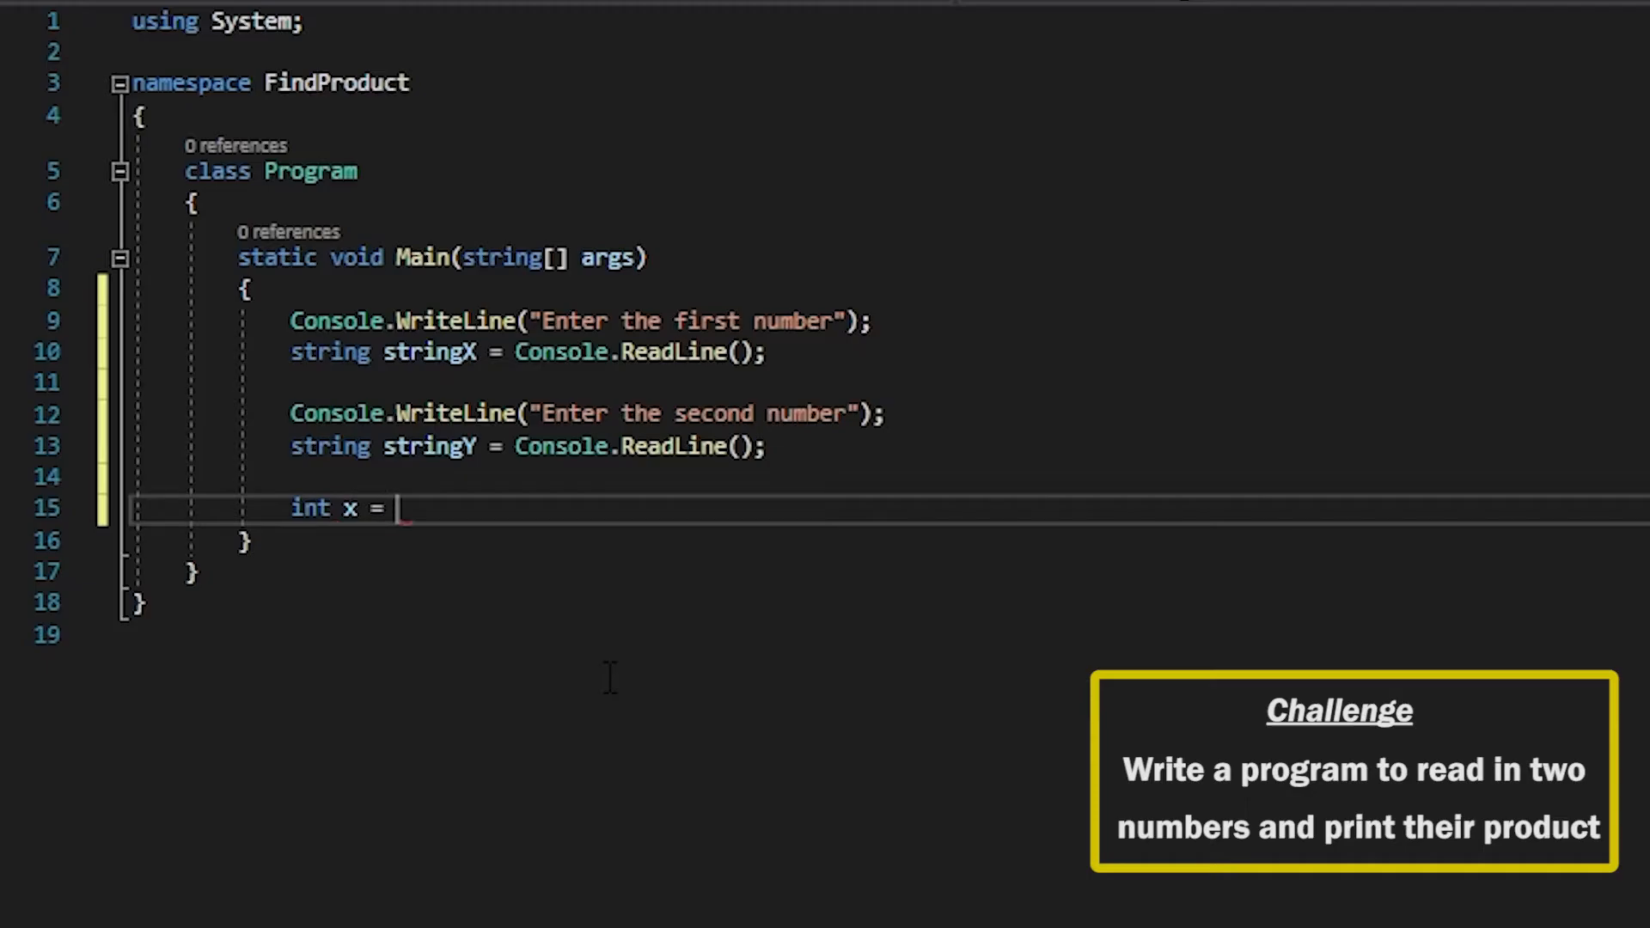
type("Convert.")
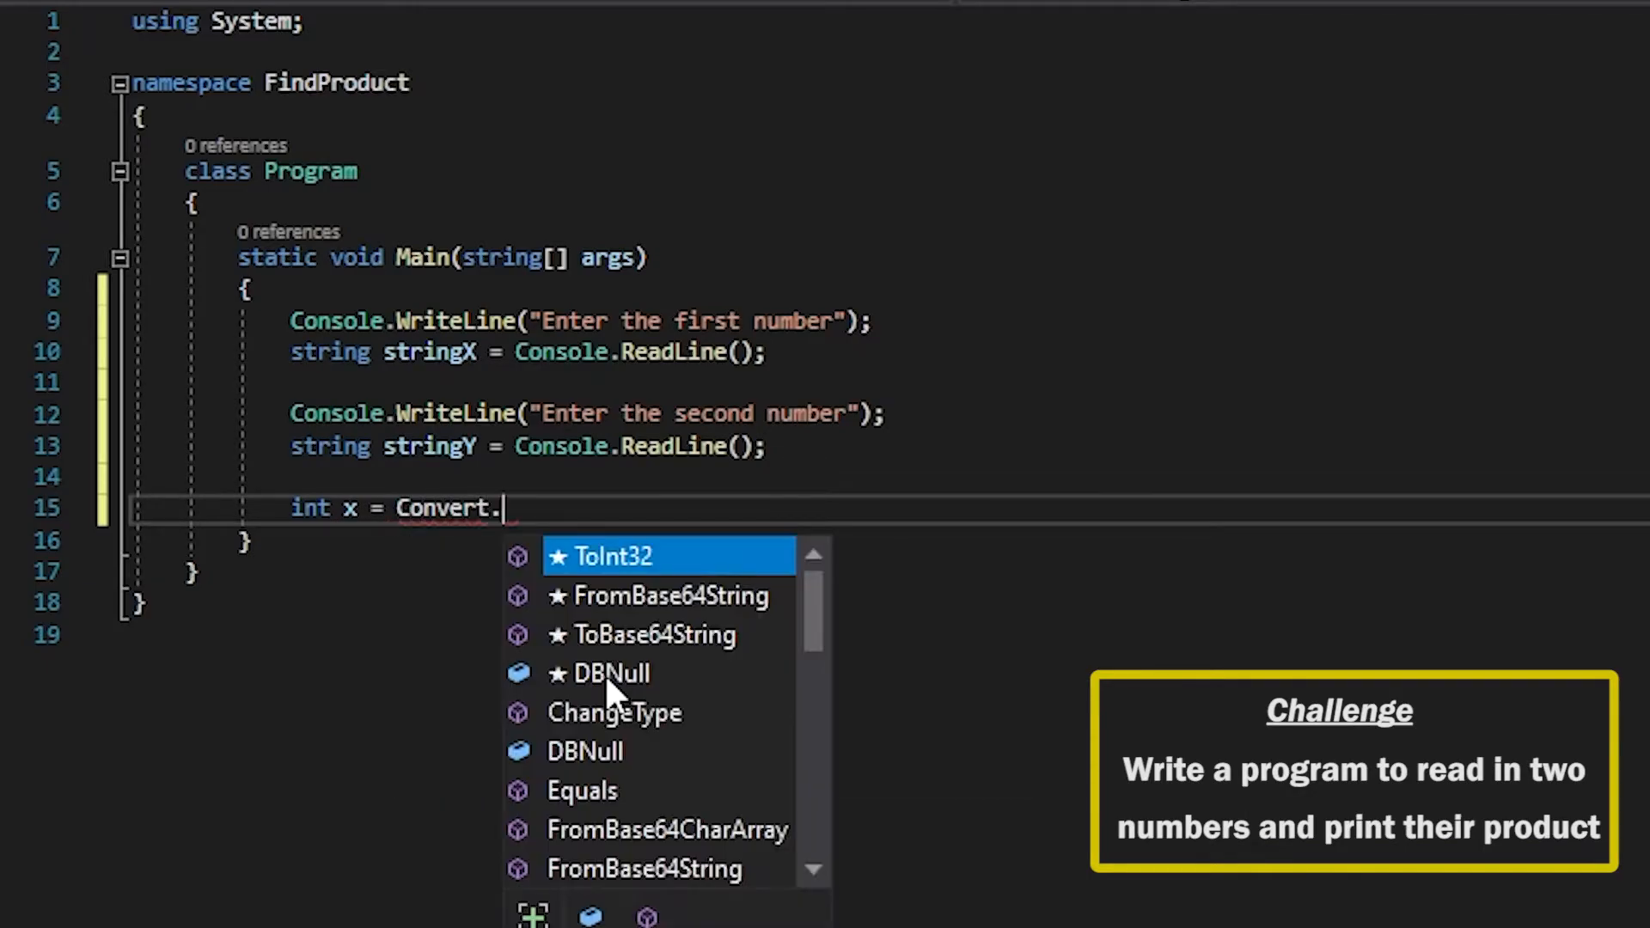
type("ToInt32(s")
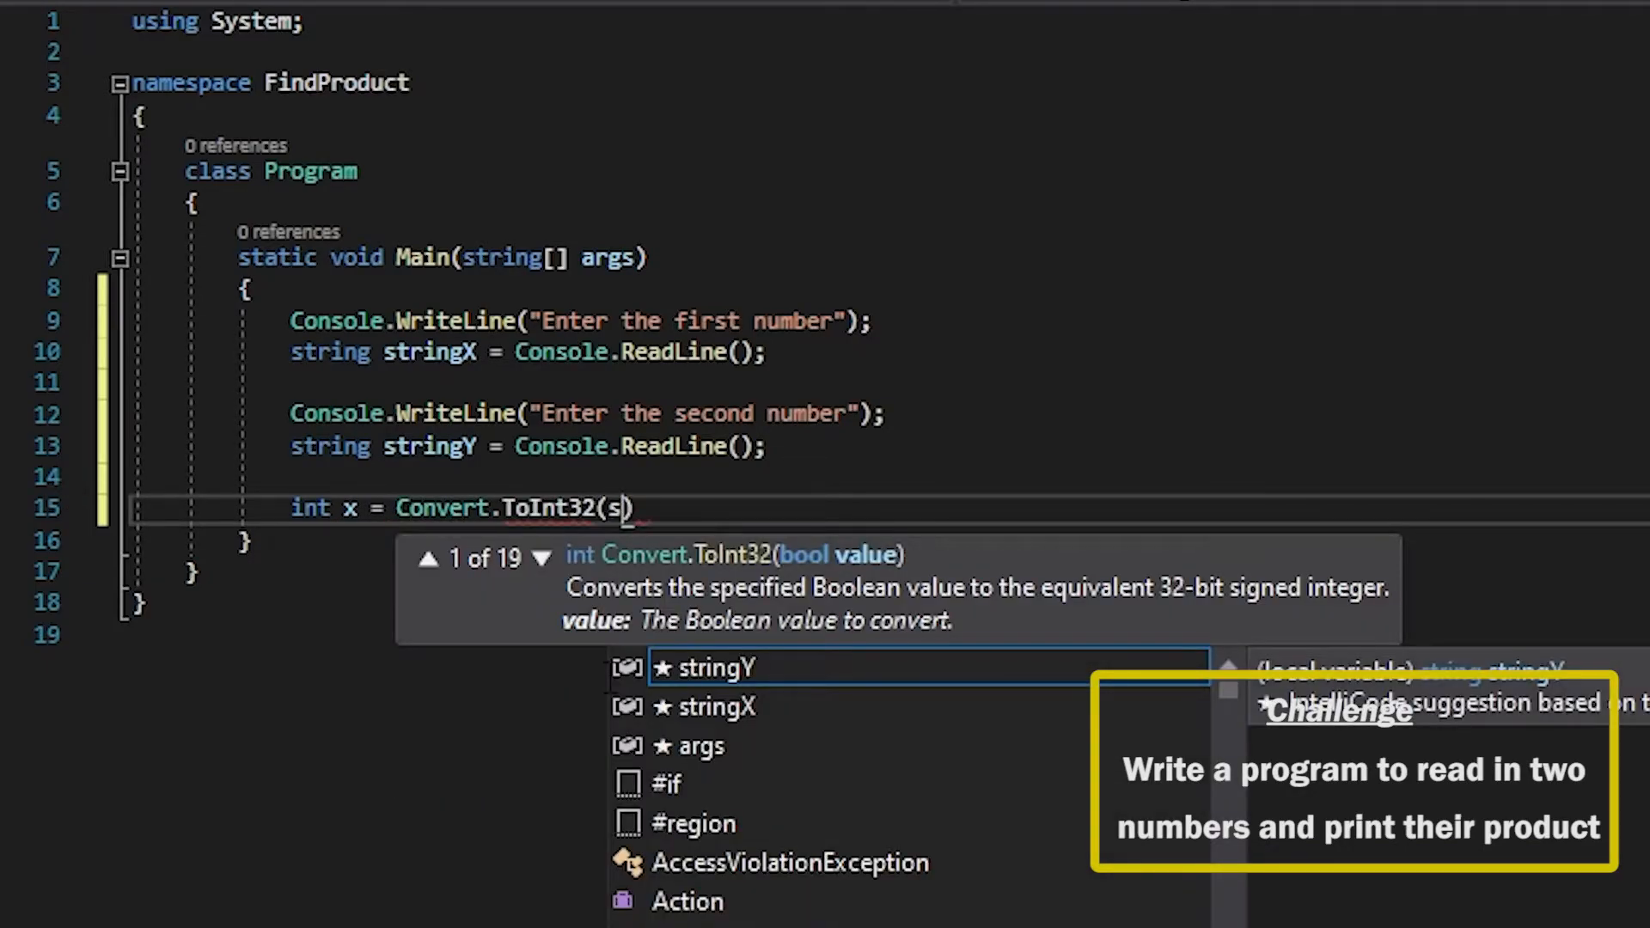
type("tringX")
type("int y")
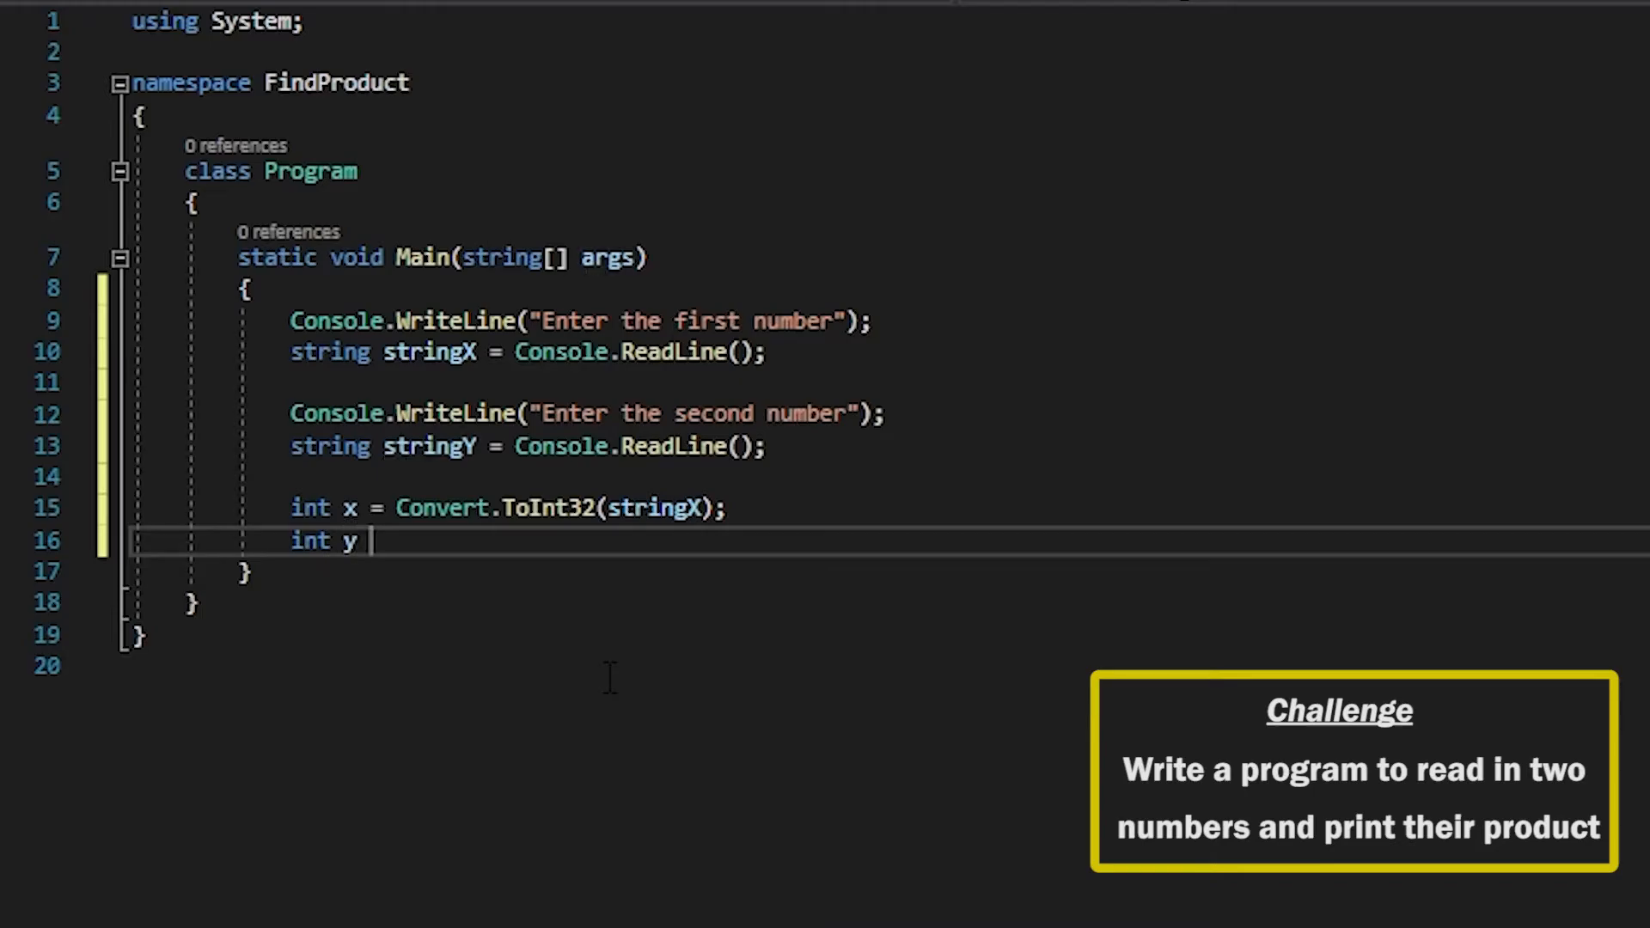
type("= Con")
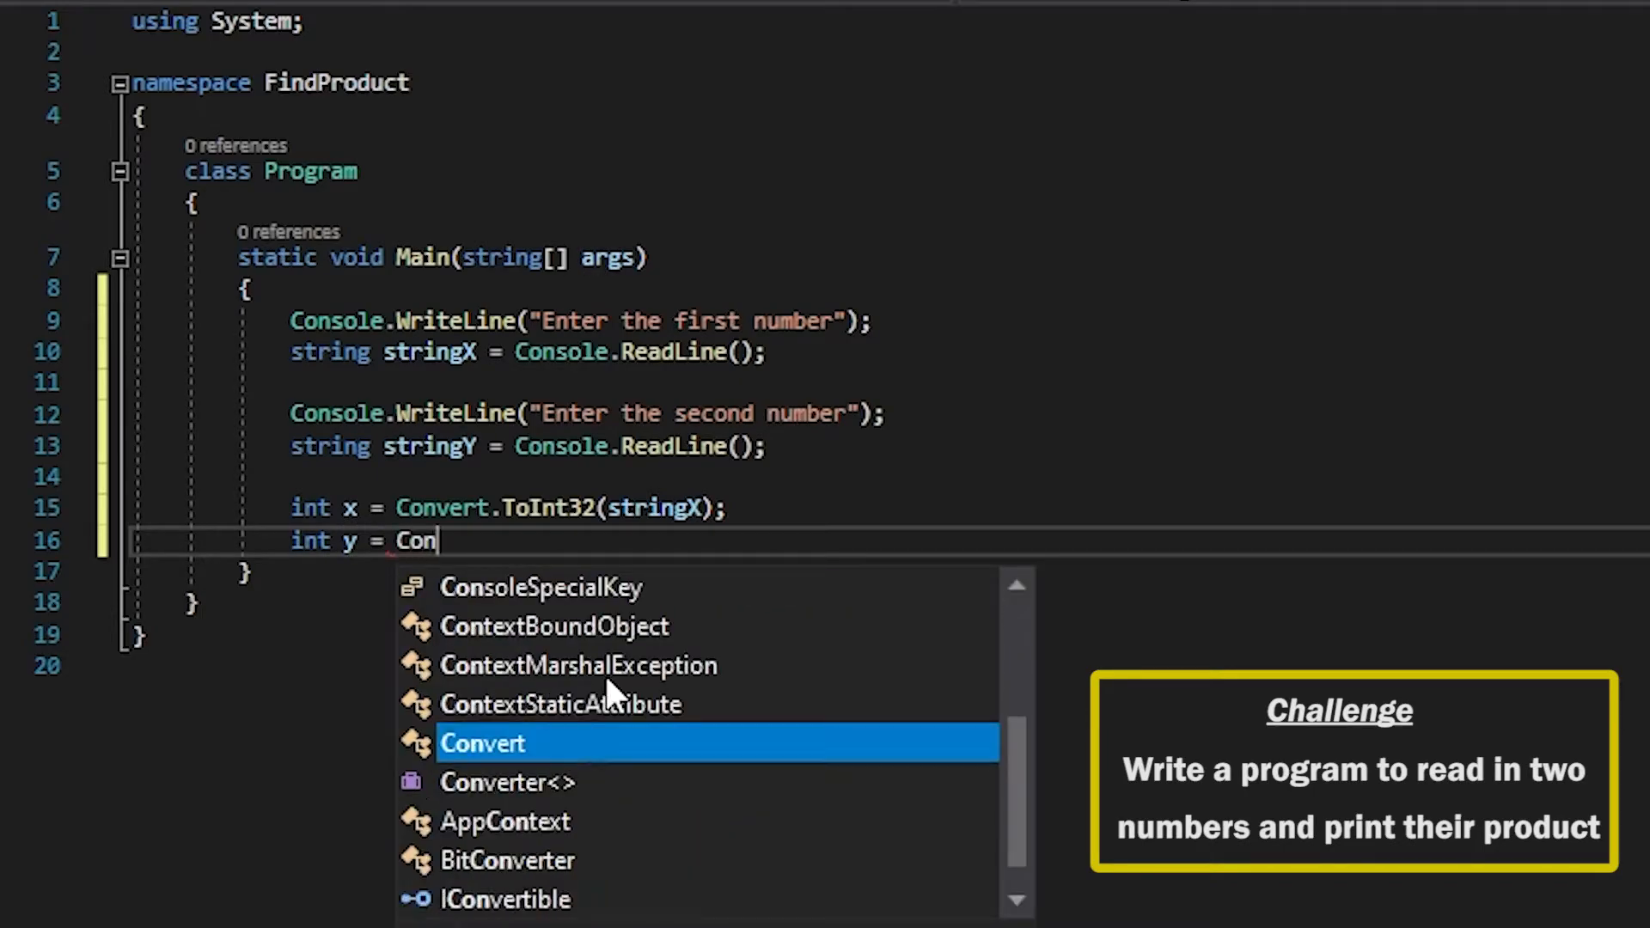
type("vert.ToInt32(stringY")
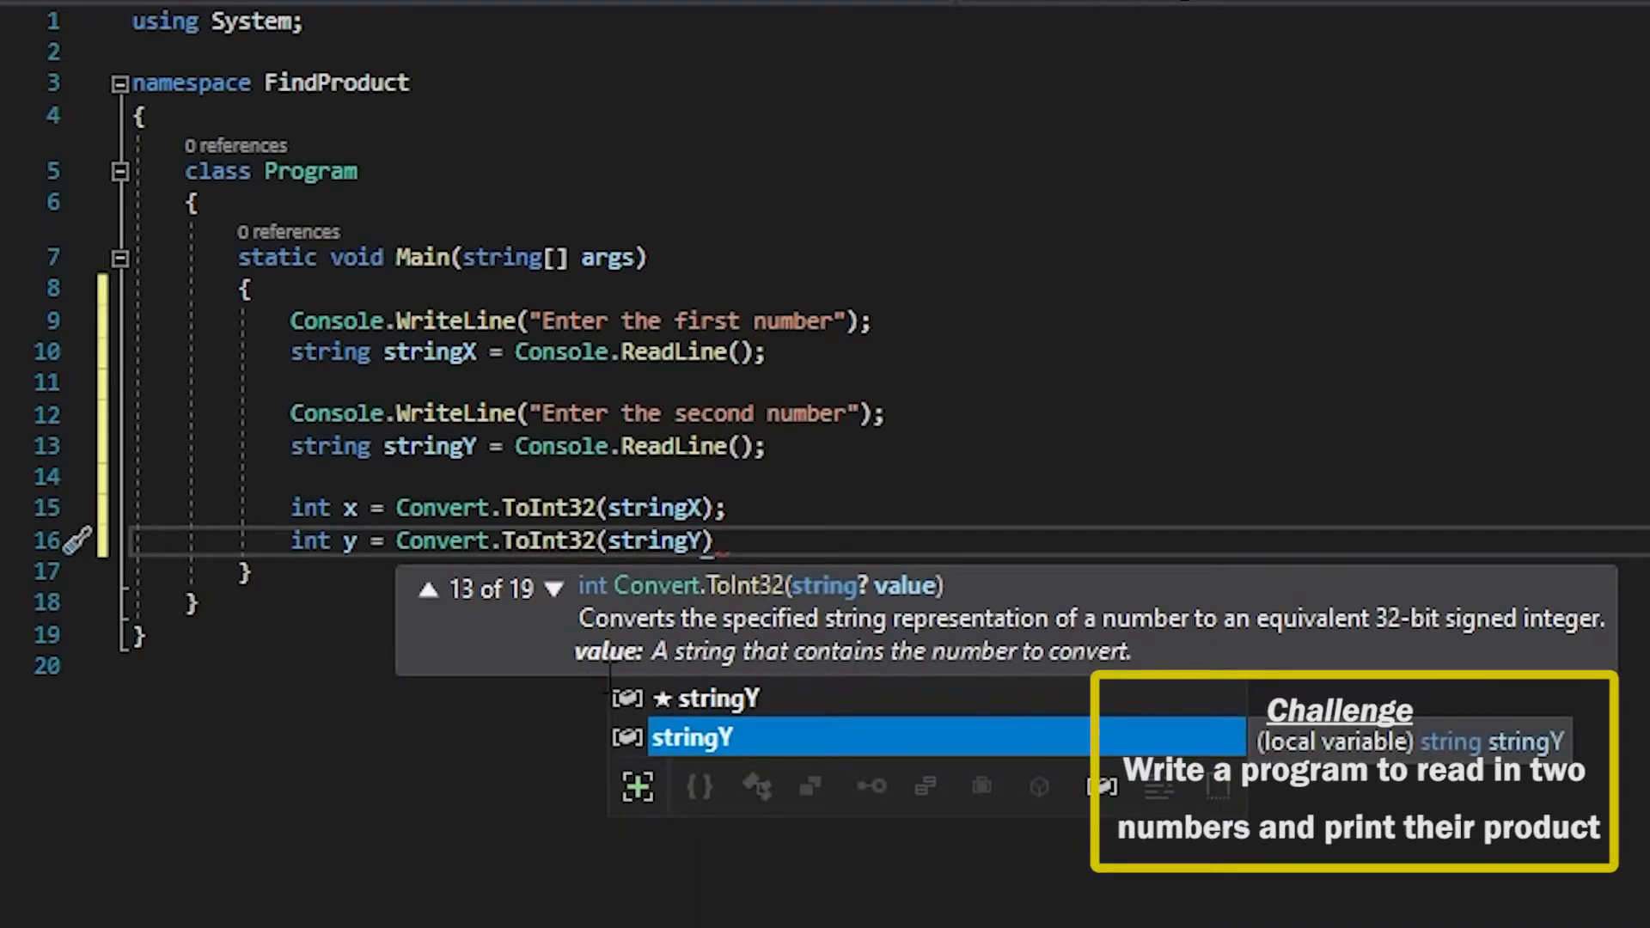
type(";")
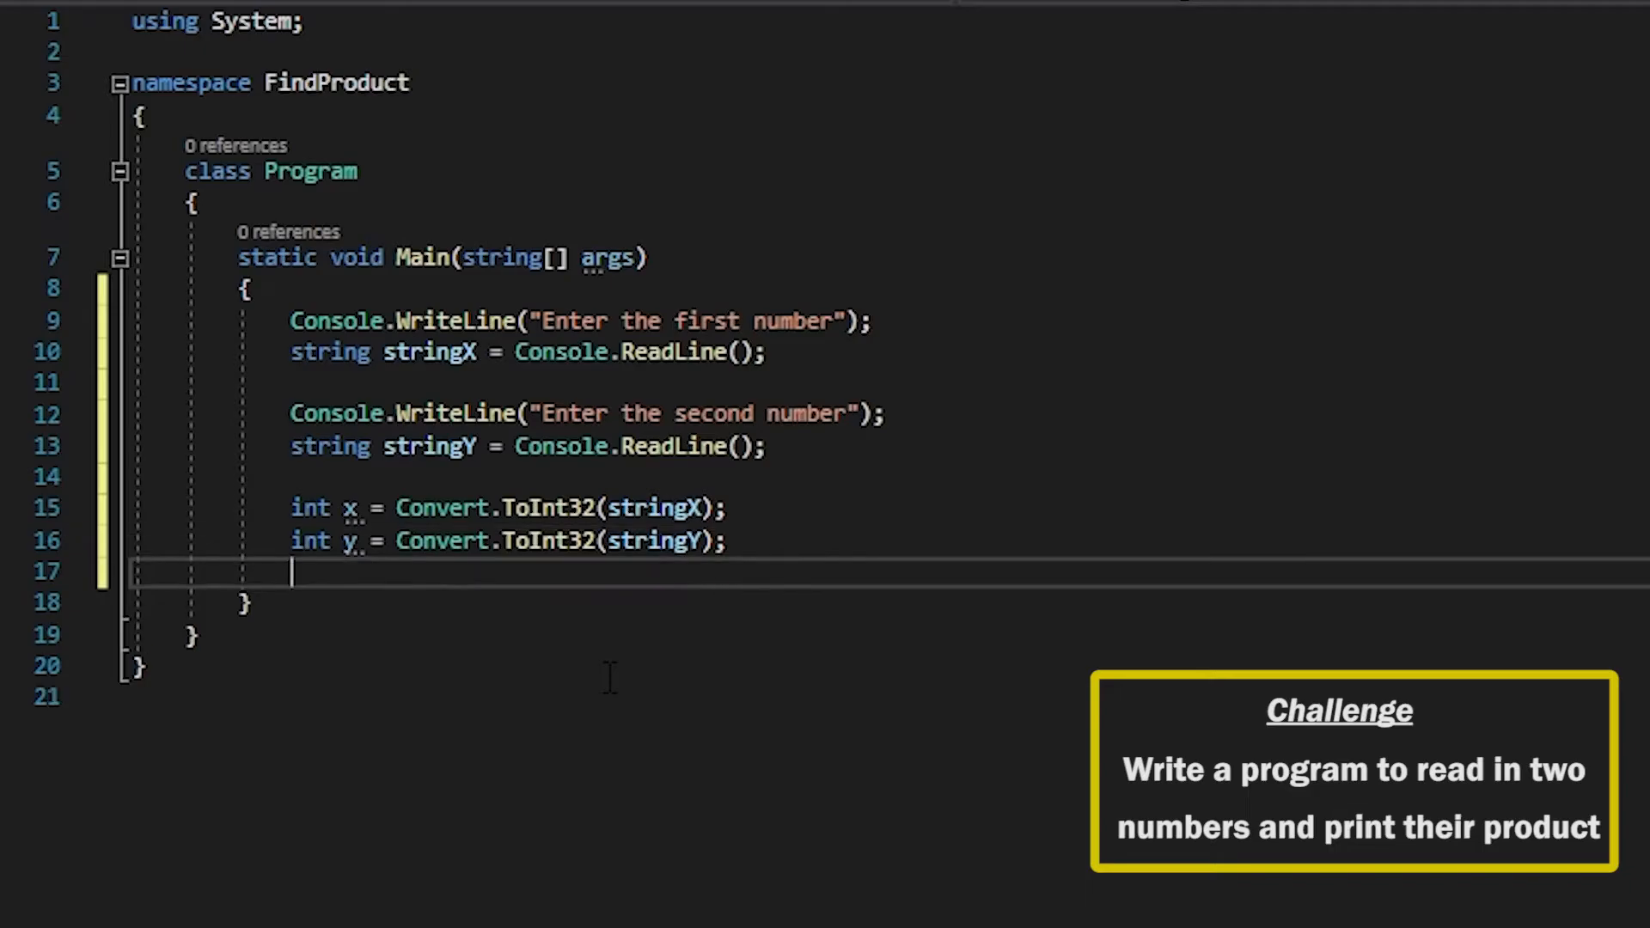
key("enter")
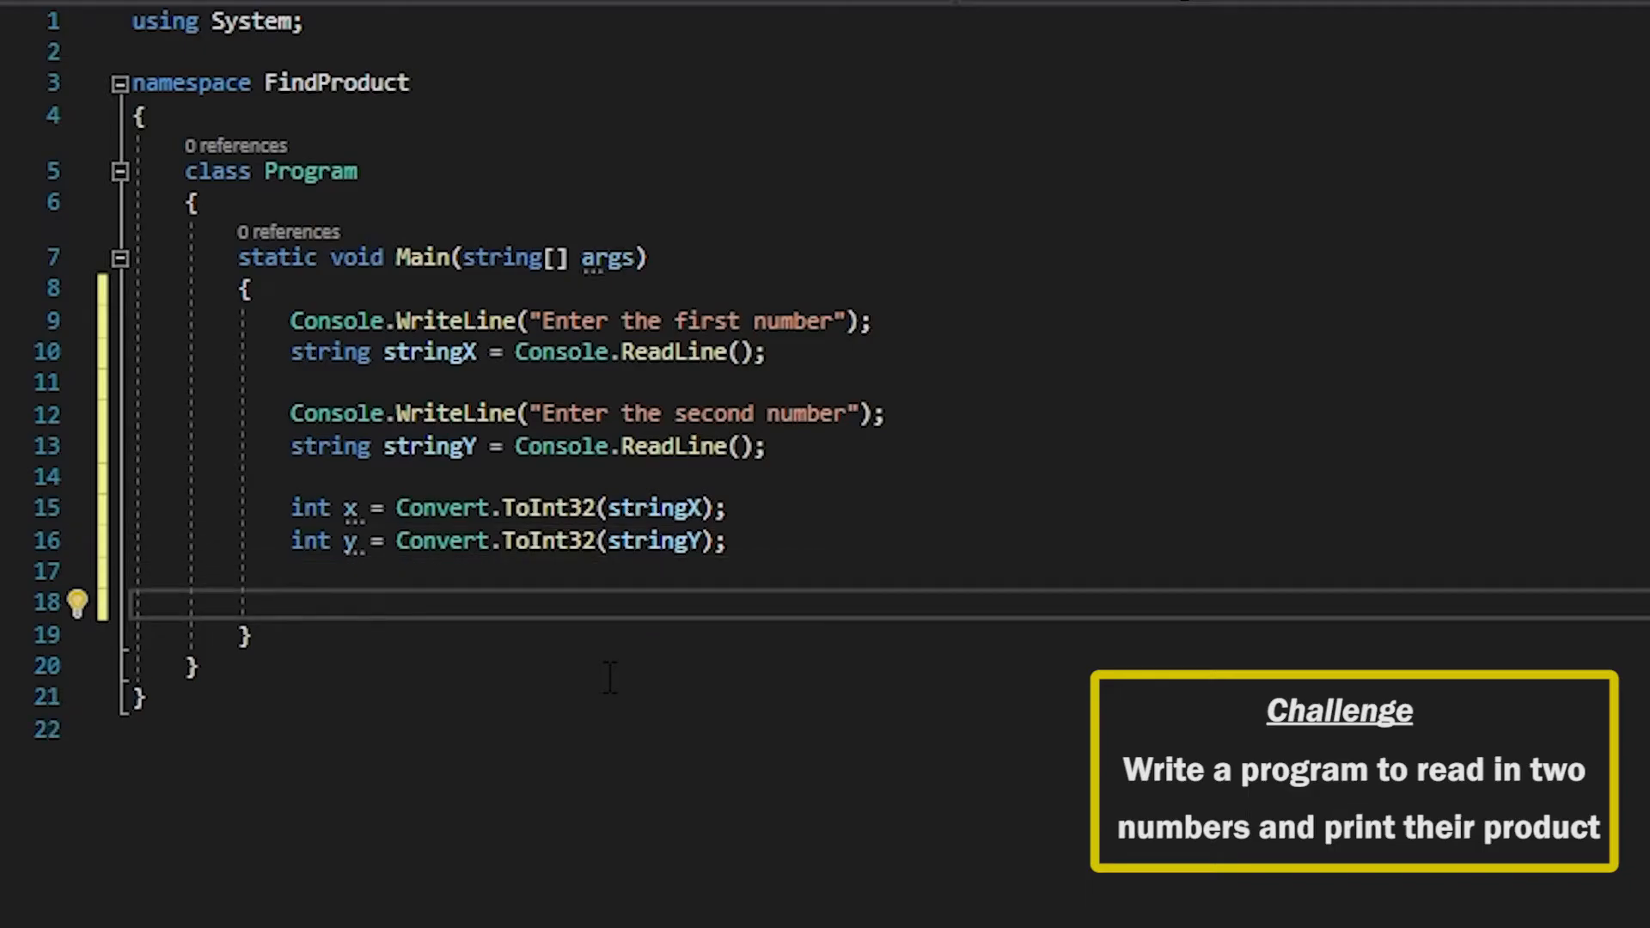
- Add the line int product = x * y;
type("int product =")
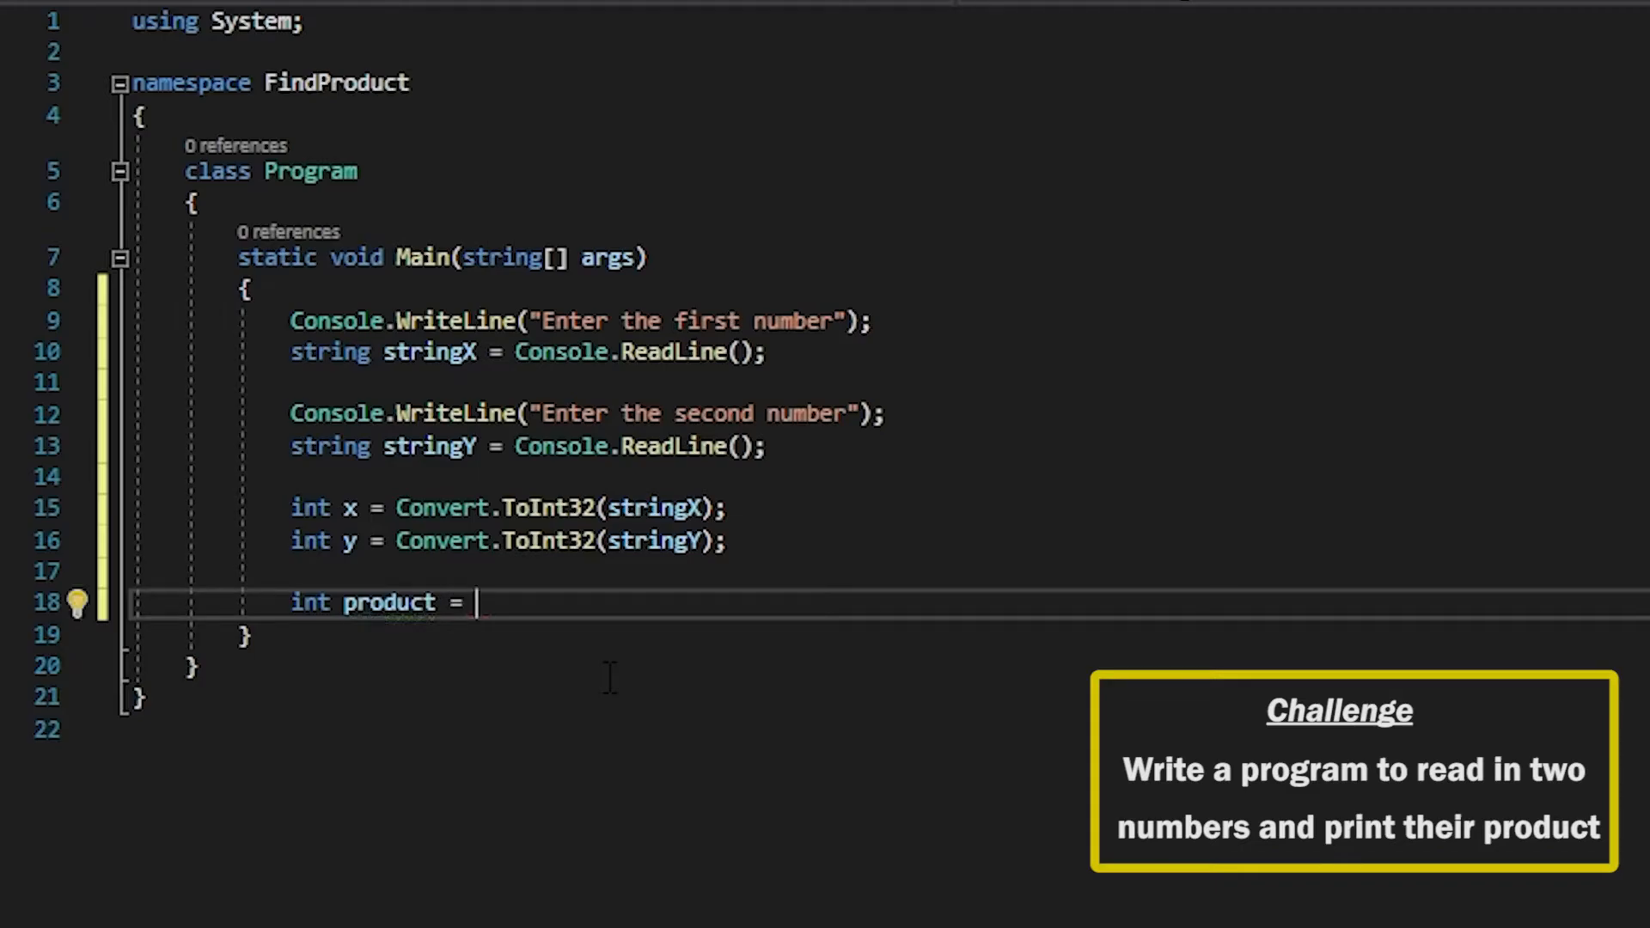
type("x *")
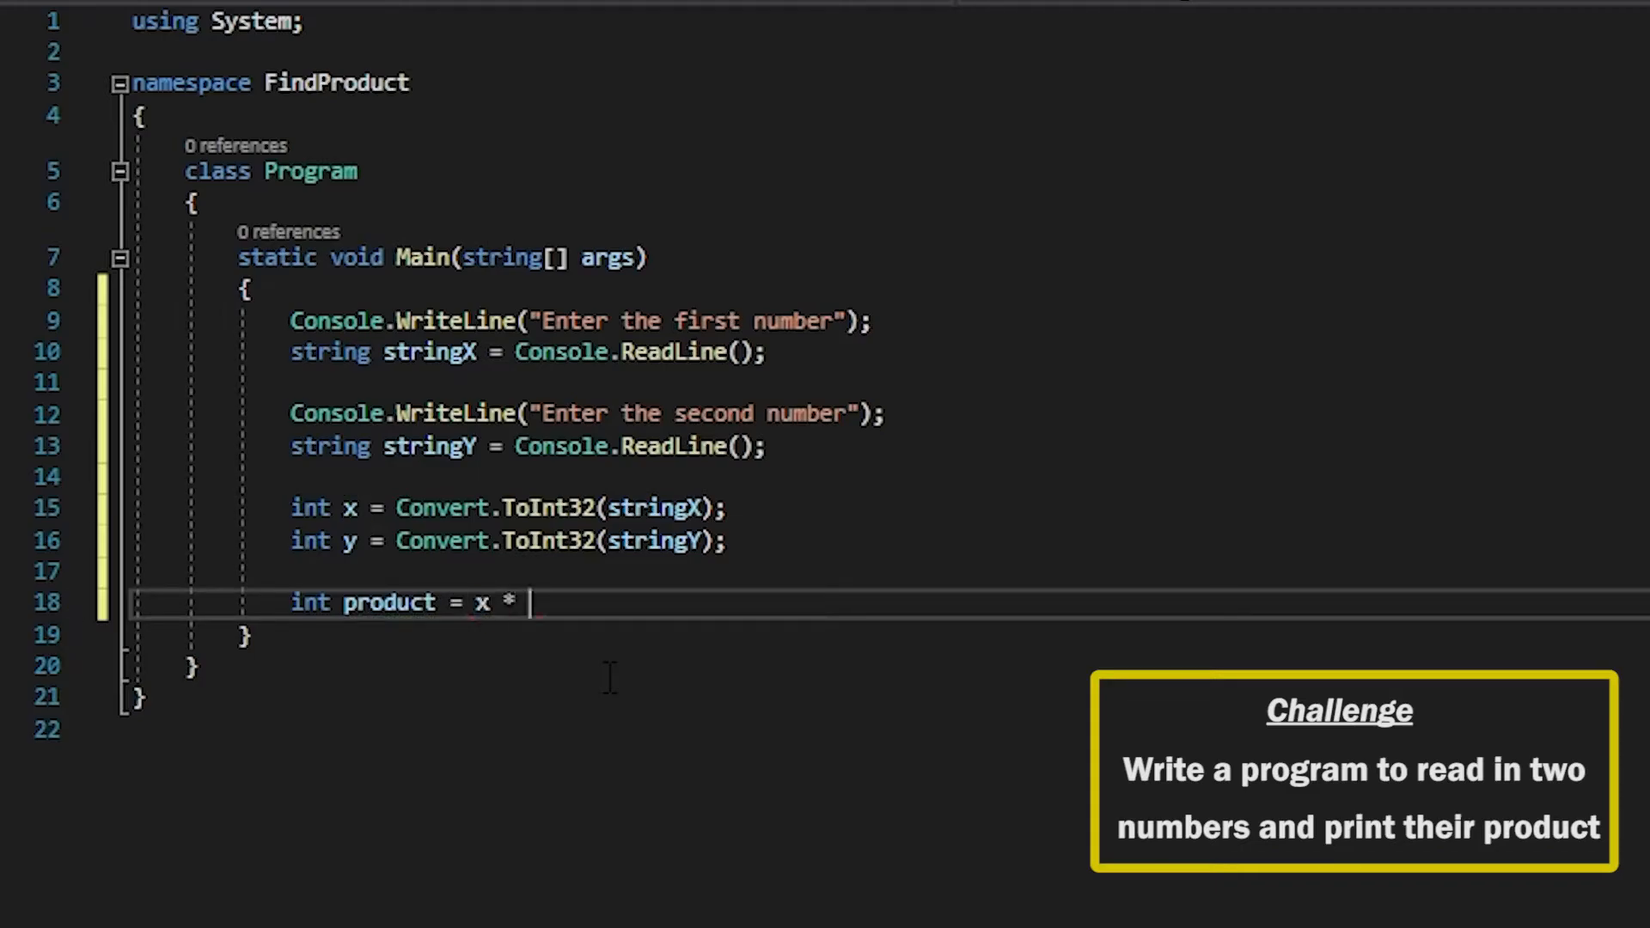
type("y;")
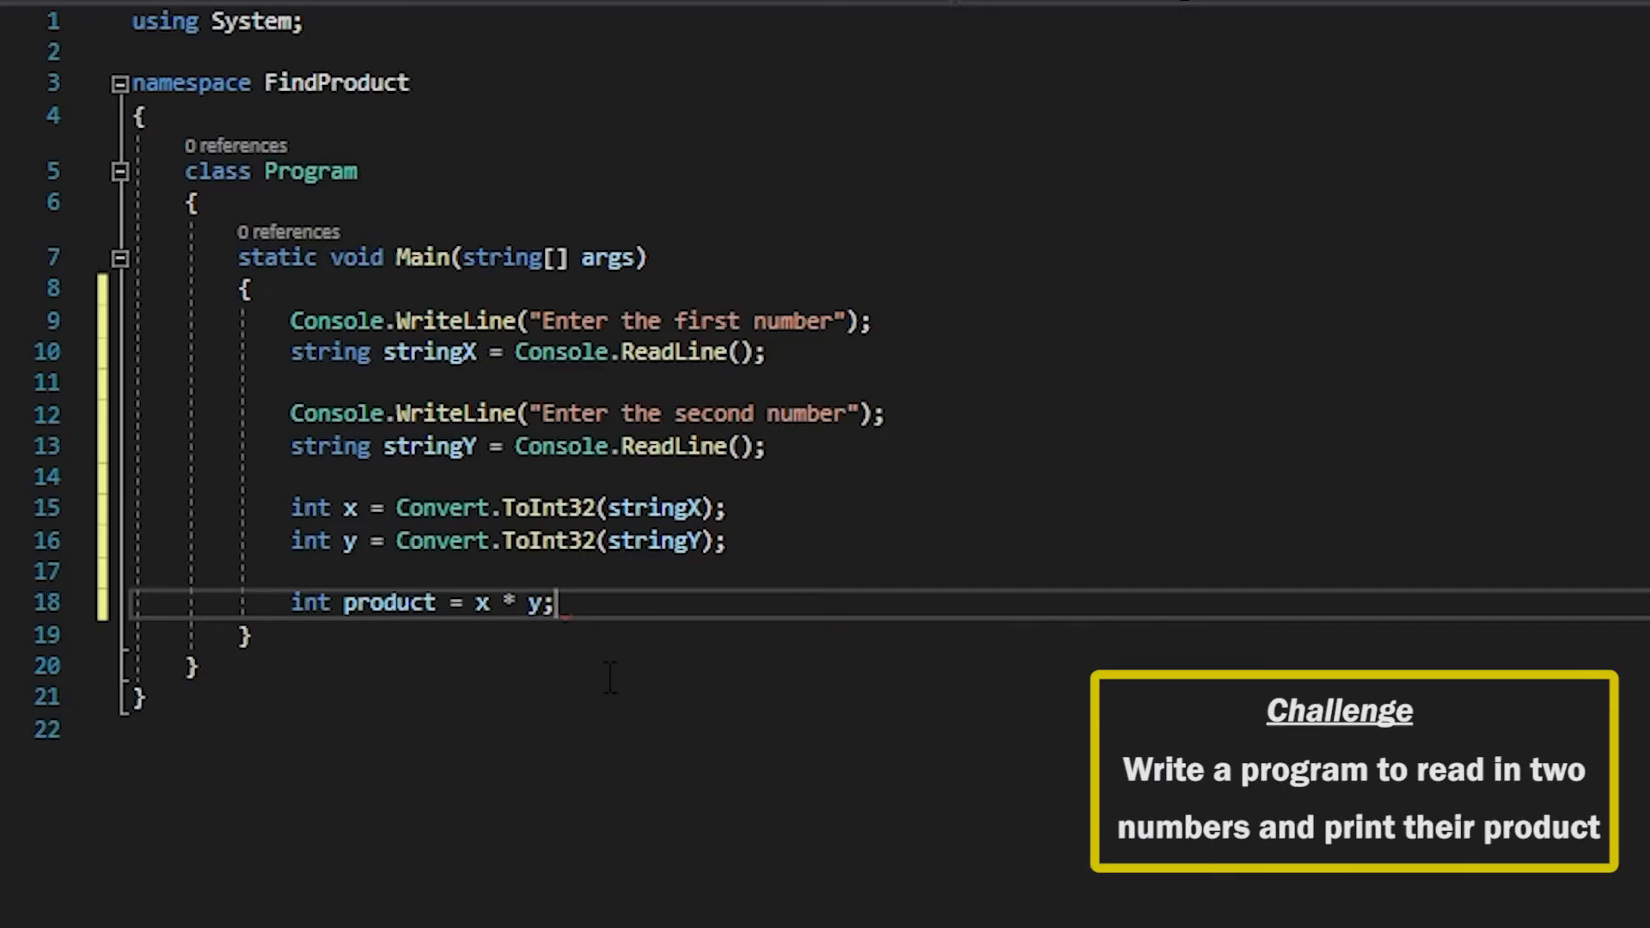
key("enter")
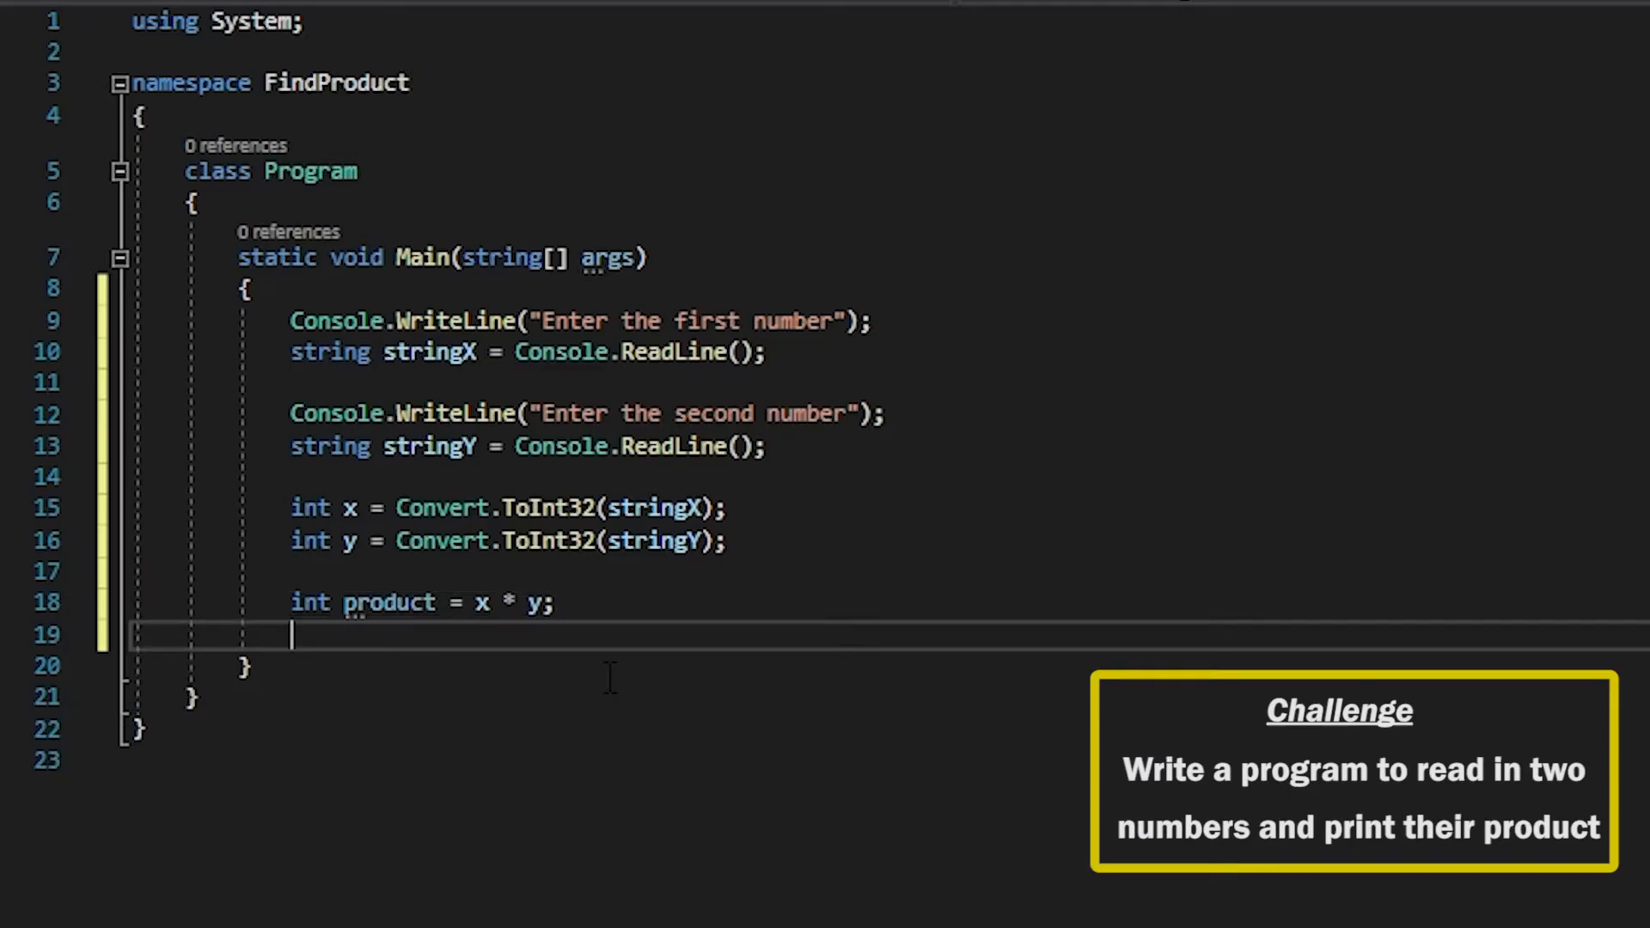
- Print the result with Console.WriteLine("The product is {product}")
type("Console.WriteLine();")
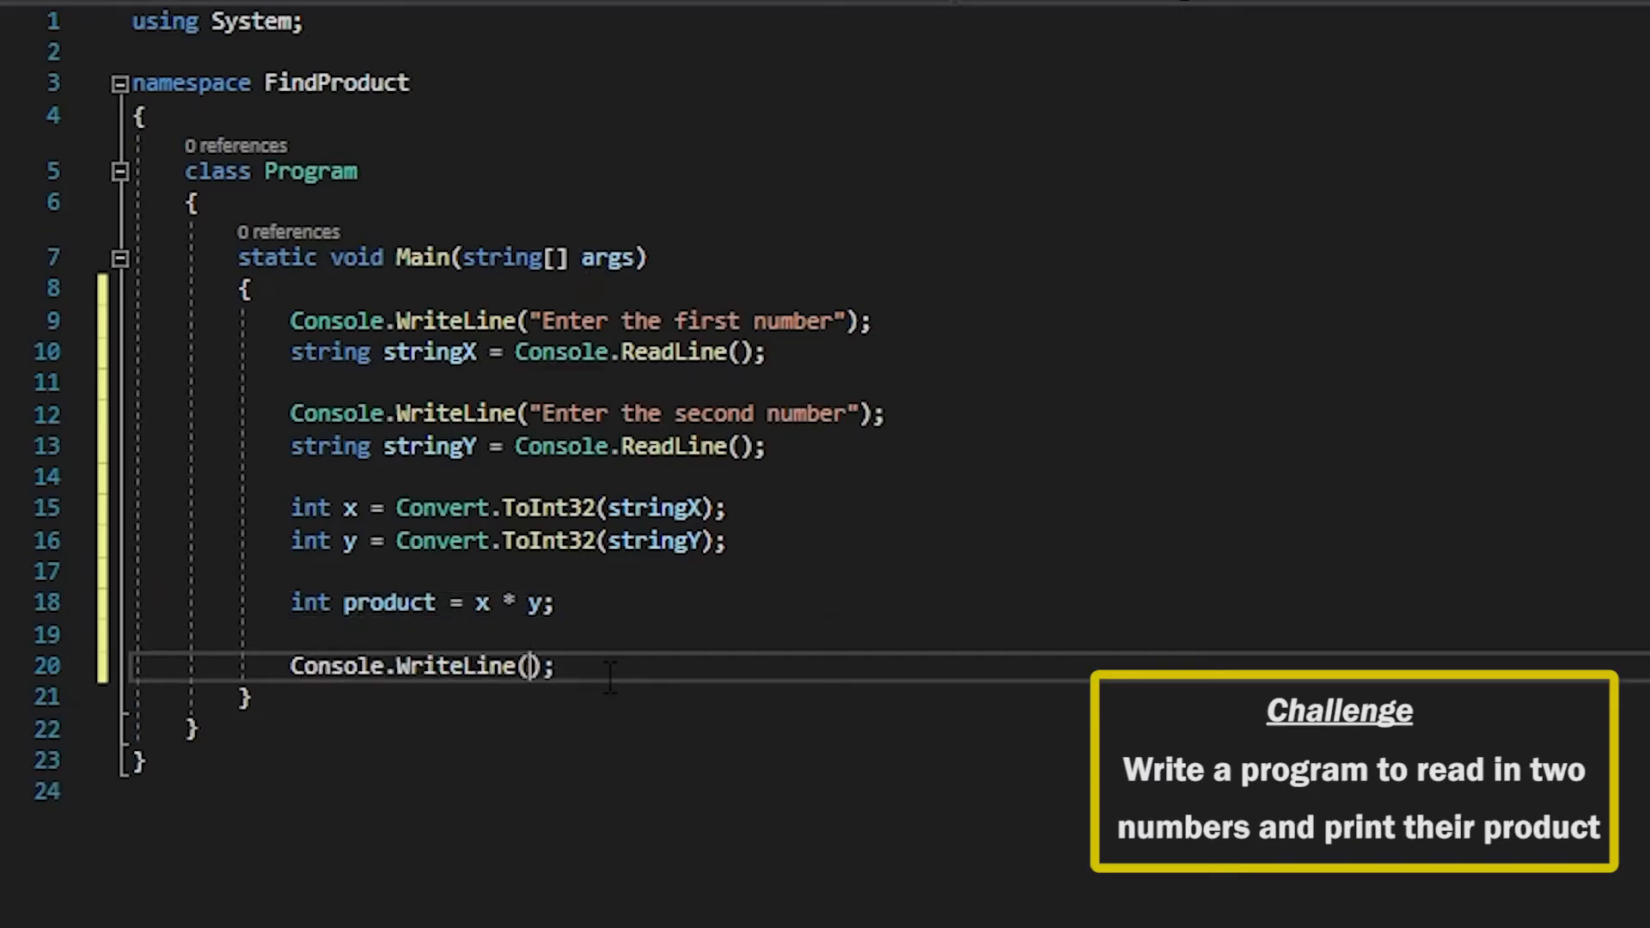
type("\"The")
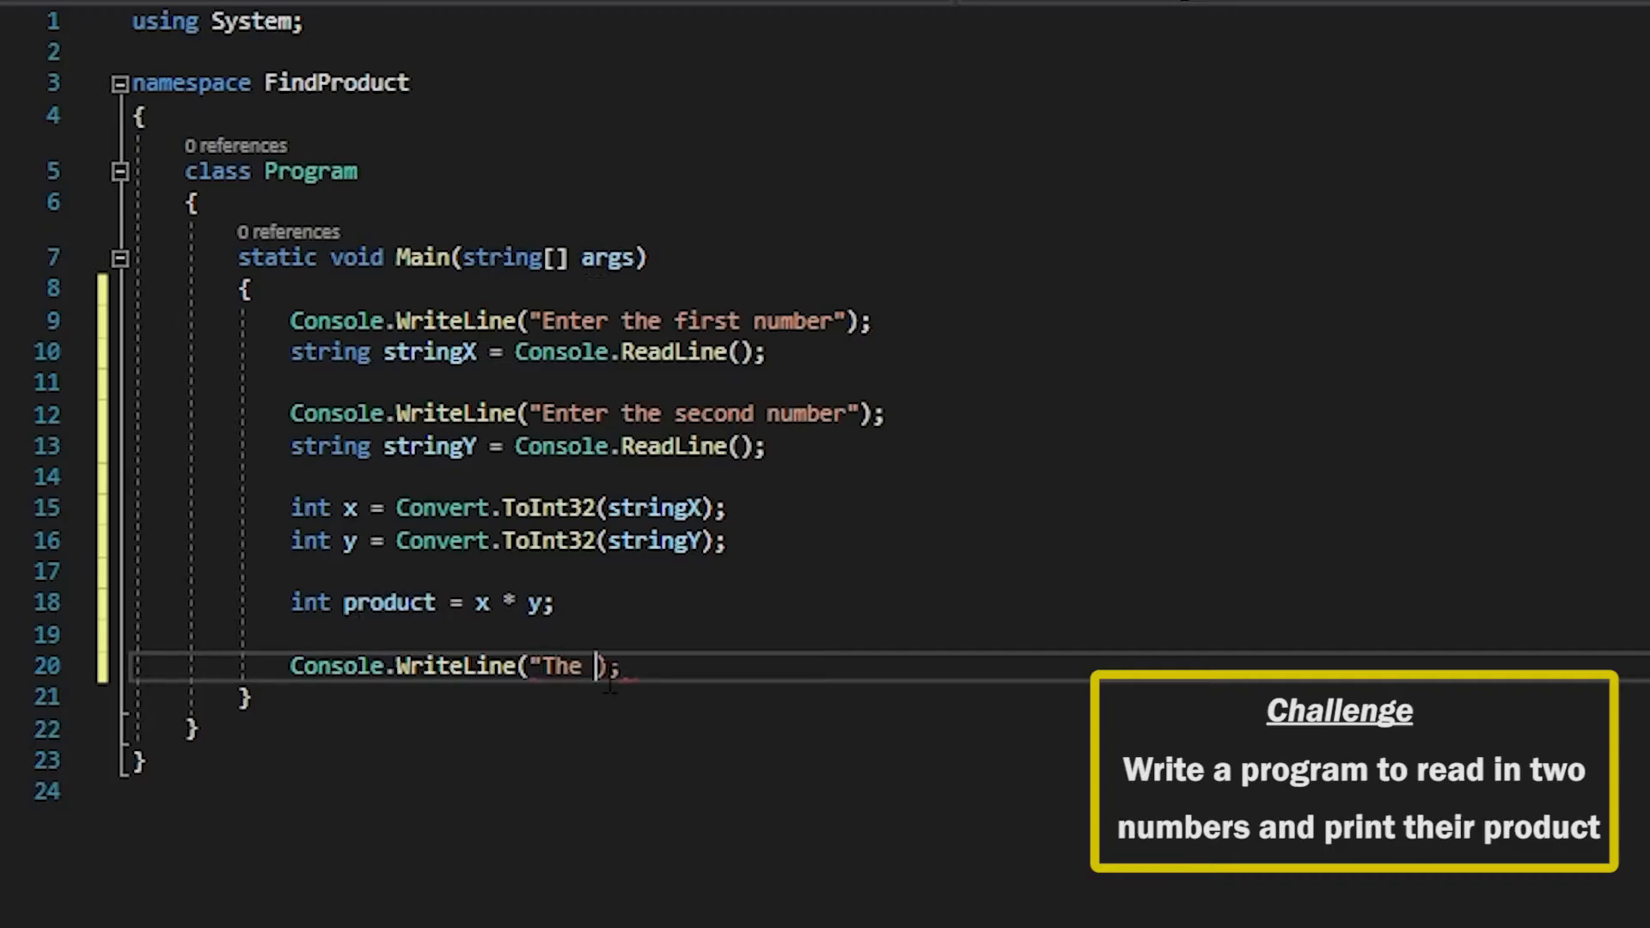
type("product is")
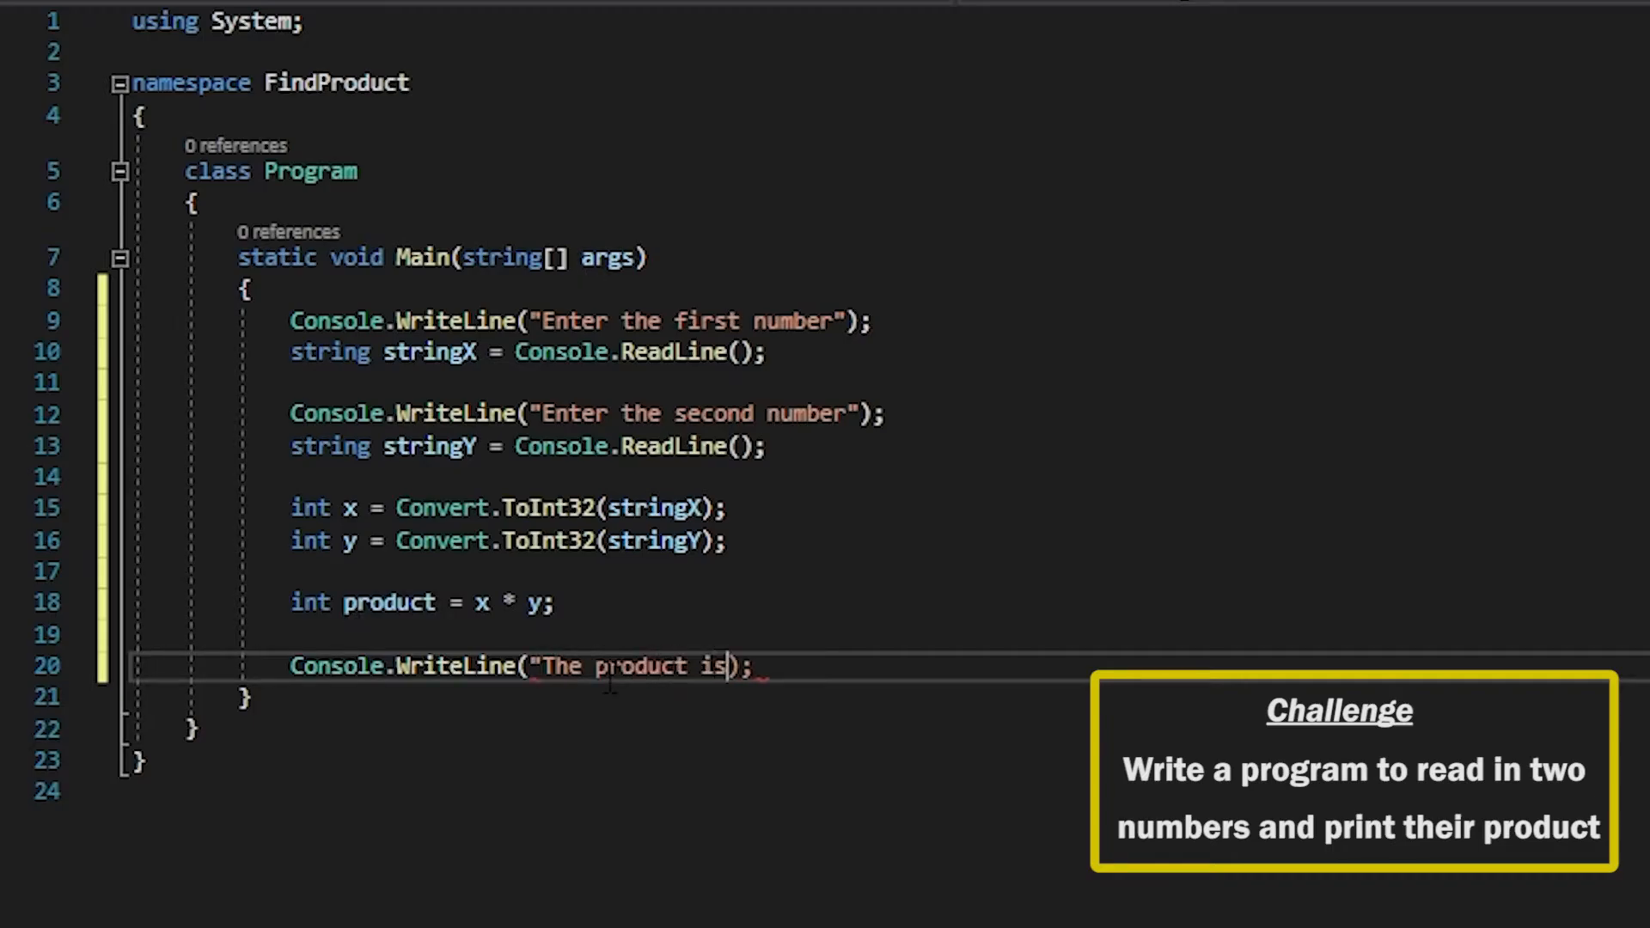
type("{produc")
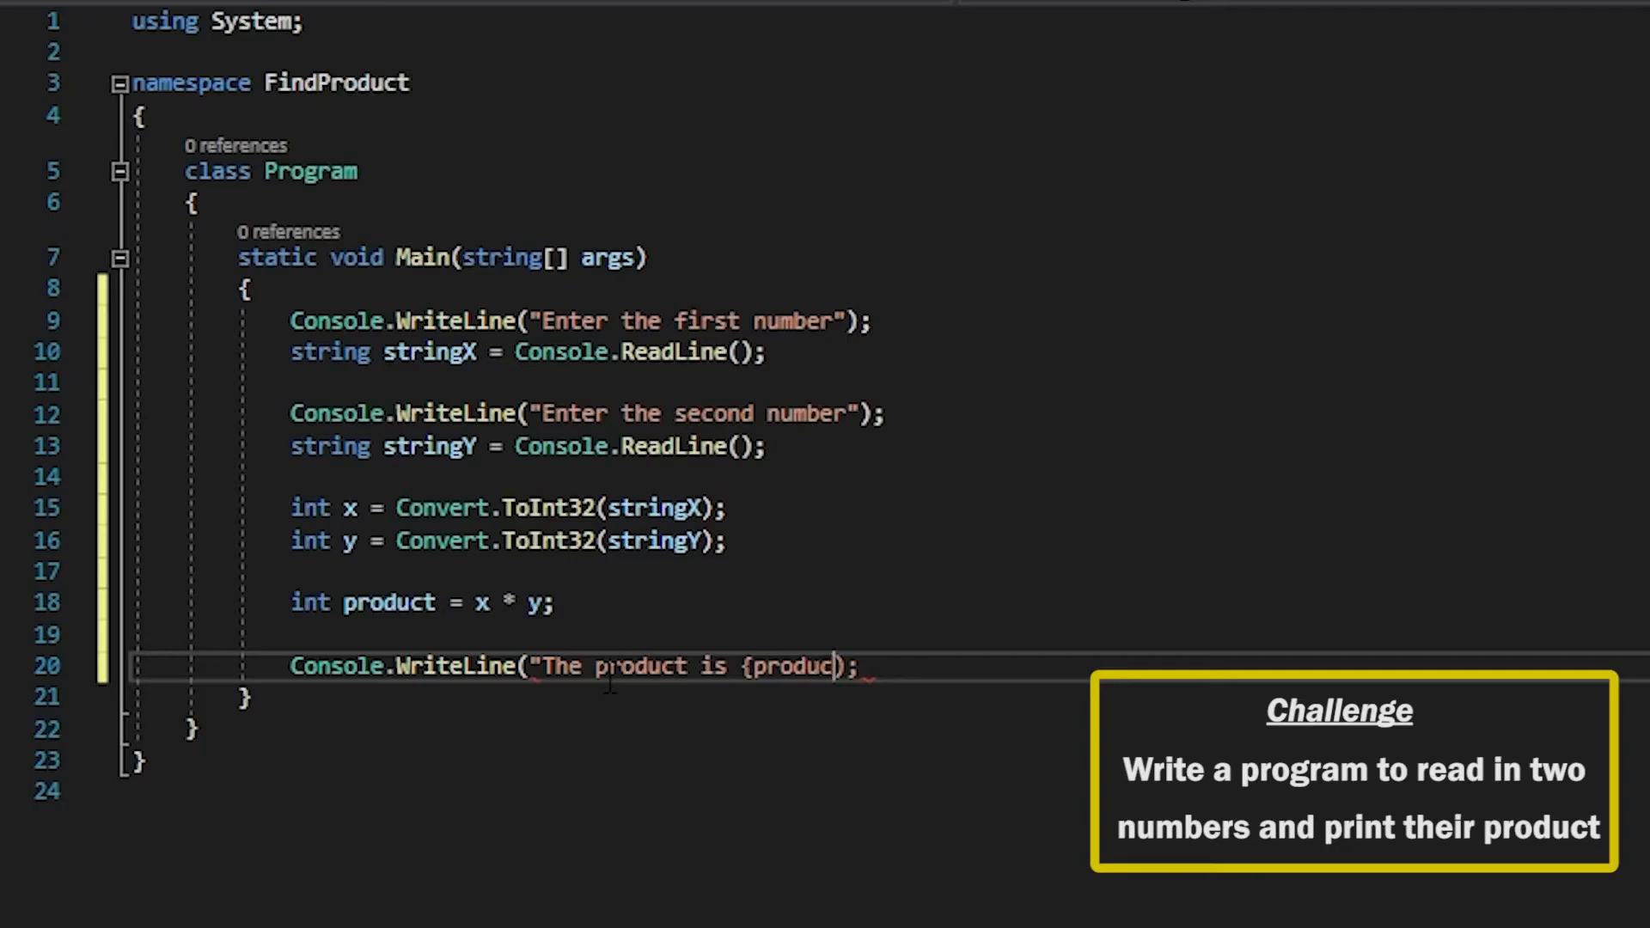
type("t}")
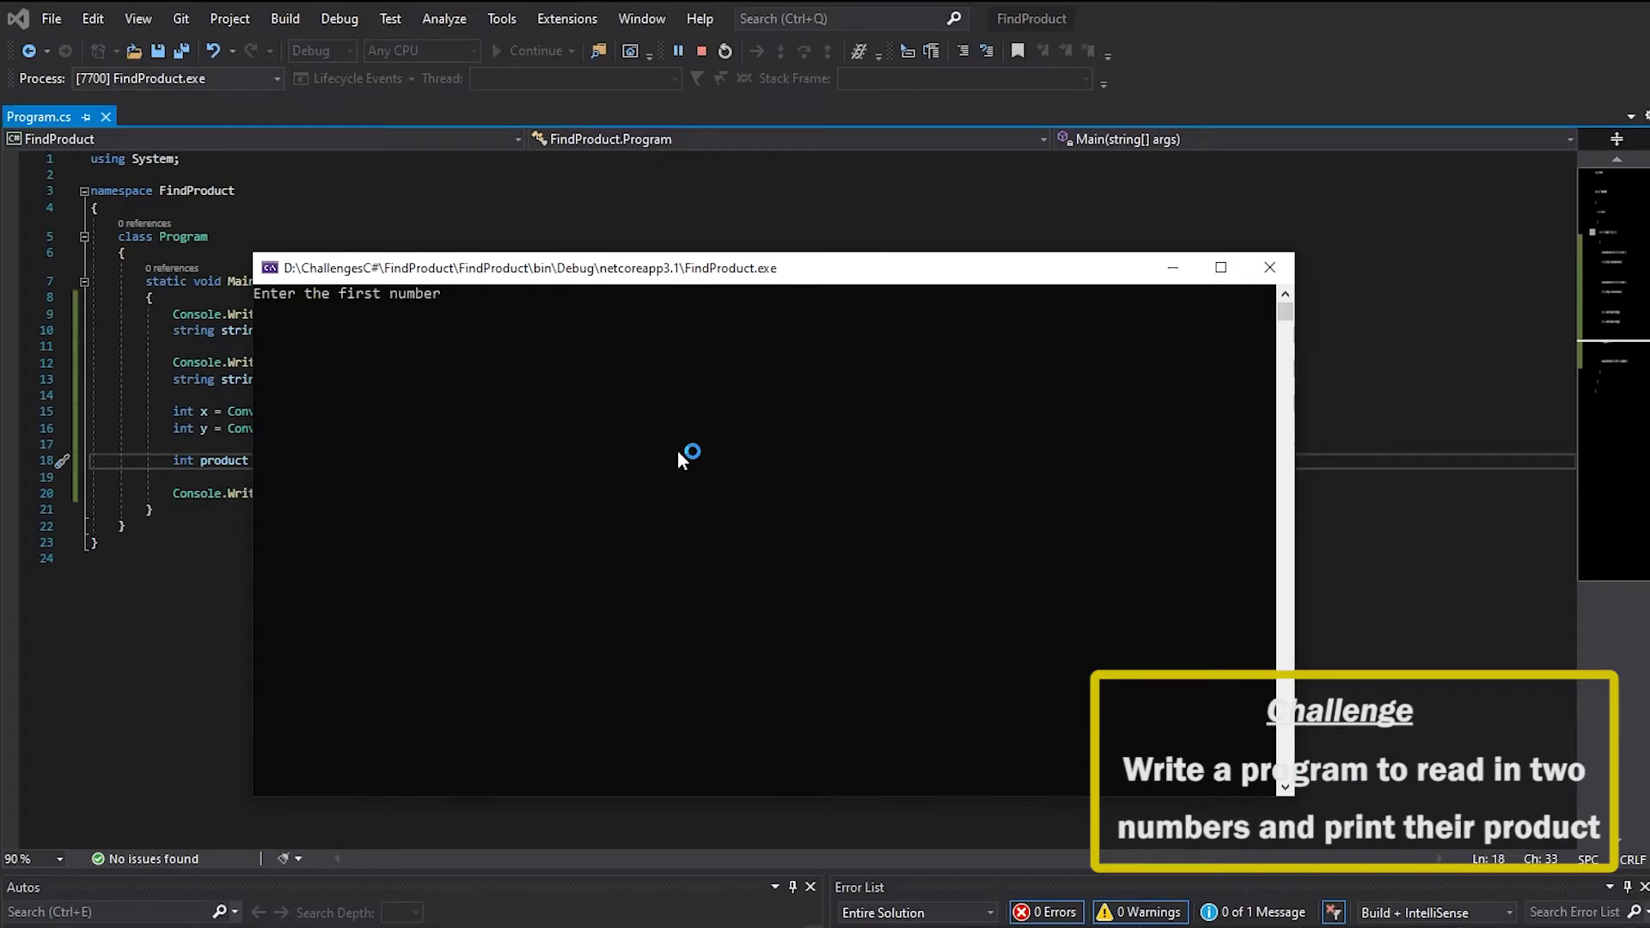
- Enter 5 as both the first and second number in the running app
type("5")
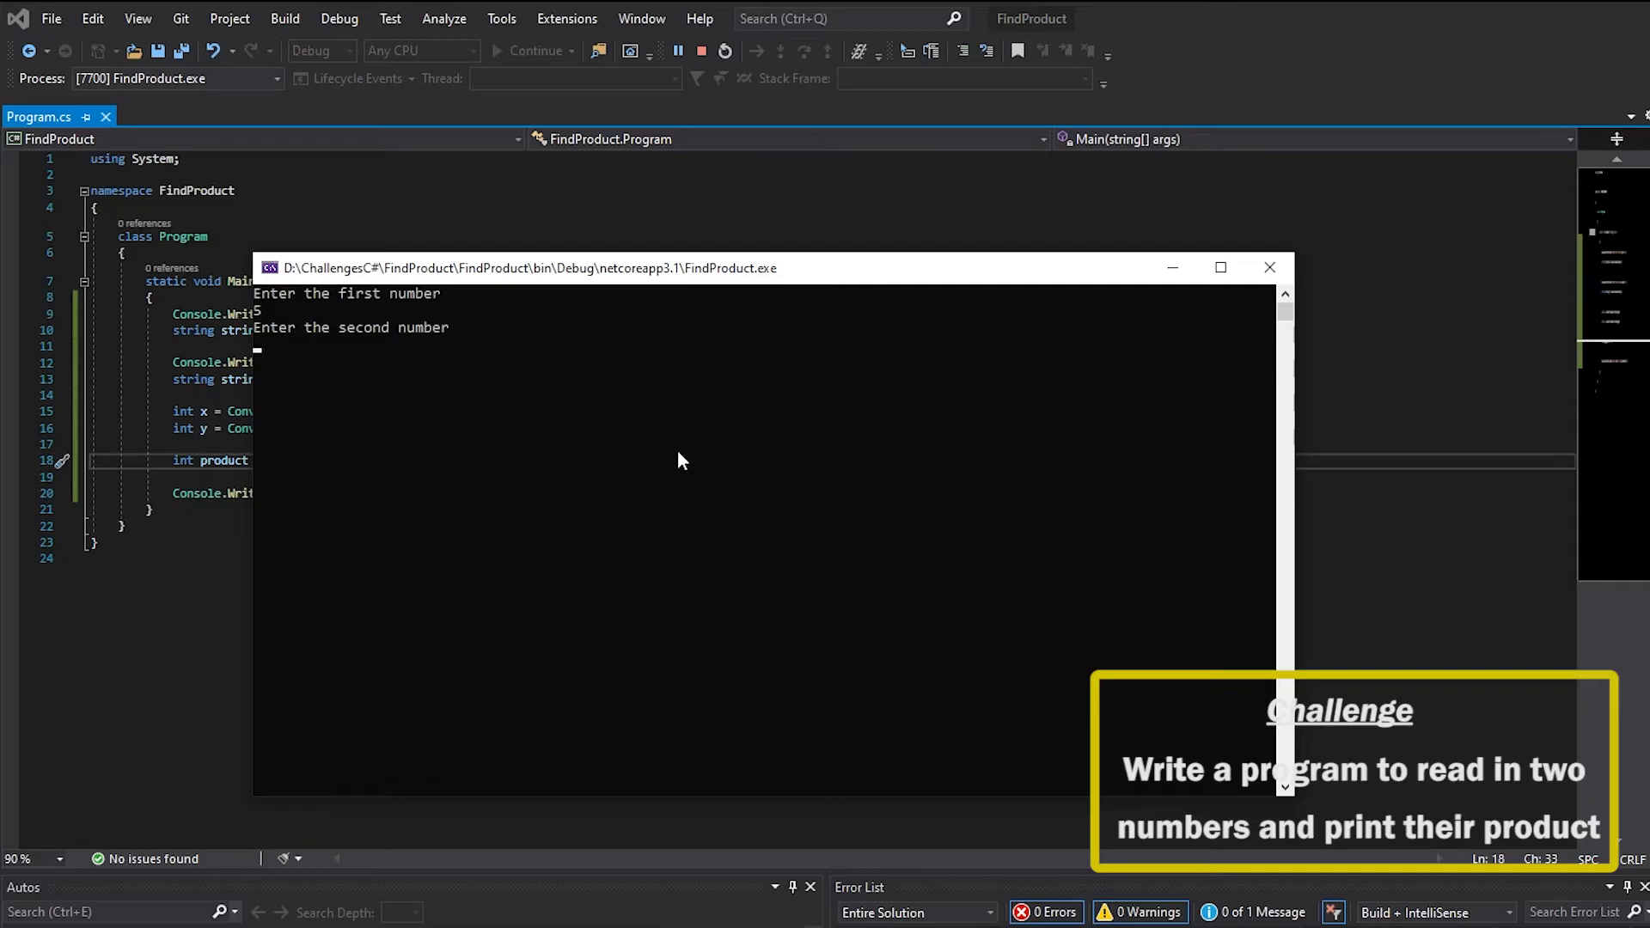
type("5")
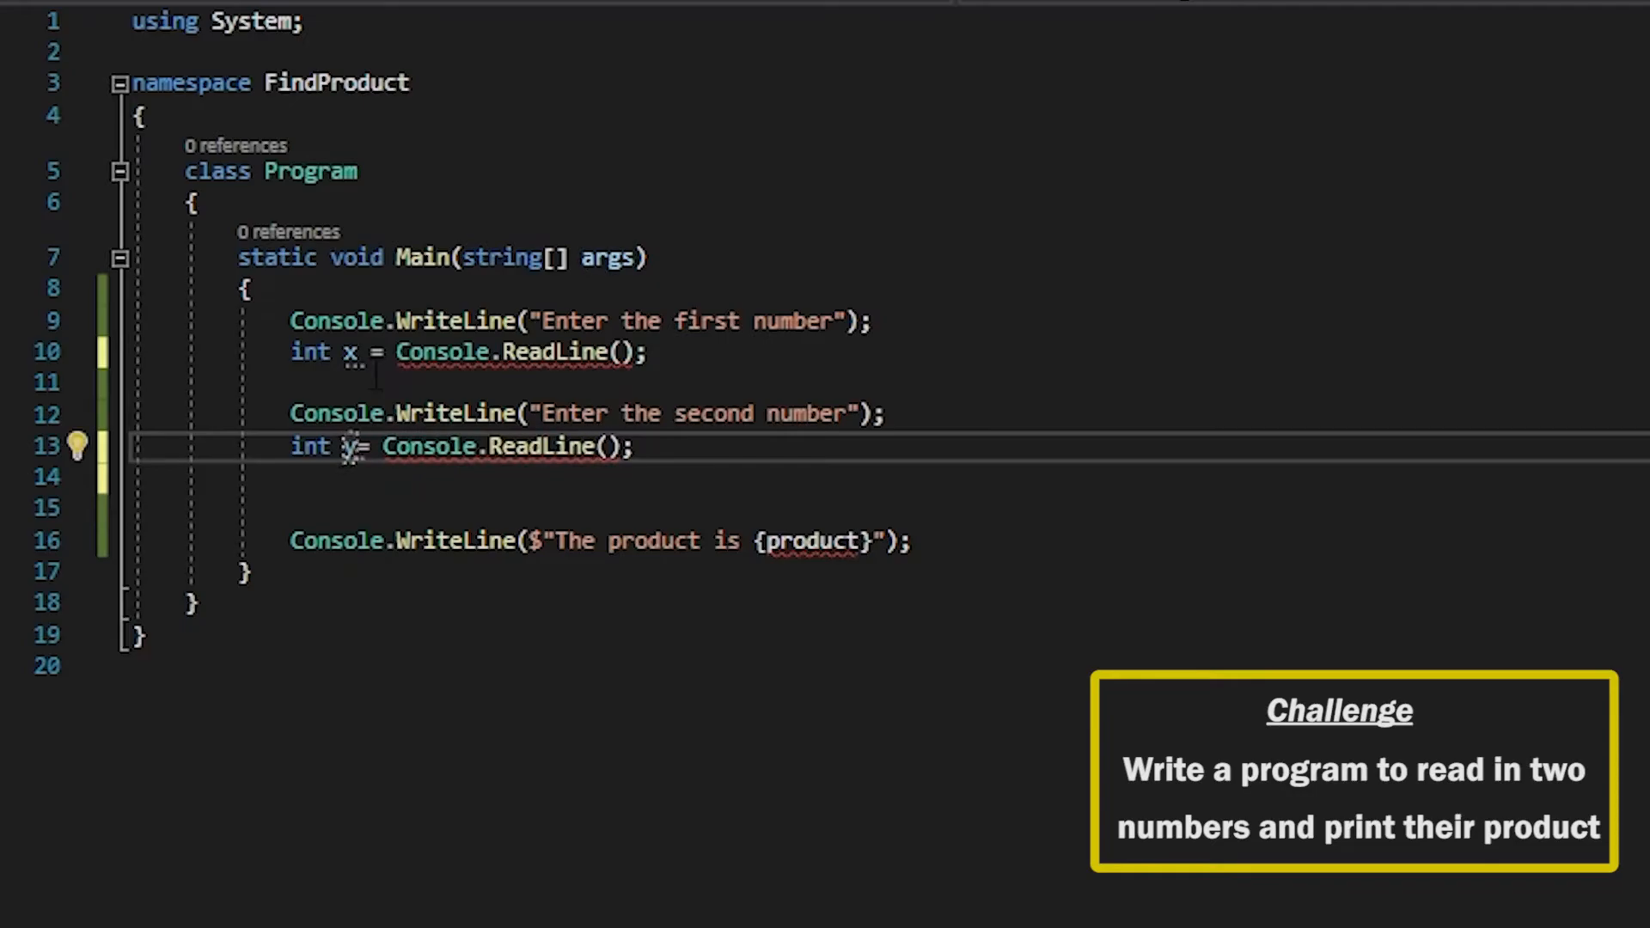
- Wrap ReadLine in Convert.ToInt32 and print {x * y} without a product variable
type("Convert.ToInt32()")
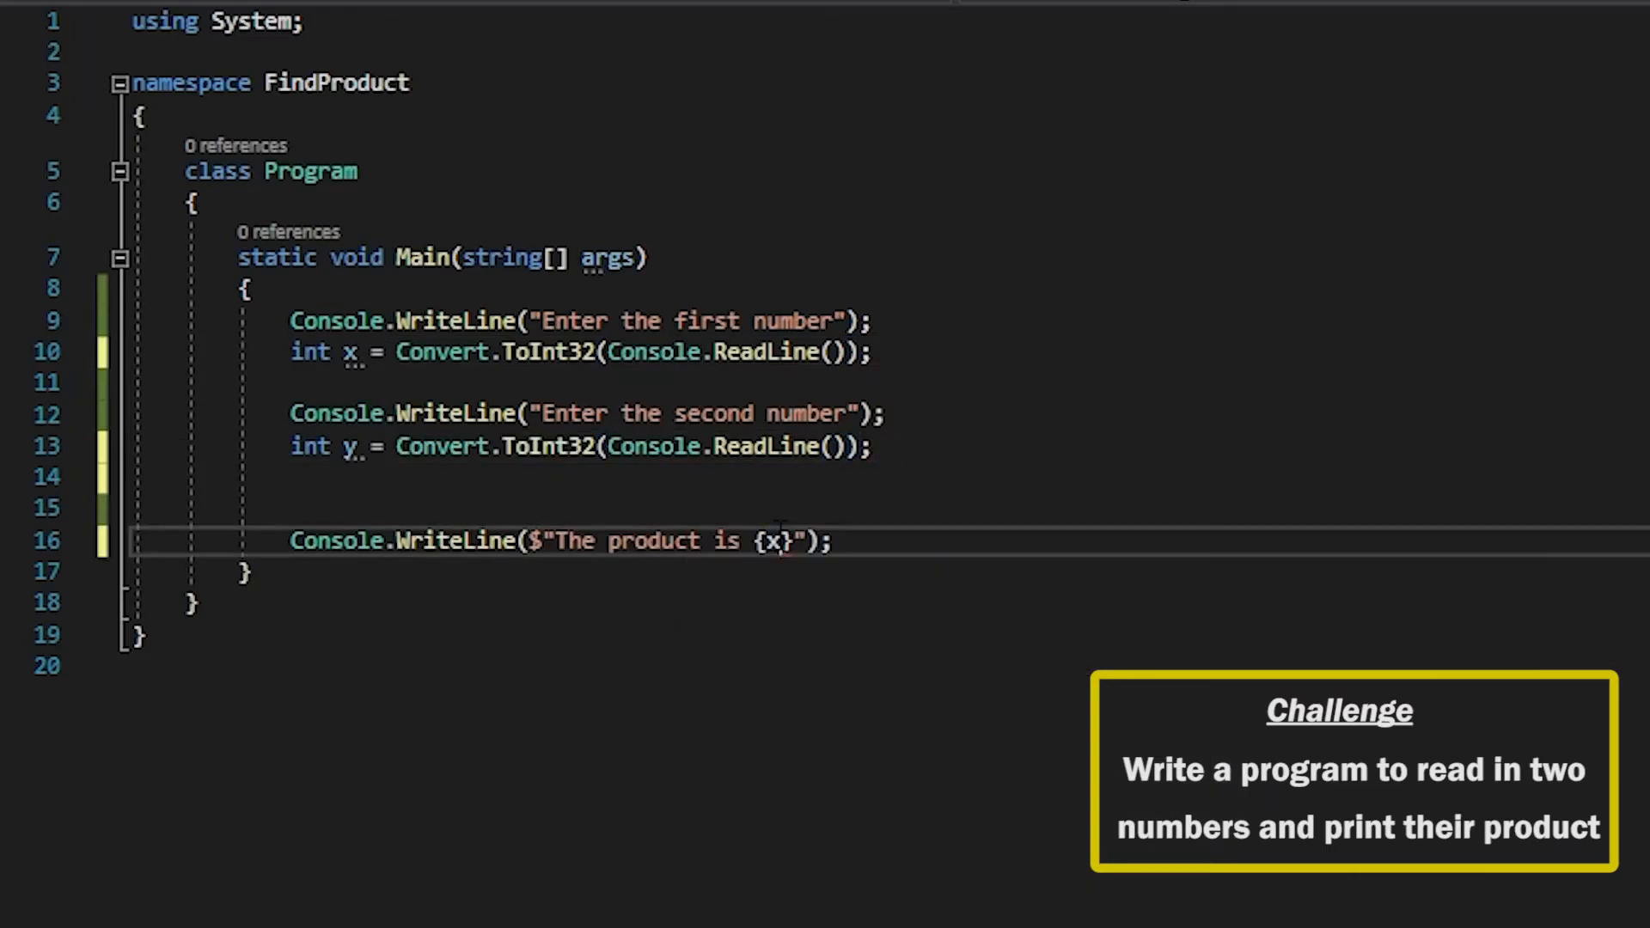
type("* y")
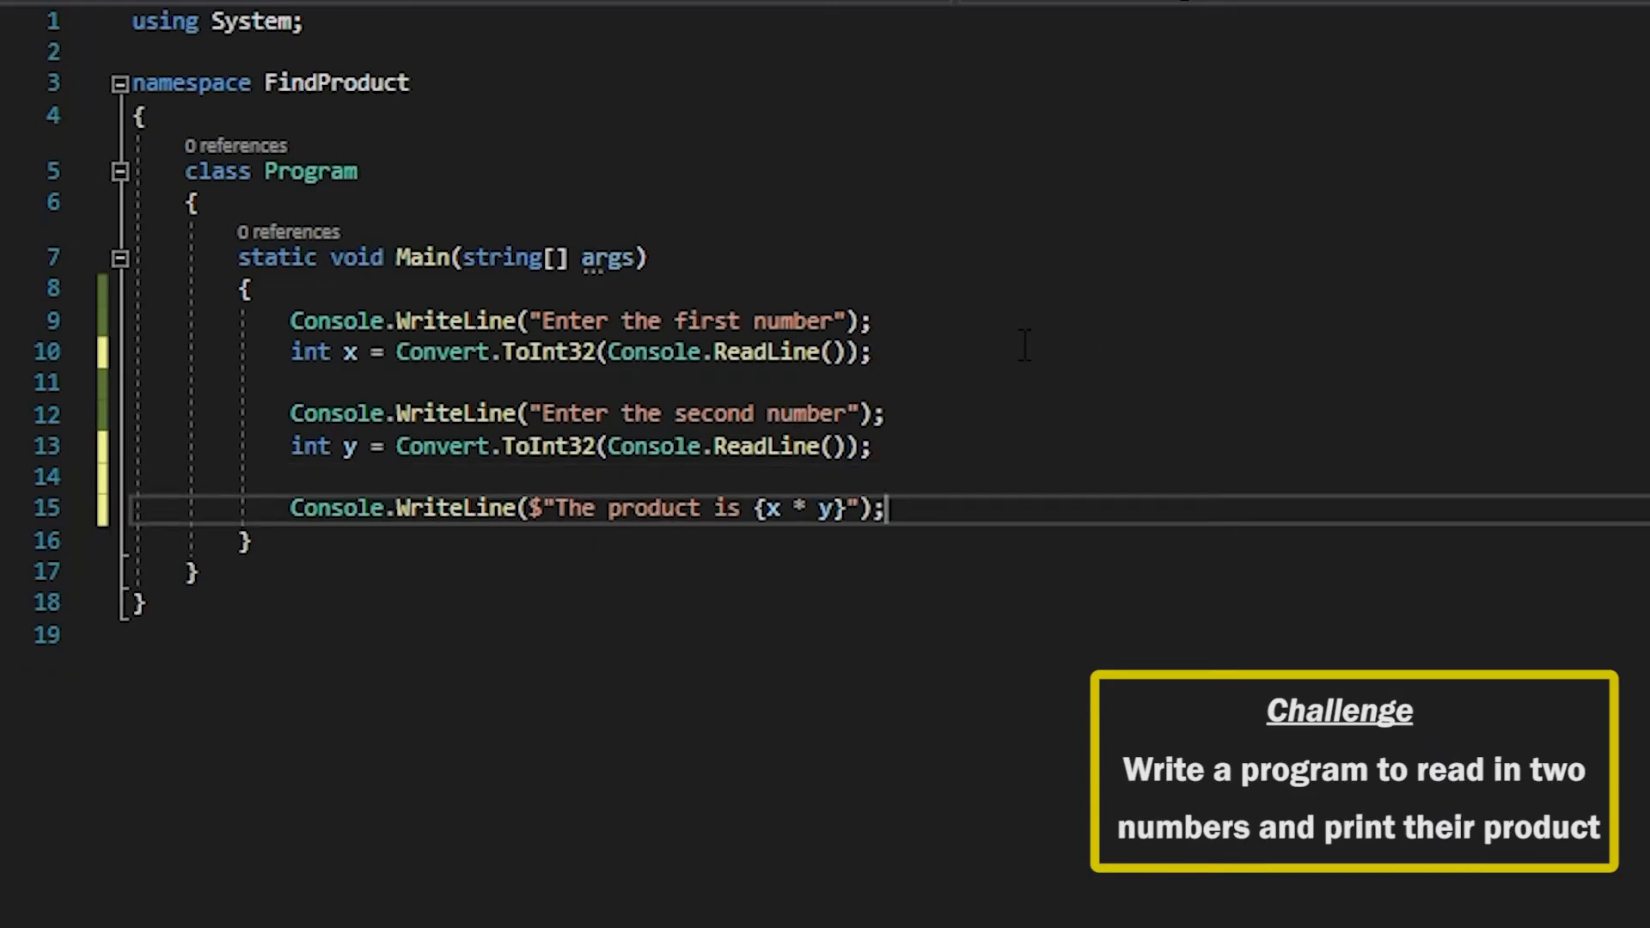
left_click_drag(348, 321, 631, 321)
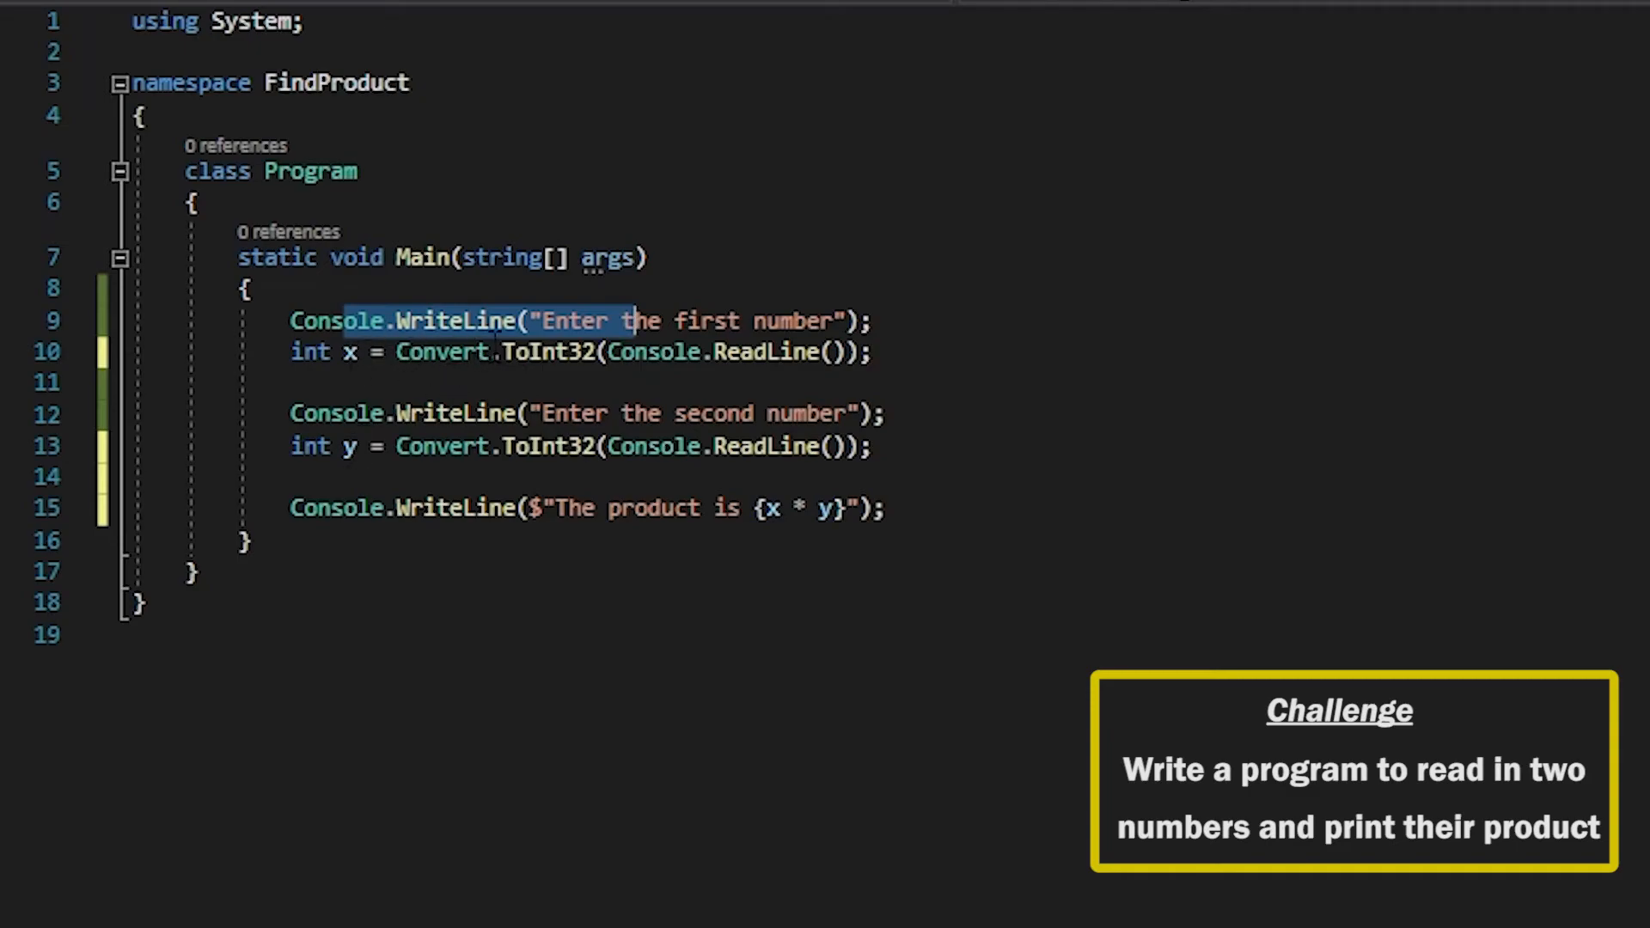
mouse_move(347, 351)
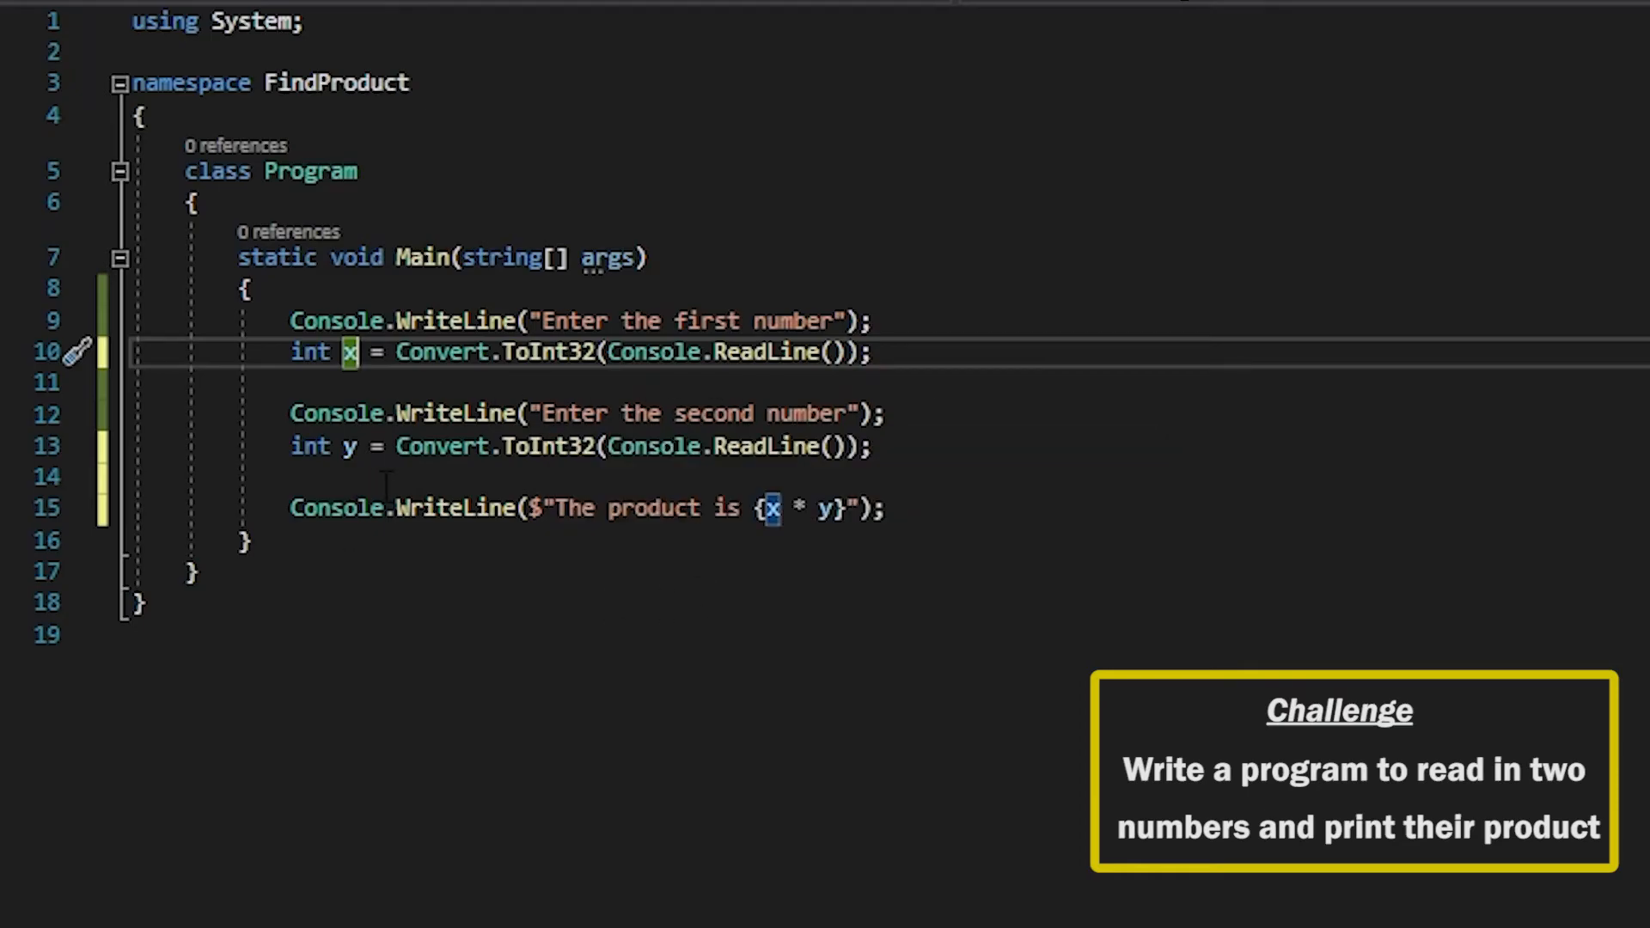
left_click(770, 507)
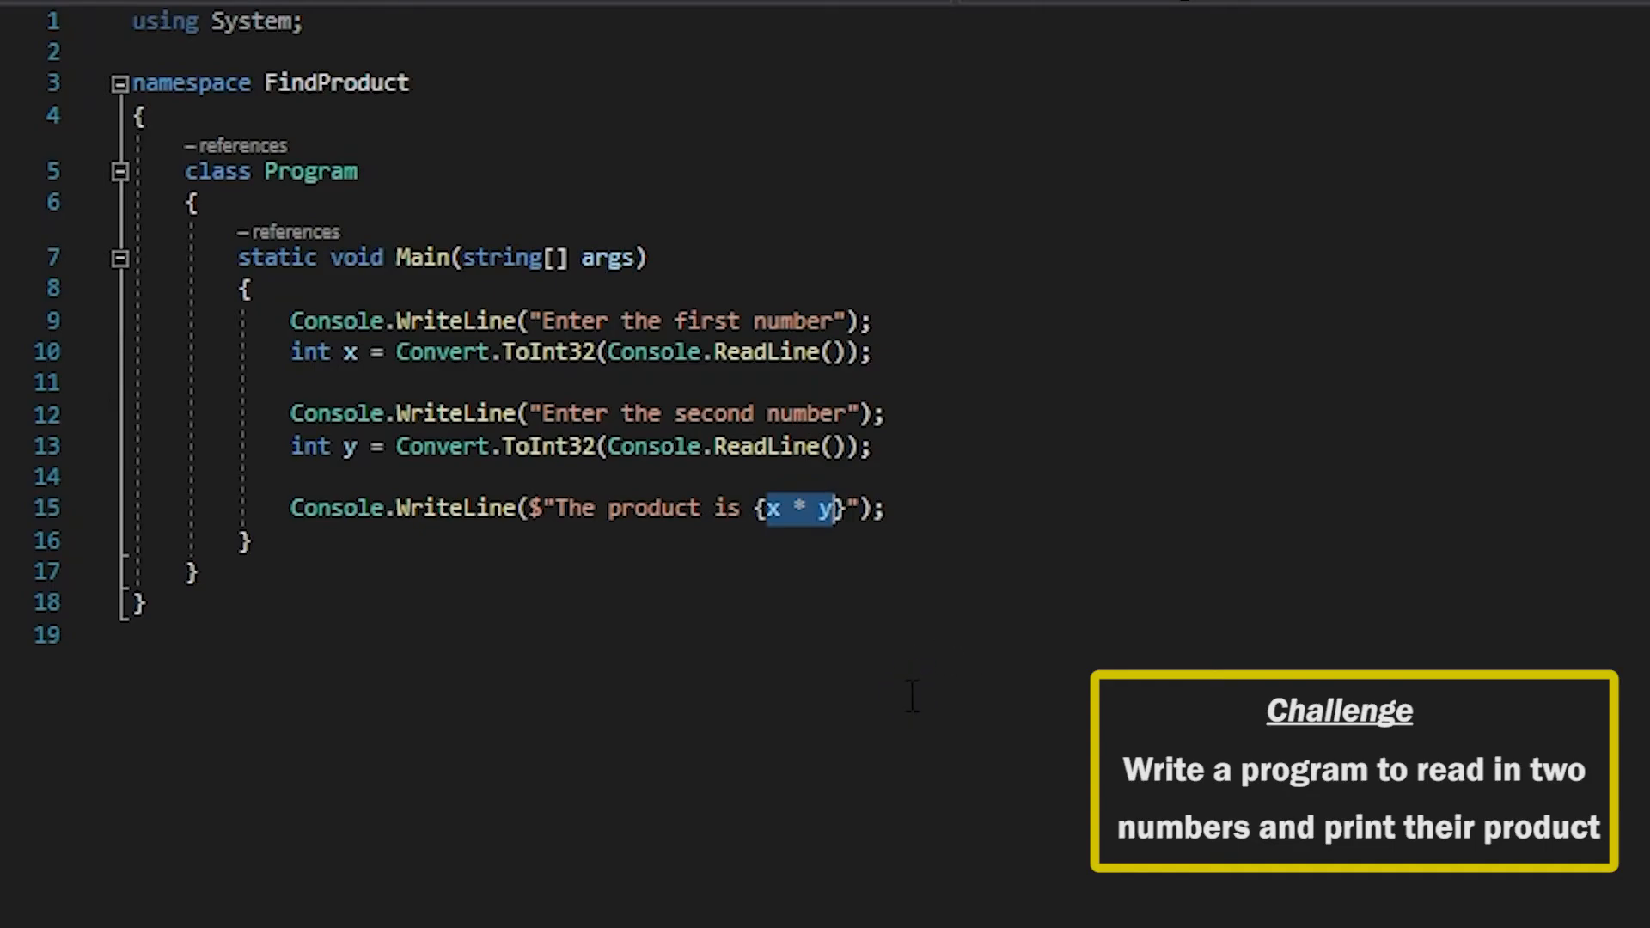
mouse_move(912, 568)
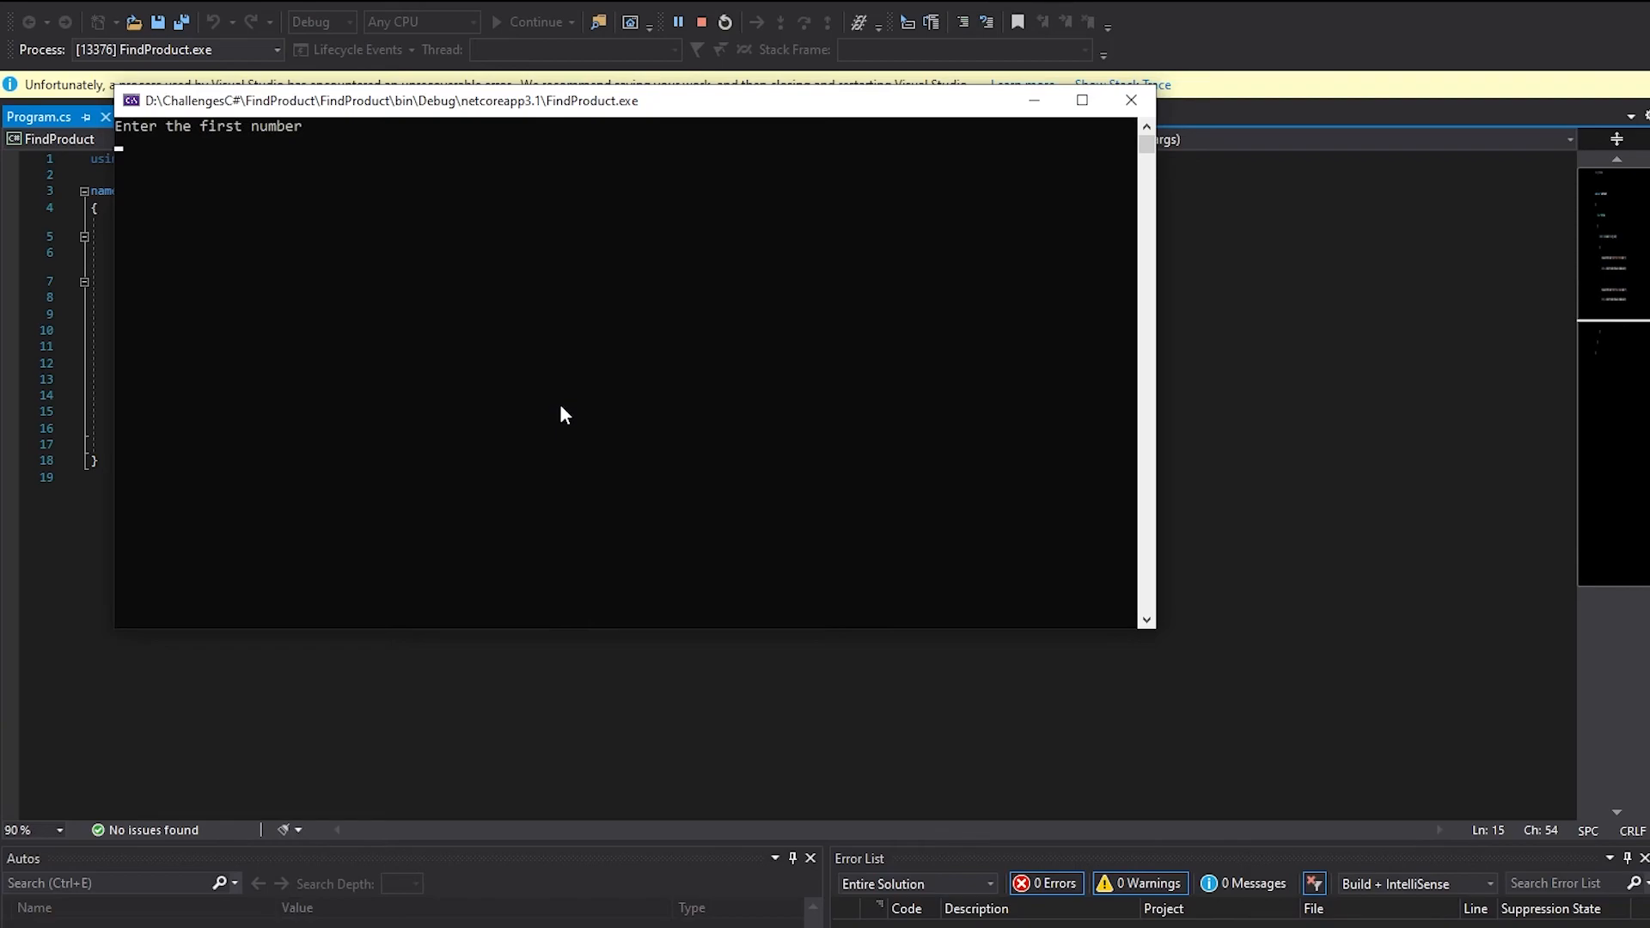
- Enter 5 and 5, see 'The product is 25', then close the console
type("5")
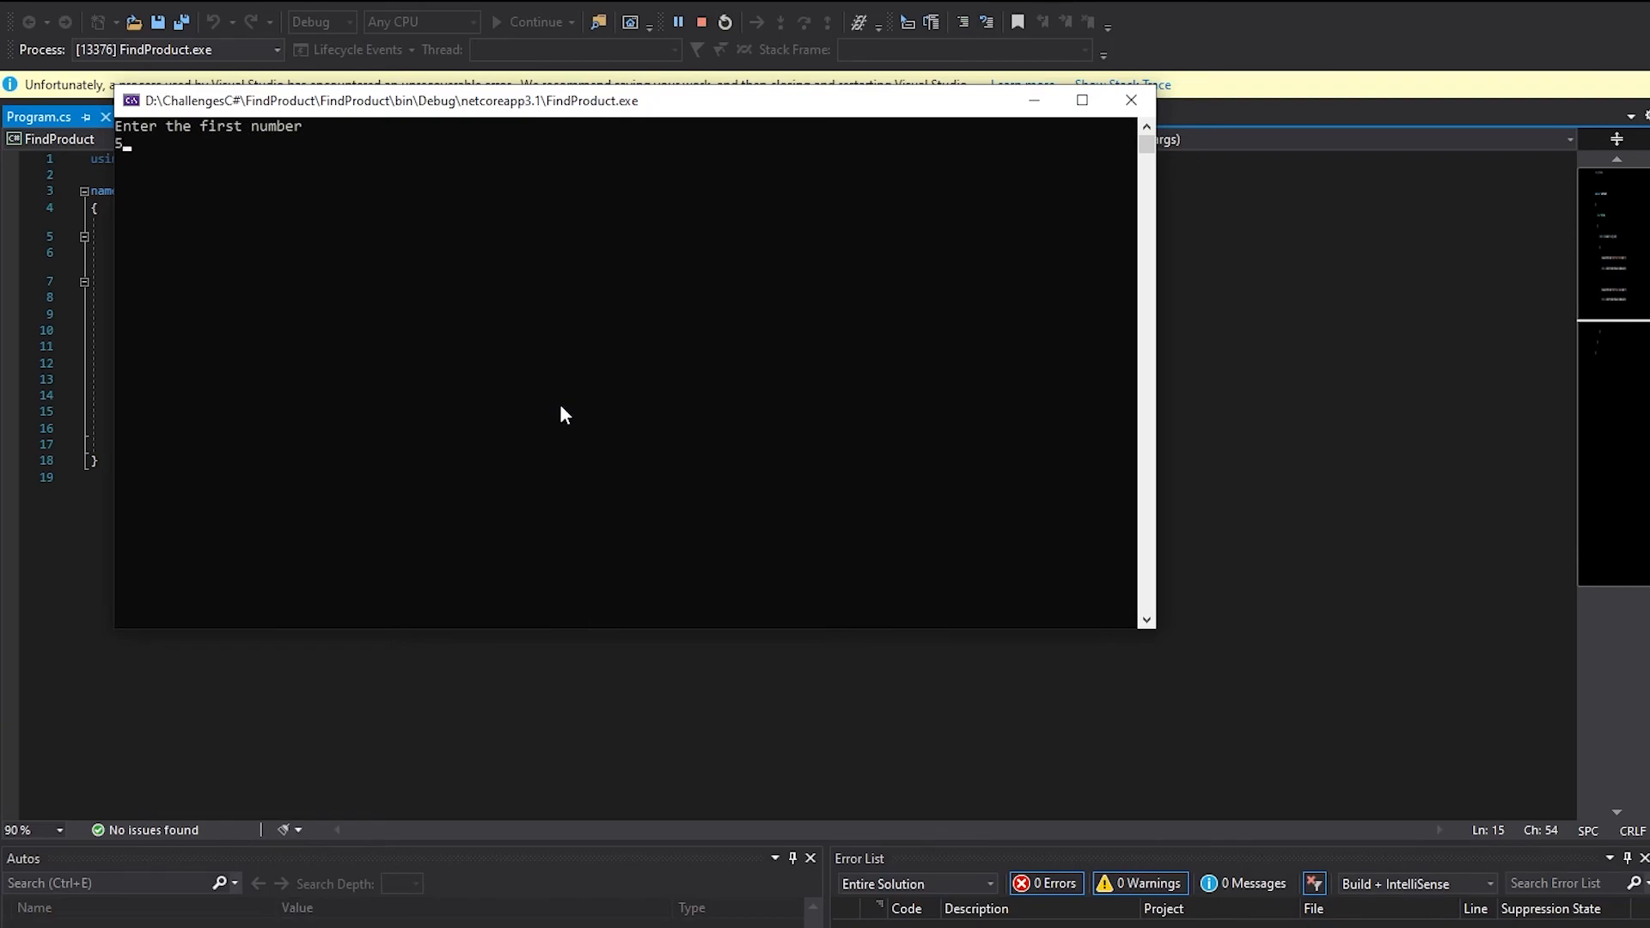
key("enter")
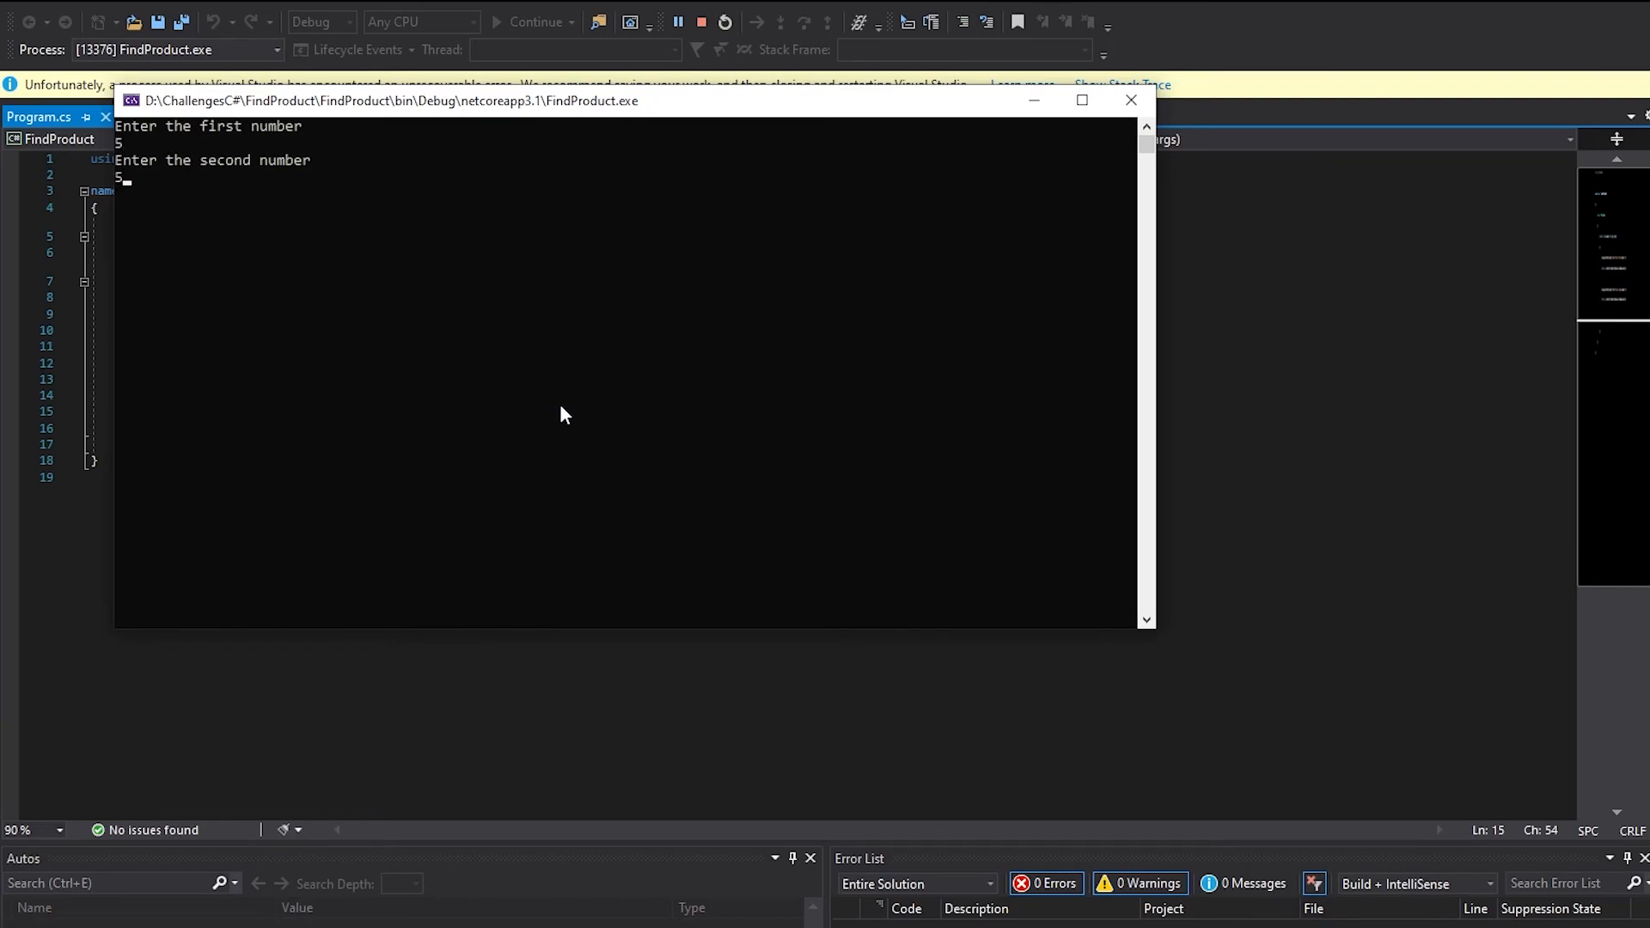
key("enter")
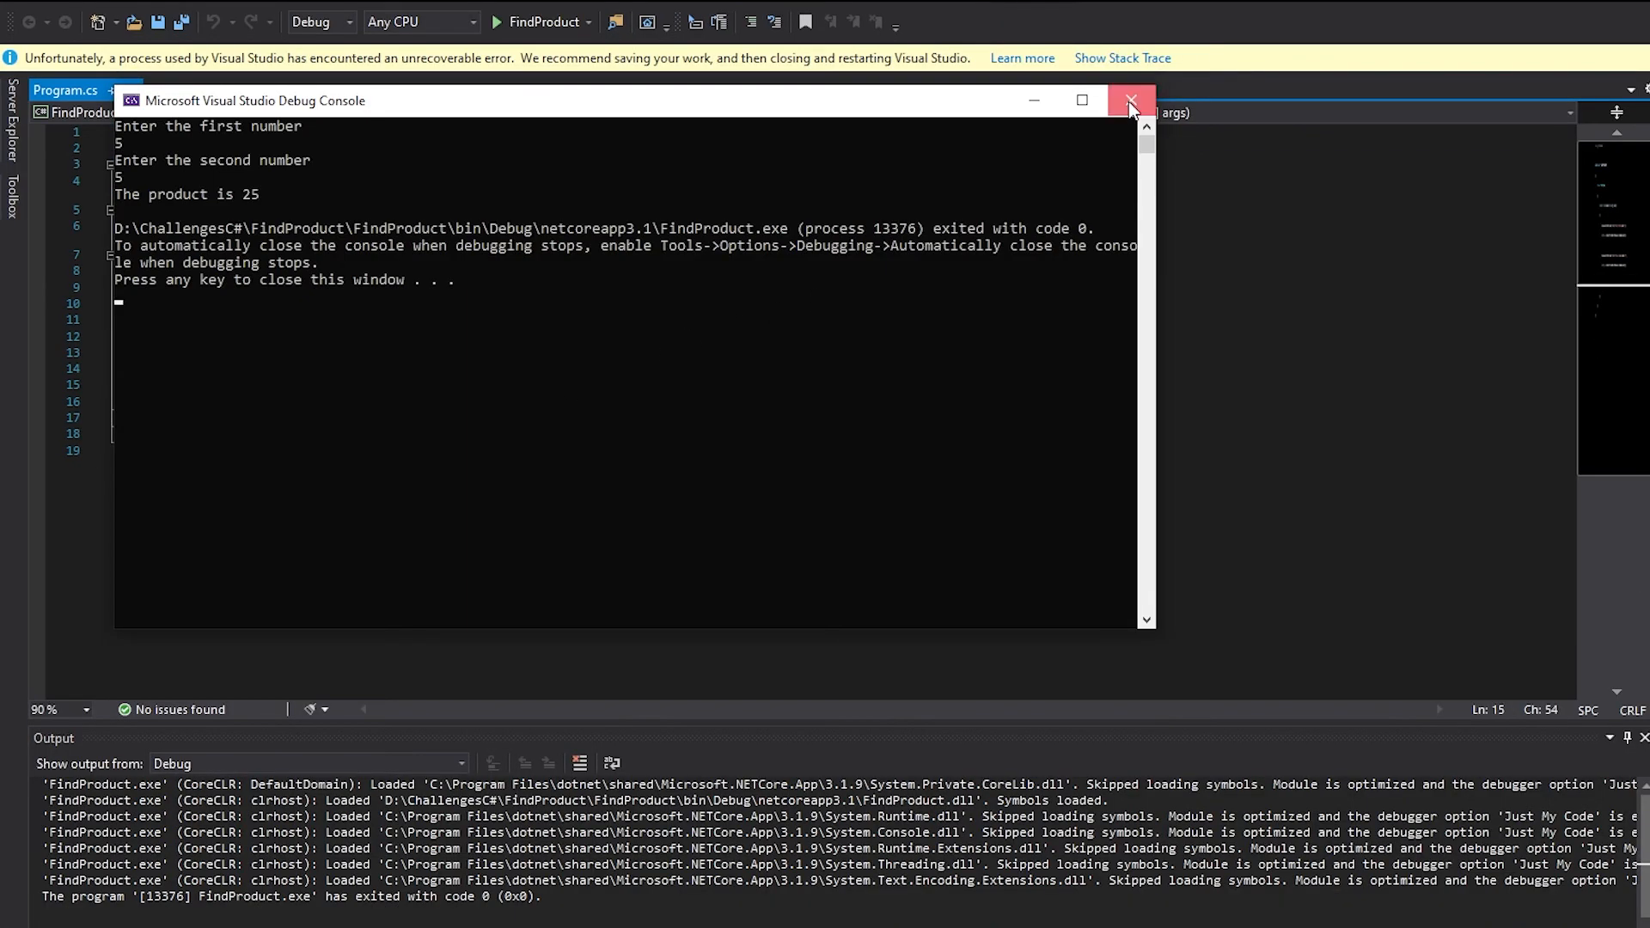
left_click(1131, 100)
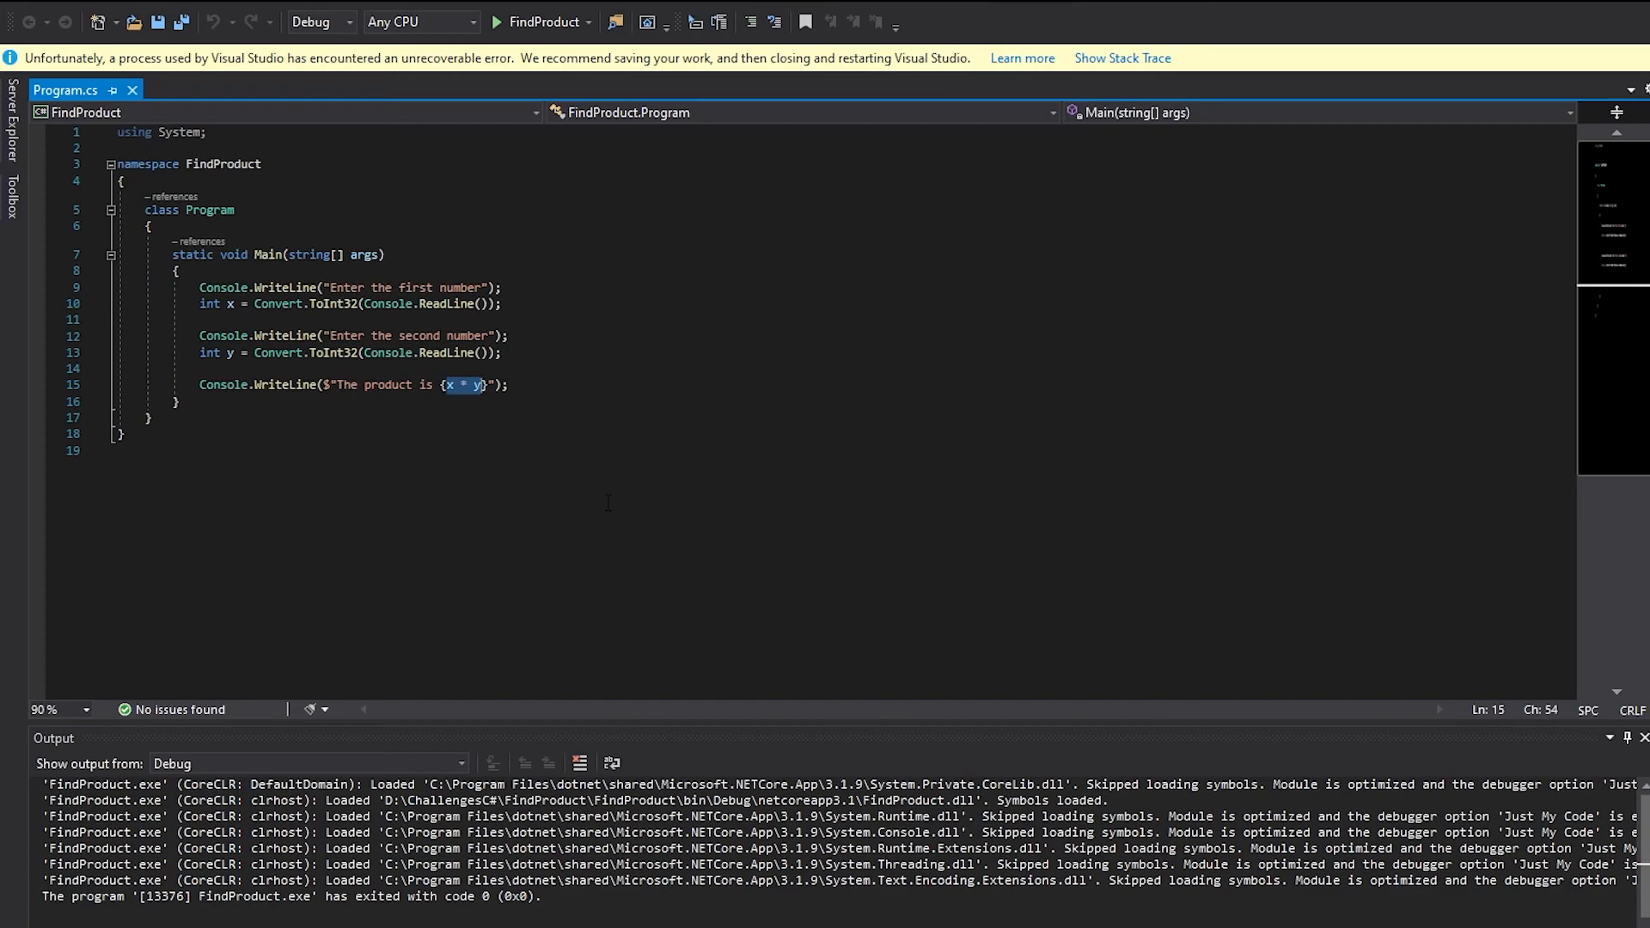